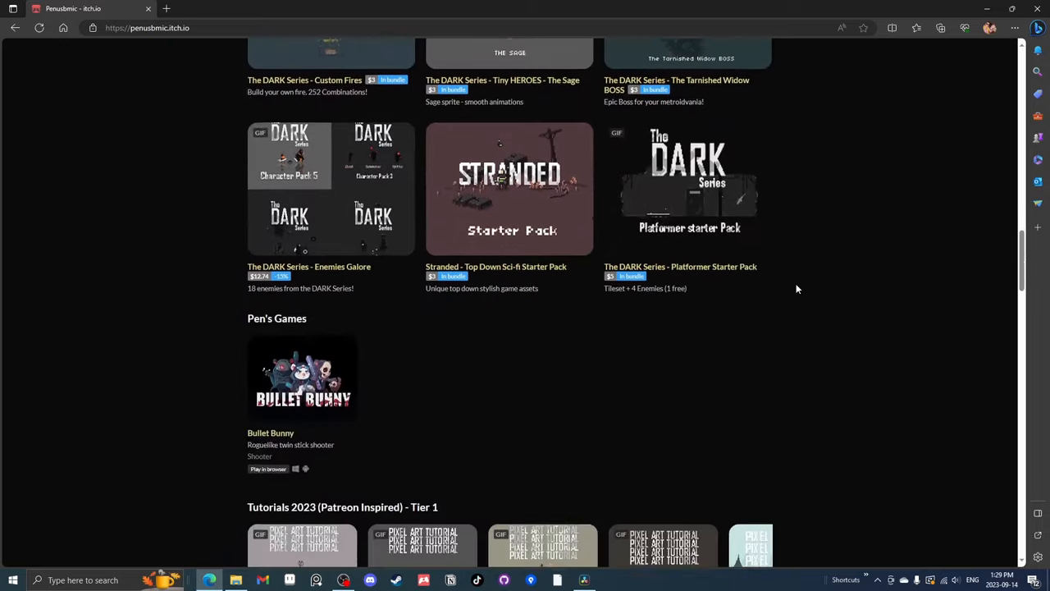
# Step: Open one of the creator's listed itch.io games and view its gameplay footage
pyautogui.click(267, 469)
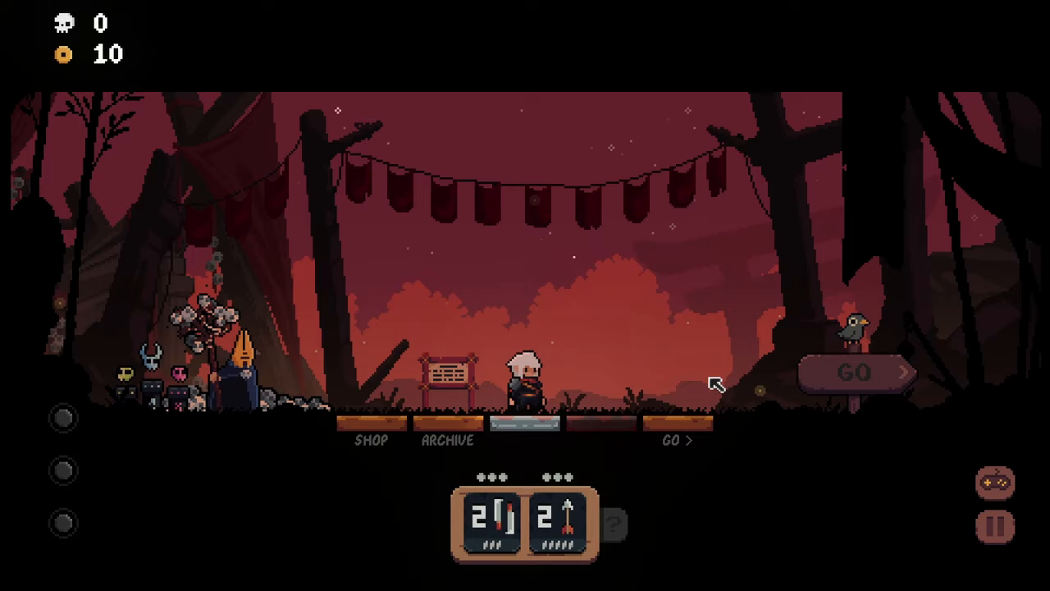
pyautogui.click(853, 371)
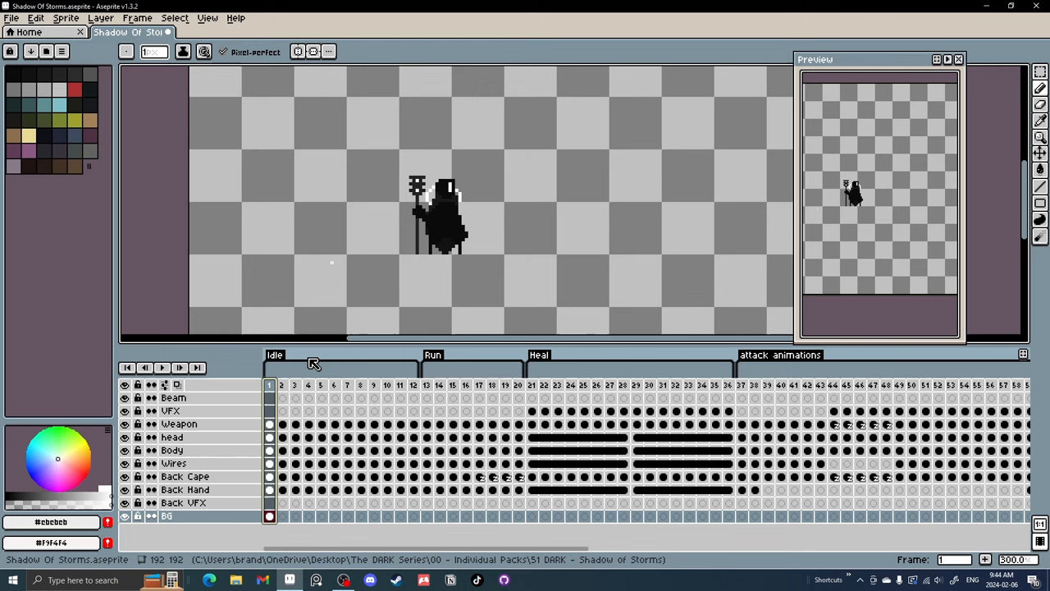
pyautogui.moveTo(376, 433)
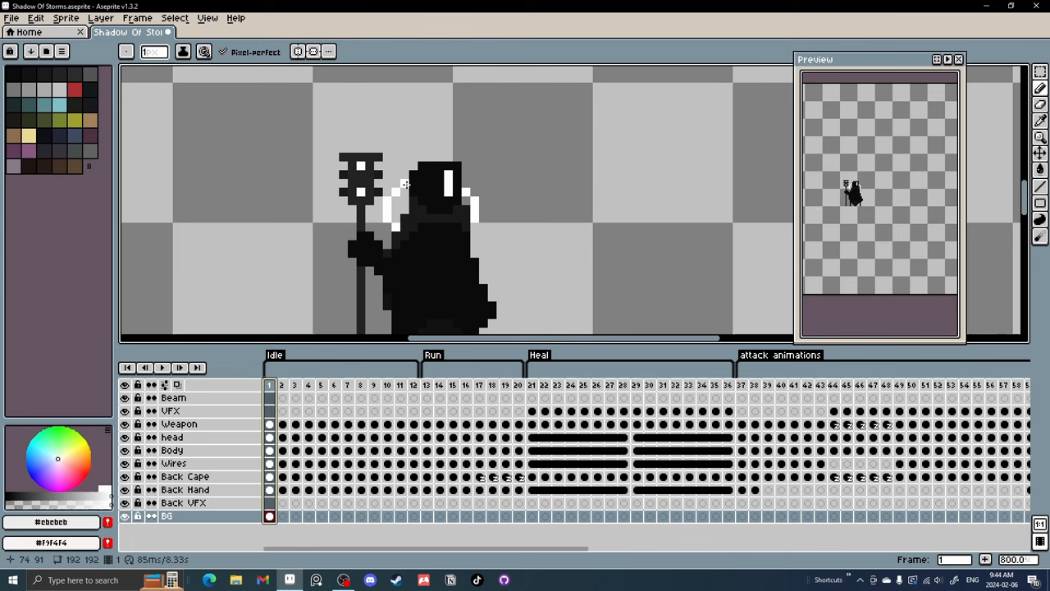
pyautogui.moveTo(446, 205)
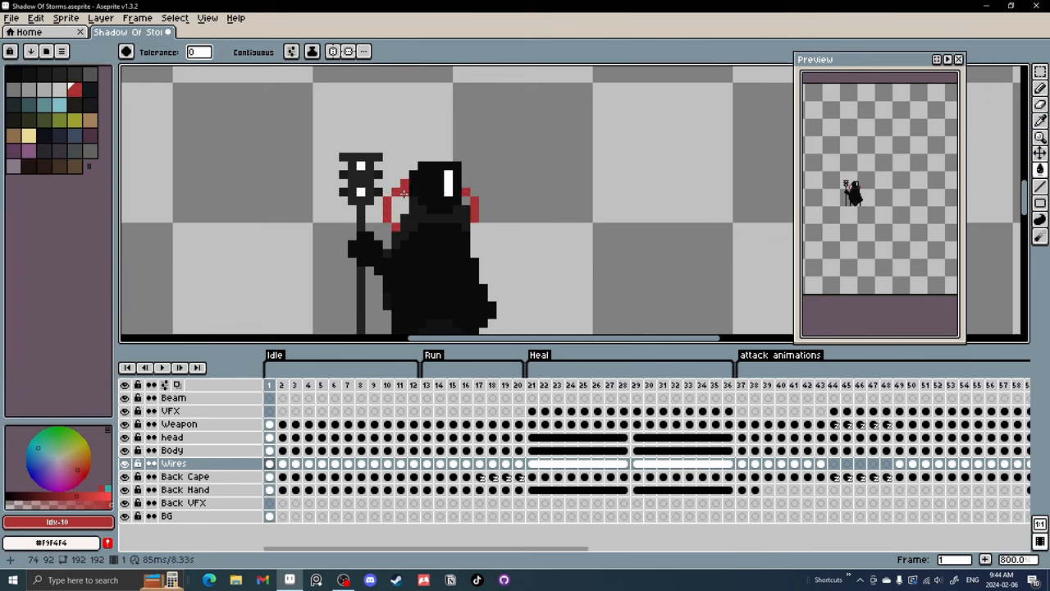
# Step: Step through the second and third animation frames and scroll along the timeline
pyautogui.click(283, 384)
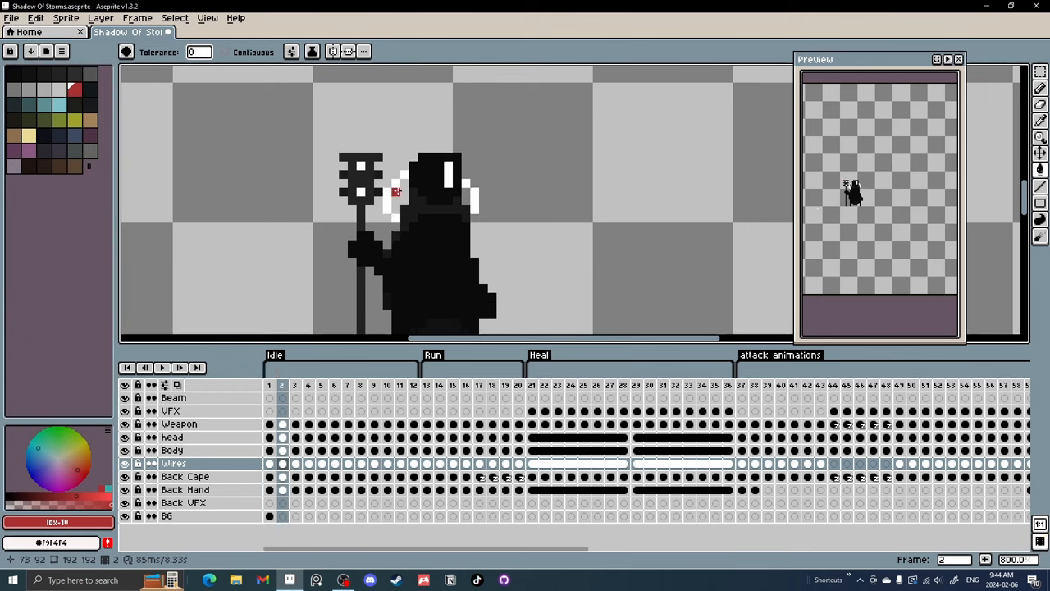
pyautogui.click(308, 384)
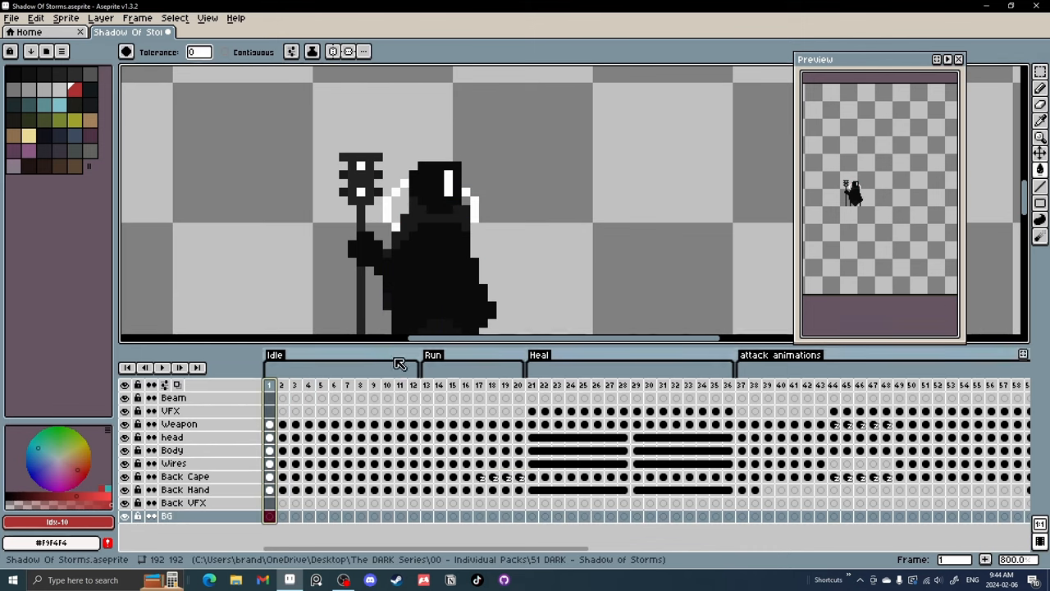
pyautogui.hscroll(3)
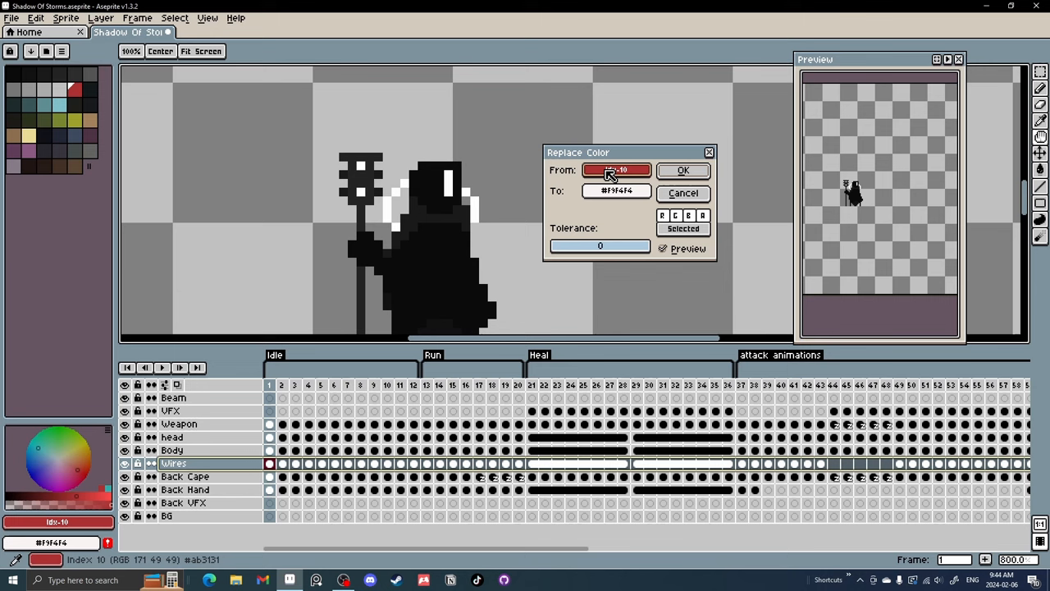
# Step: Set white as the From colour and a red To colour in Replace Color, then dismiss the trial
pyautogui.click(615, 169)
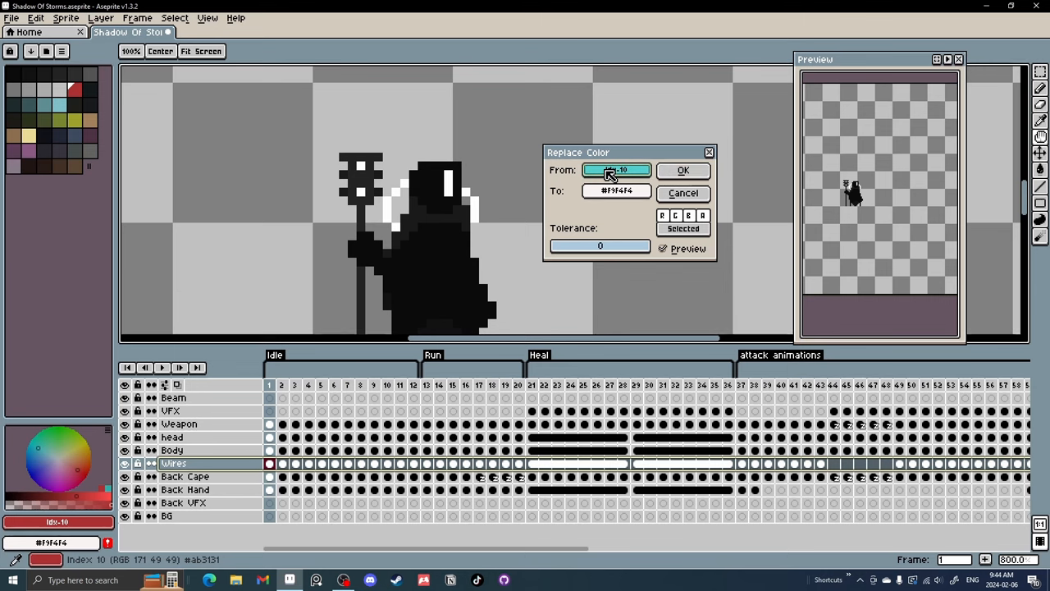
pyautogui.click(397, 184)
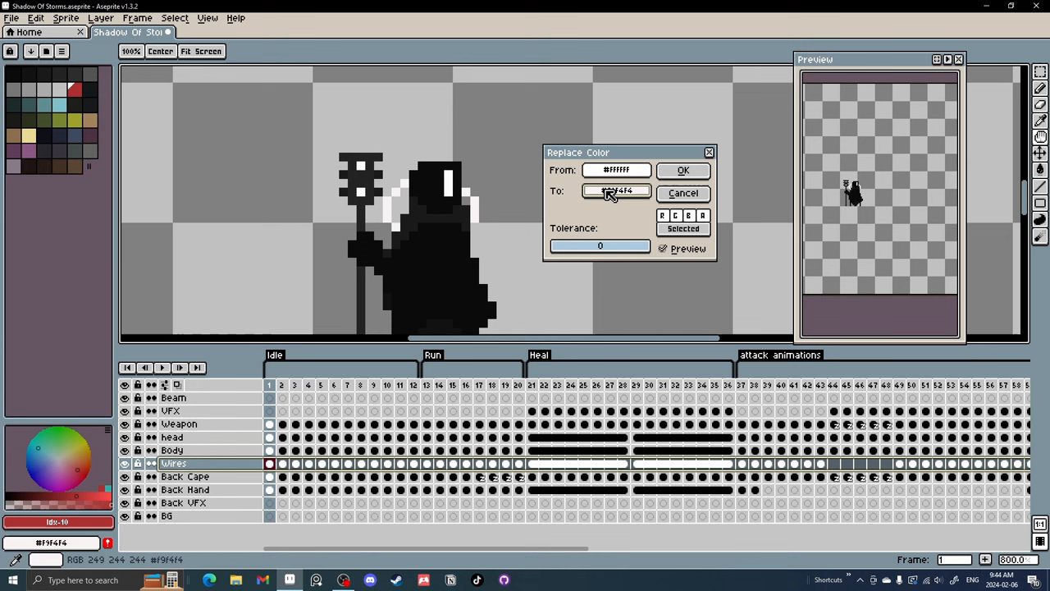
pyautogui.click(617, 190)
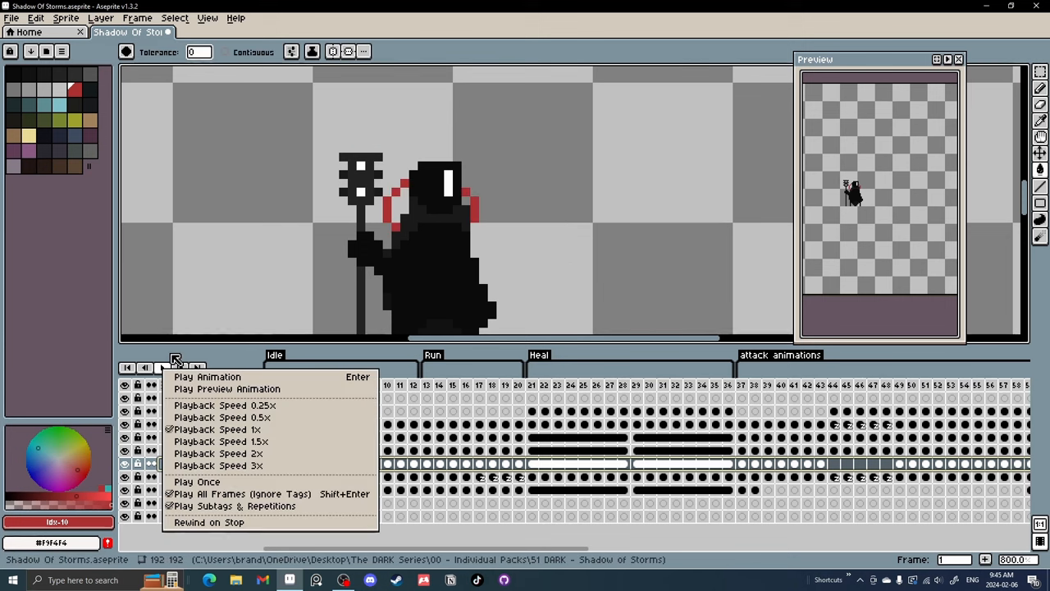
pyautogui.click(206, 376)
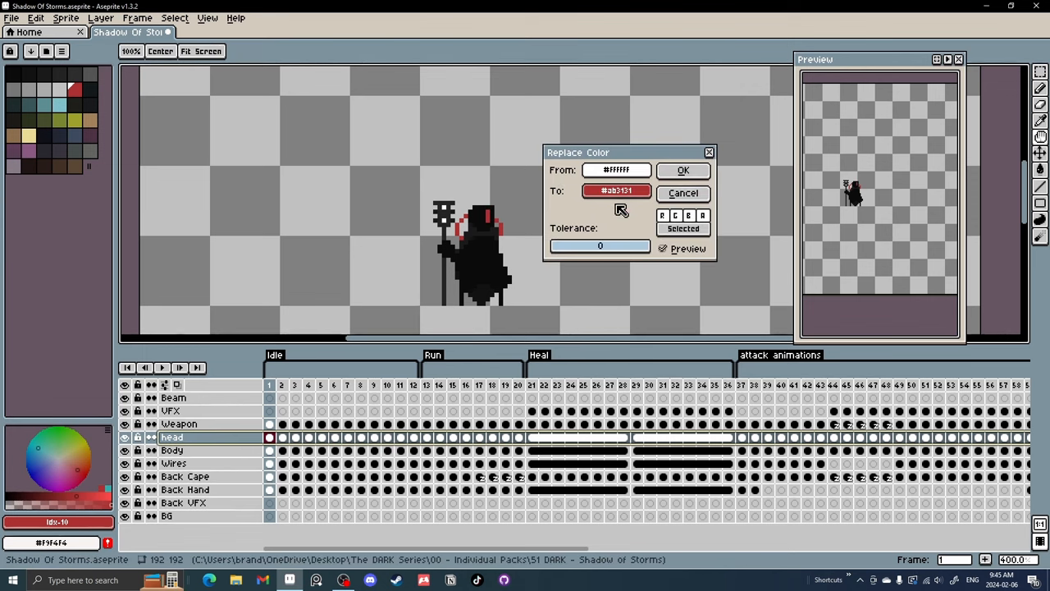
pyautogui.moveTo(581, 187)
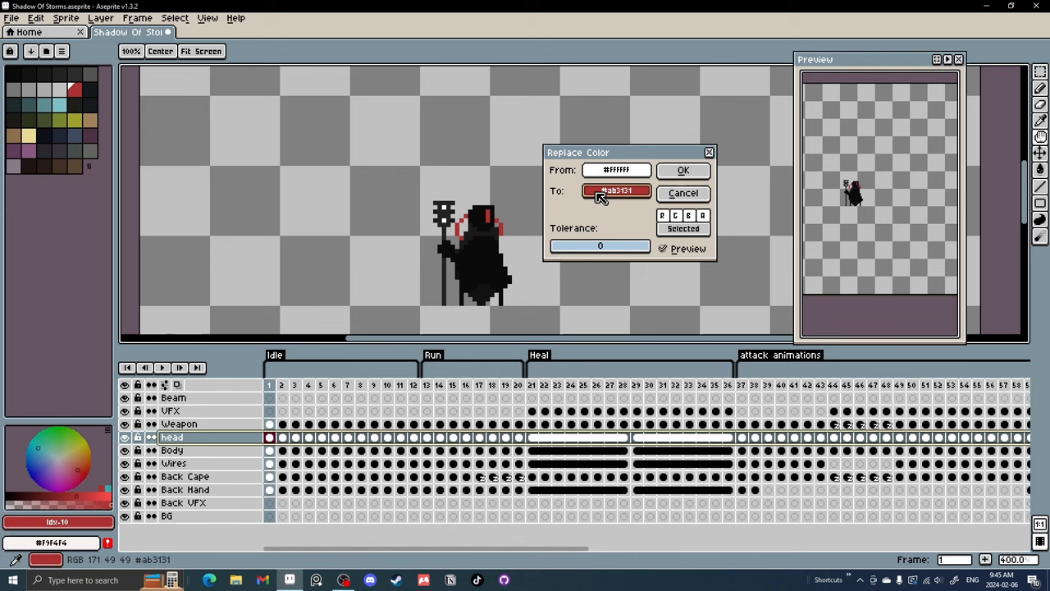
pyautogui.moveTo(507, 219)
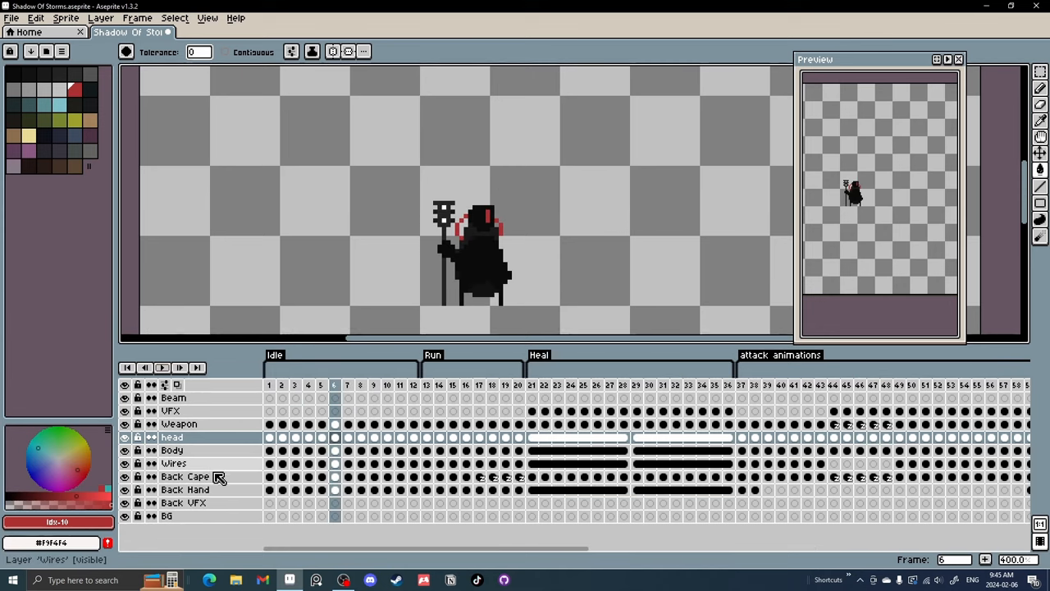
# Step: Recolour the Weapon layer's white pixels red with Replace Color
pyautogui.click(179, 424)
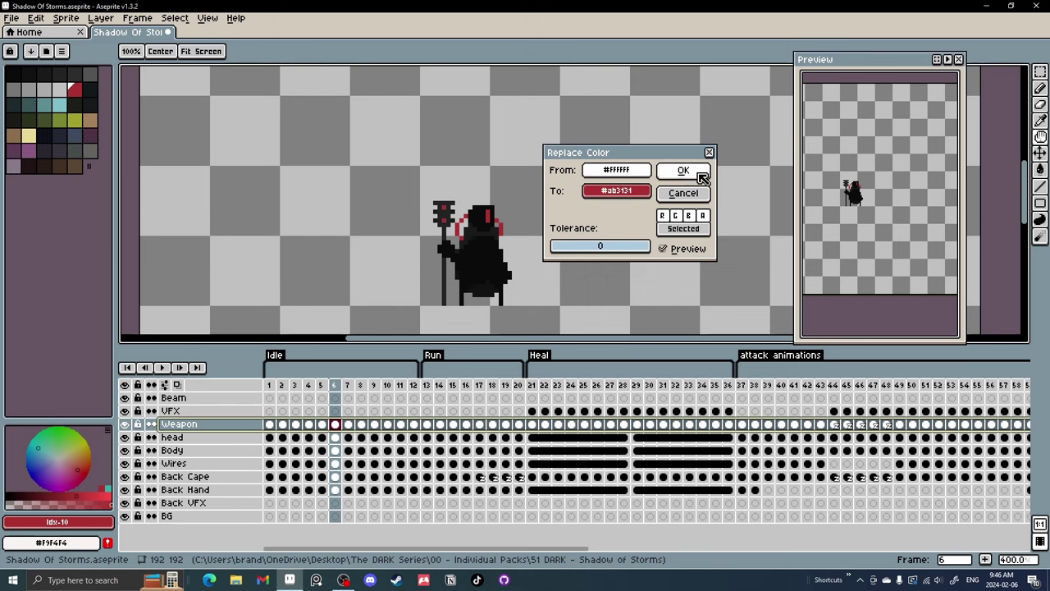
pyautogui.click(683, 169)
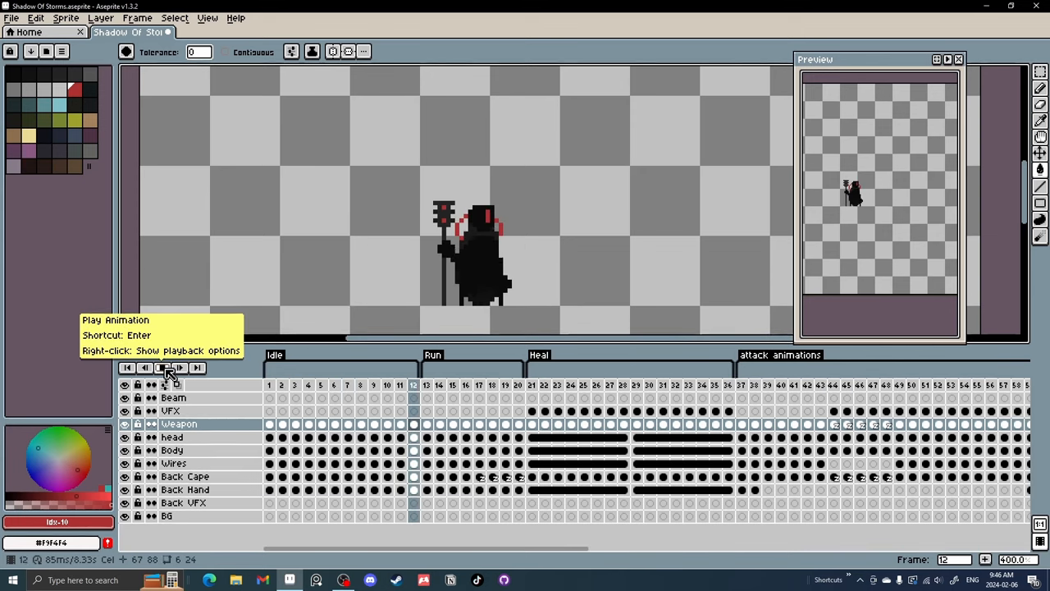
pyautogui.click(161, 367)
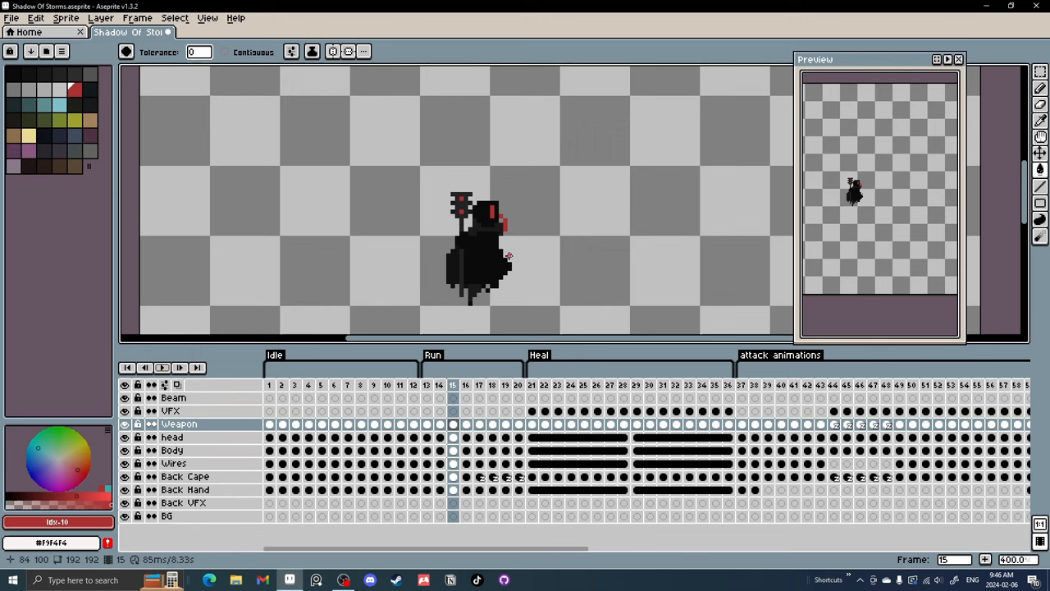
pyautogui.moveTo(477, 246)
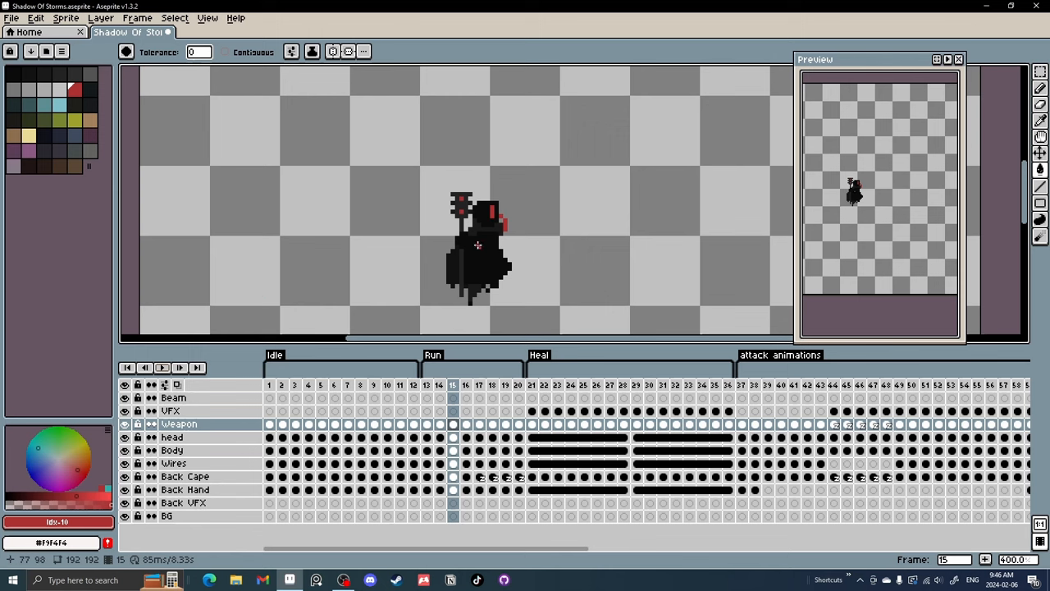
pyautogui.moveTo(416, 269)
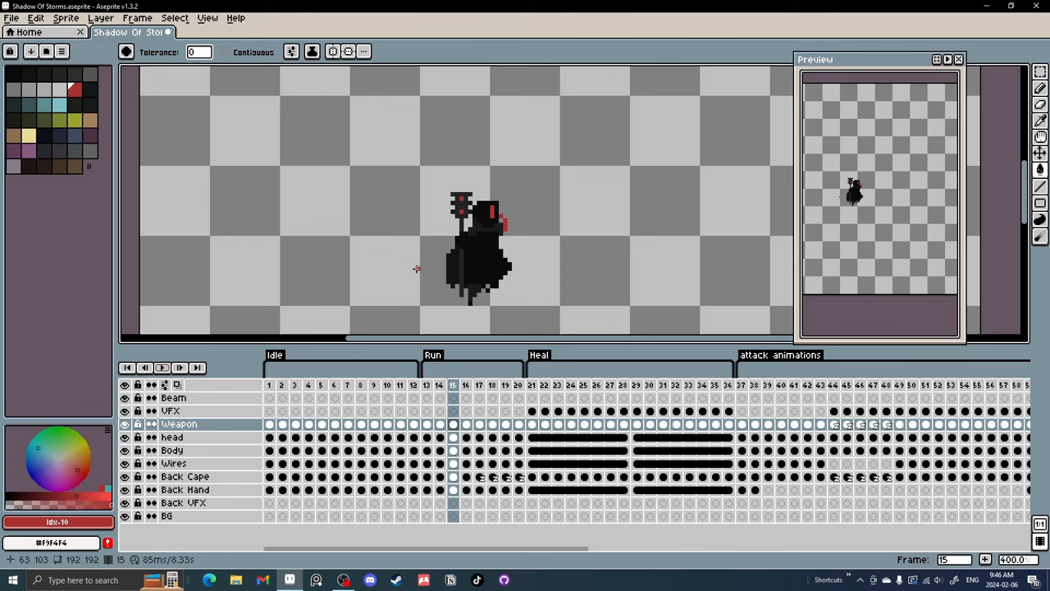
pyautogui.moveTo(167, 384)
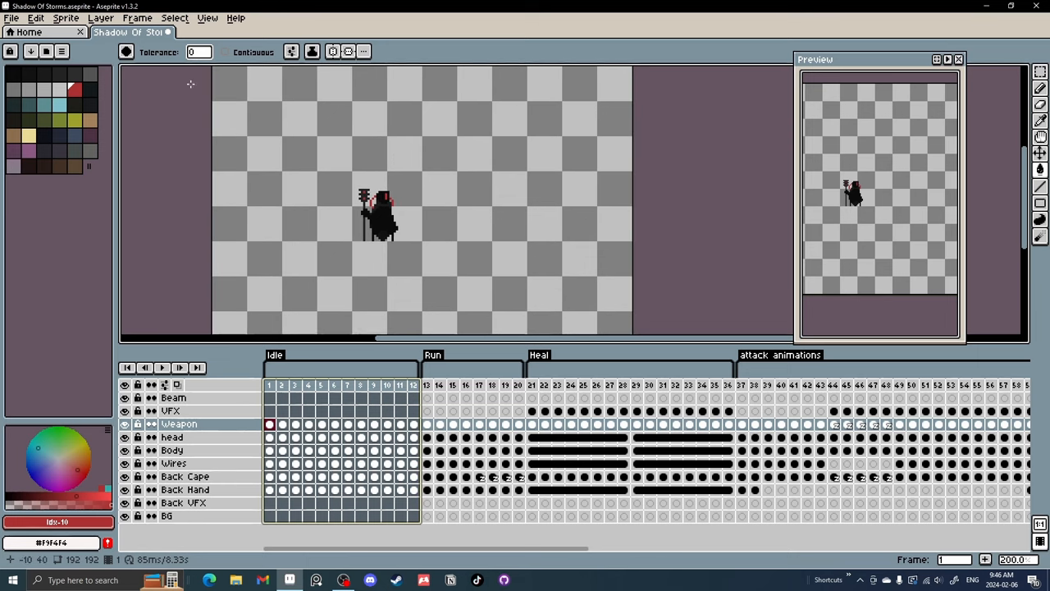
# Step: Flatten the selected Weapon-through-Back Hand layers into one layer
pyautogui.click(180, 423)
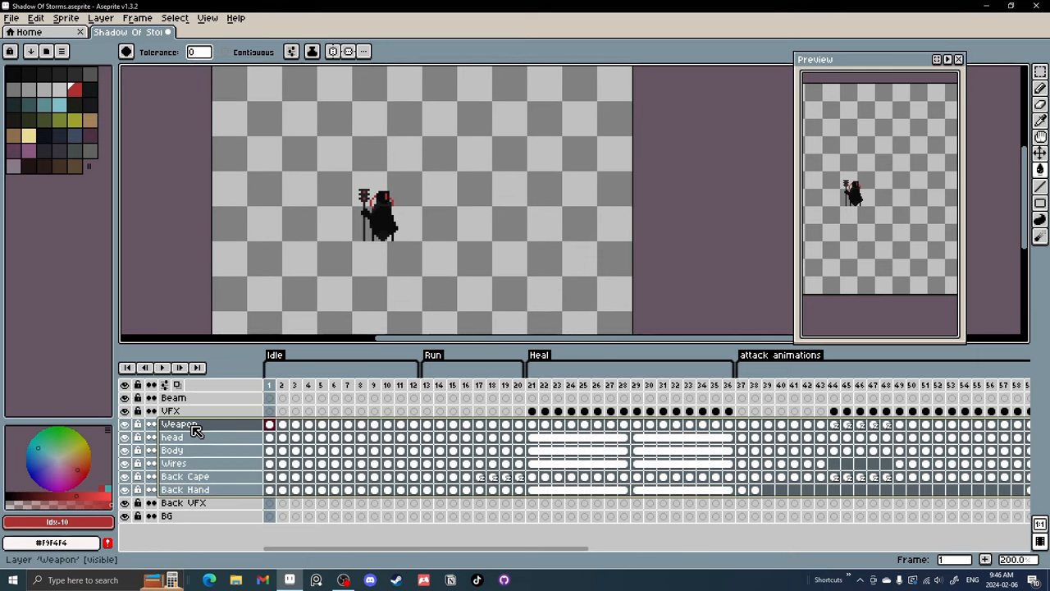
pyautogui.rightClick(178, 423)
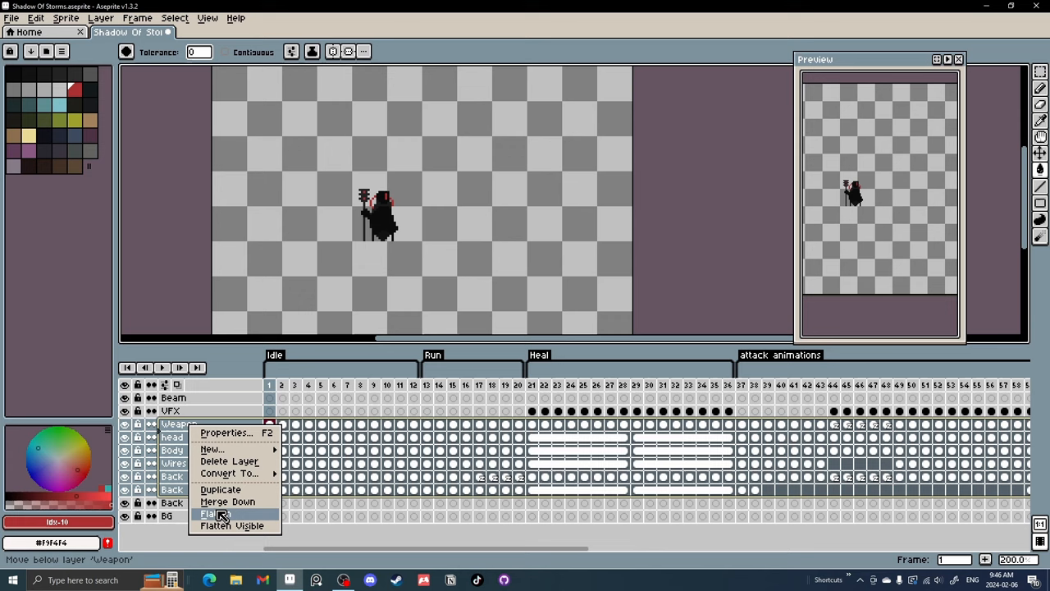
pyautogui.click(211, 513)
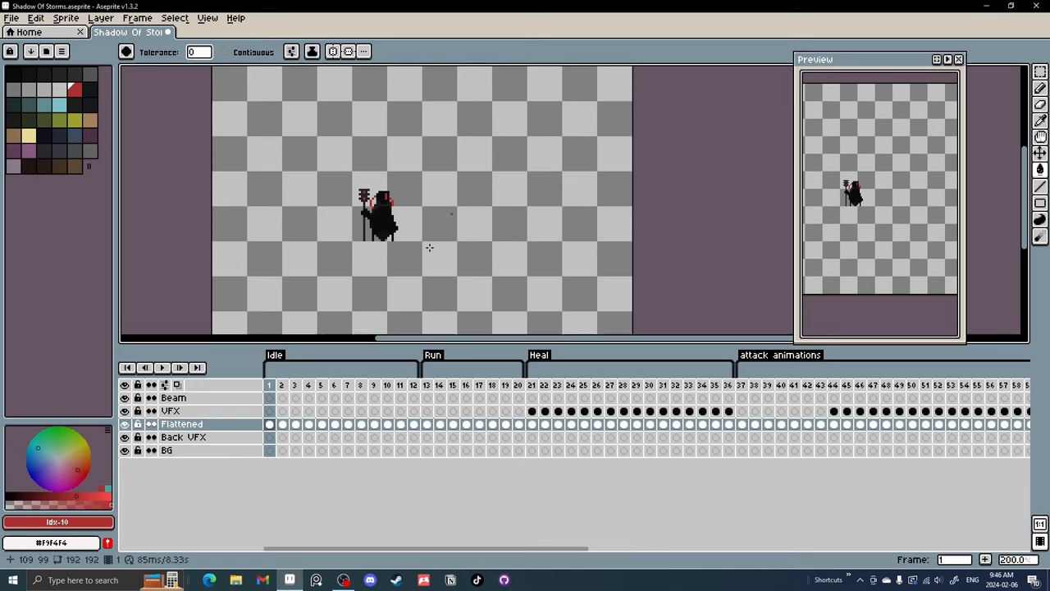
pyautogui.click(174, 16)
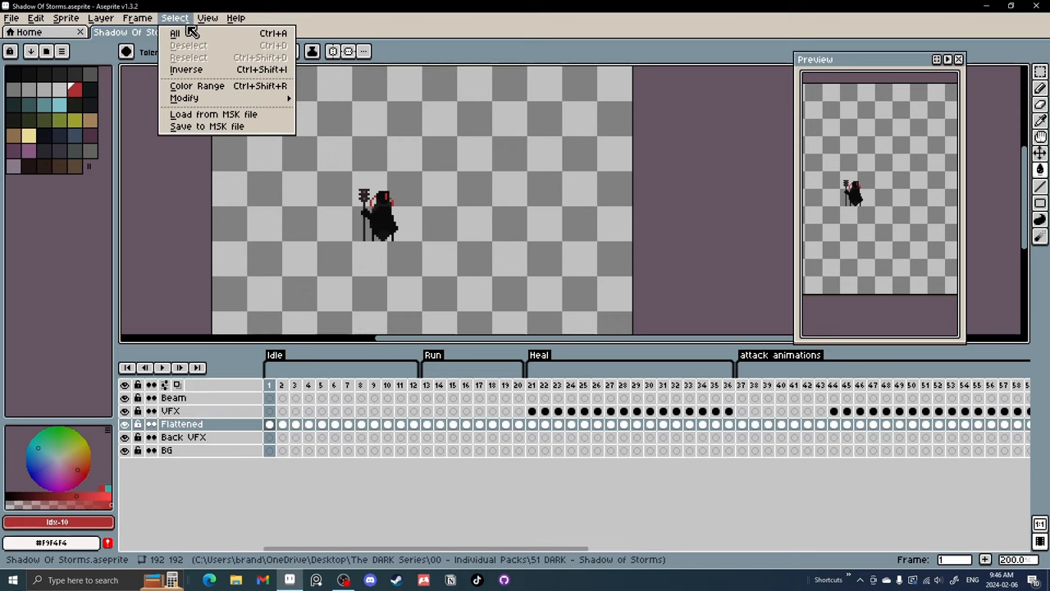
# Step: Select all red accent pixels via Color Range with tolerance 0
pyautogui.click(196, 86)
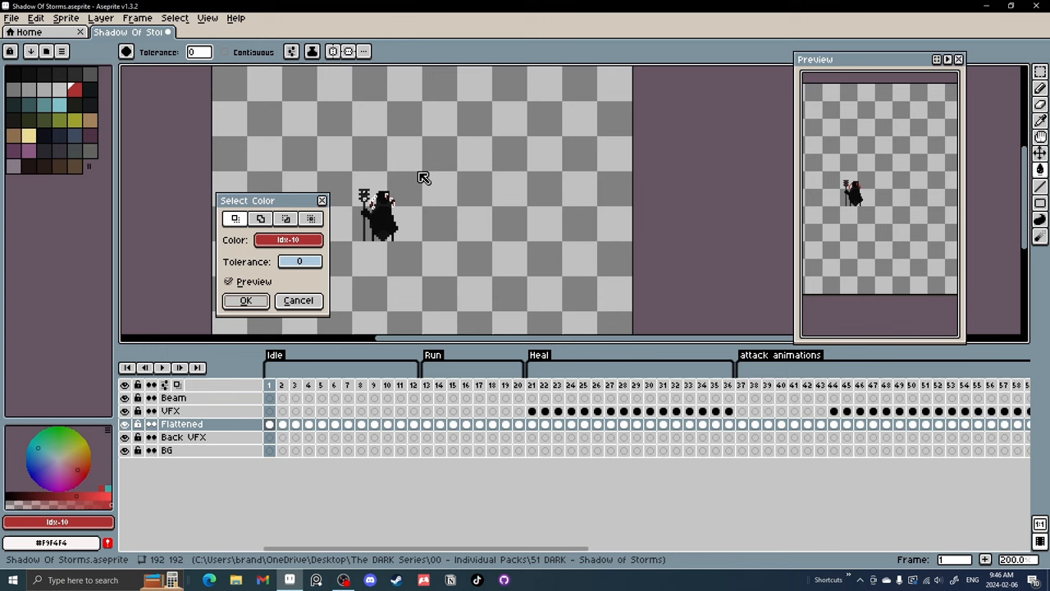
pyautogui.moveTo(376, 215)
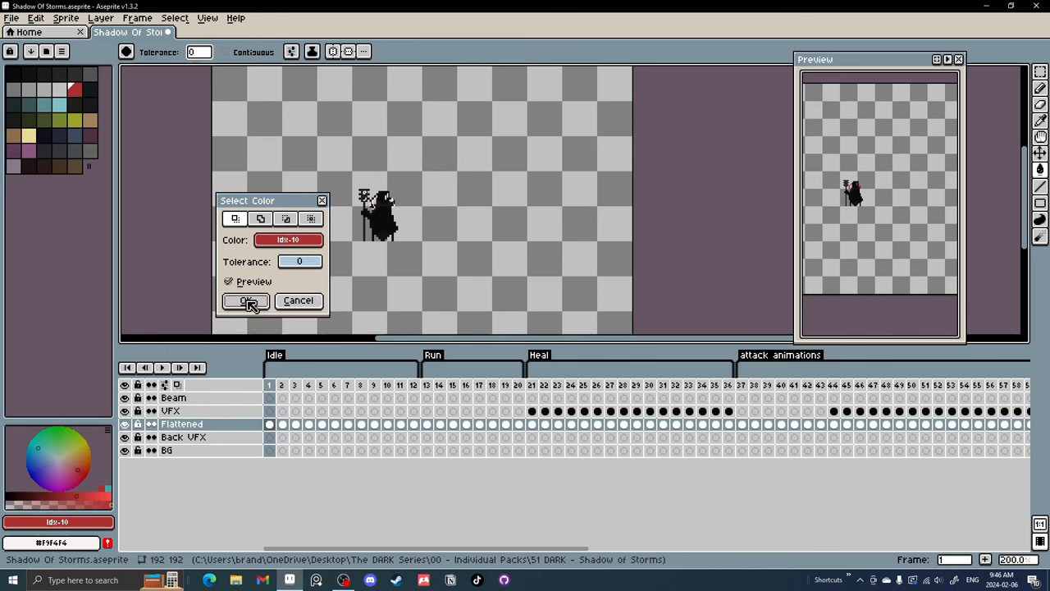
pyautogui.click(246, 300)
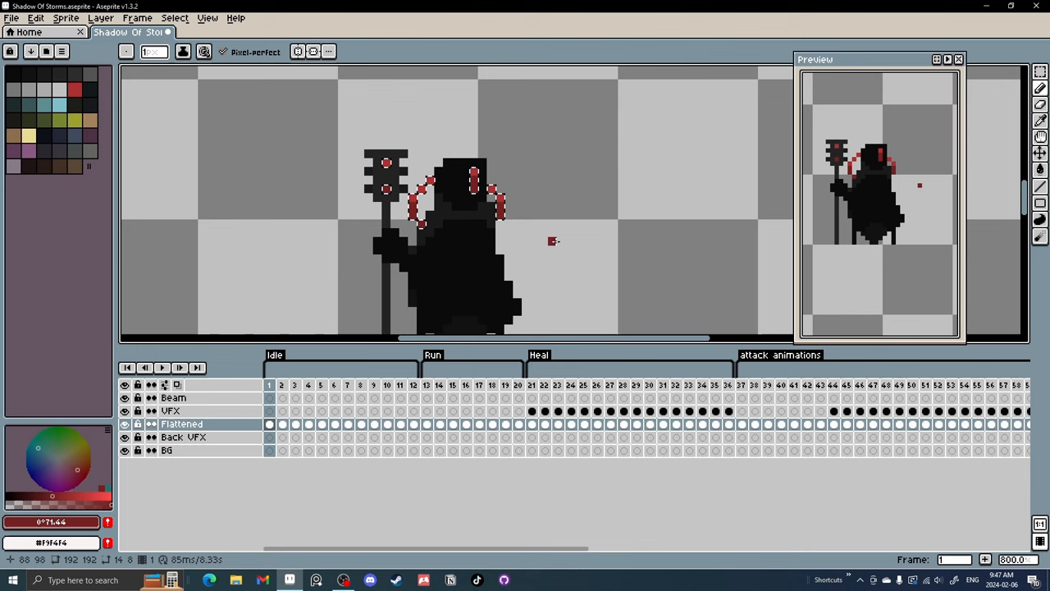
pyautogui.click(320, 184)
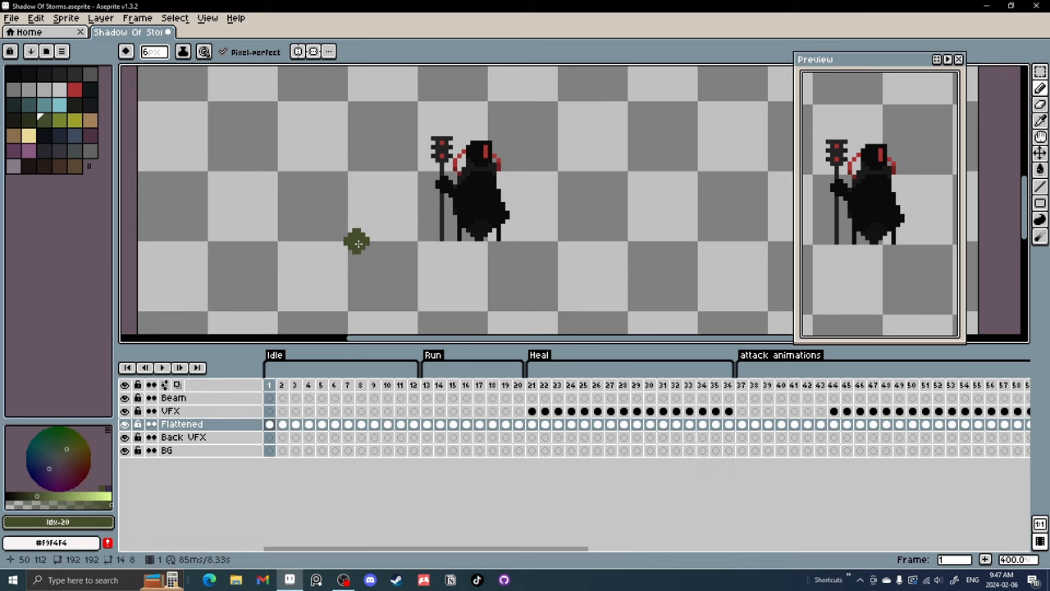
# Step: Select the first-frame cel, returning to the start of the Idle animation
pyautogui.click(164, 424)
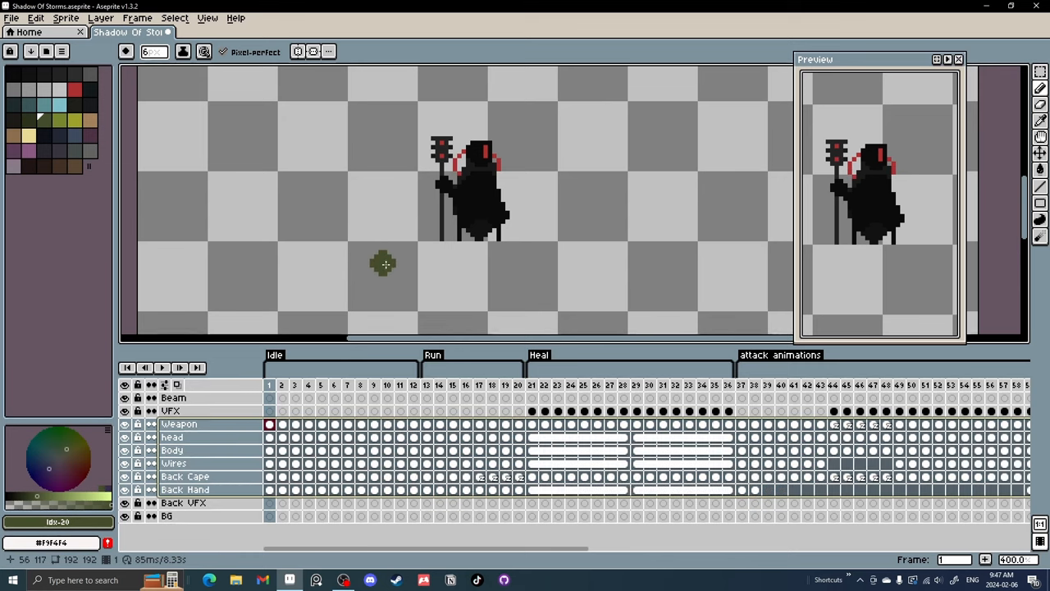
pyautogui.moveTo(390, 246)
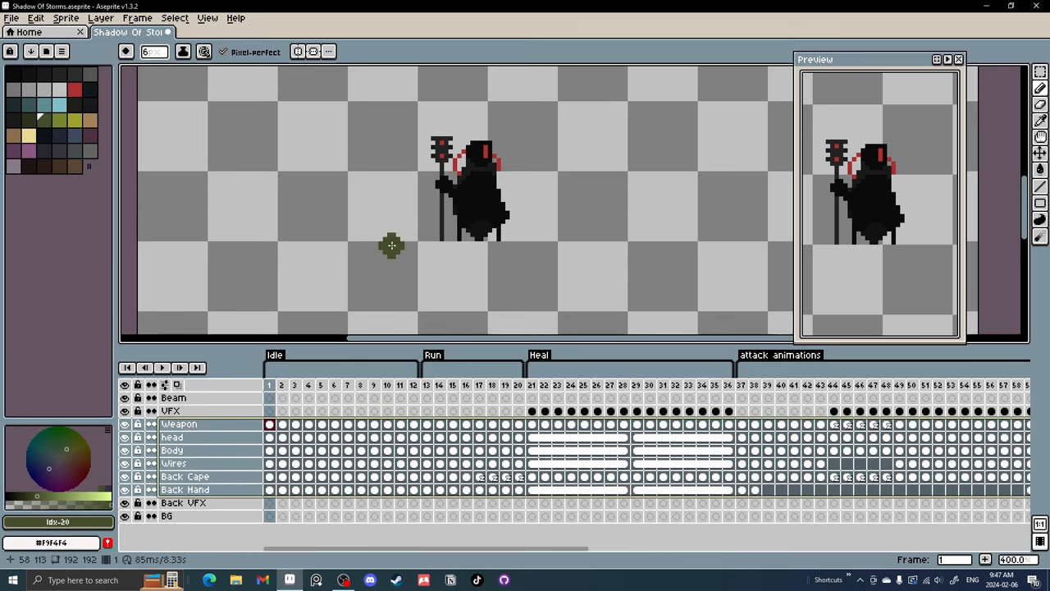
pyautogui.moveTo(371, 272)
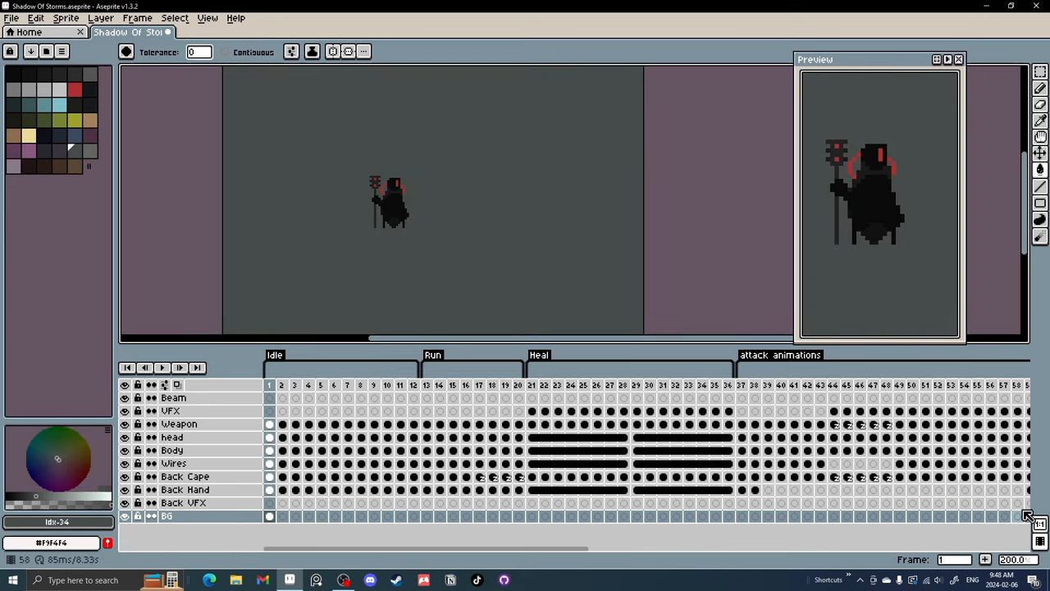
pyautogui.click(283, 515)
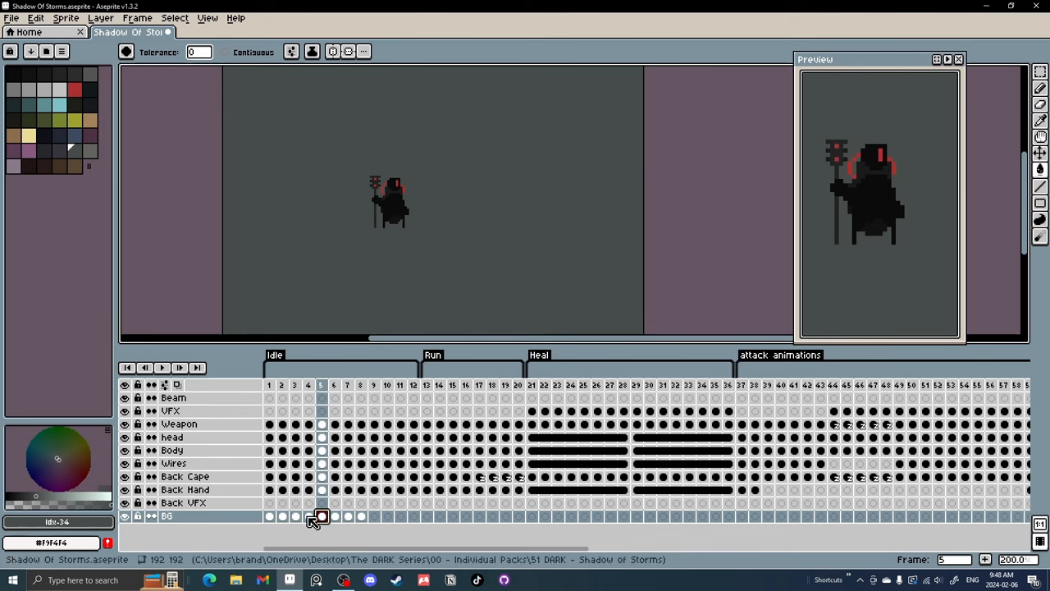
pyautogui.click(374, 515)
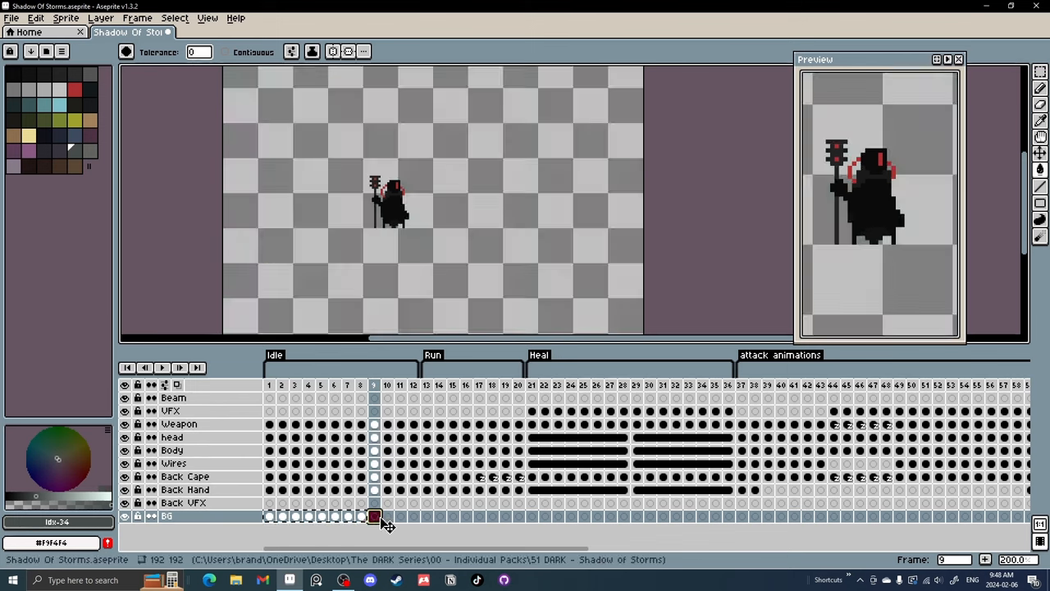
pyautogui.click(479, 515)
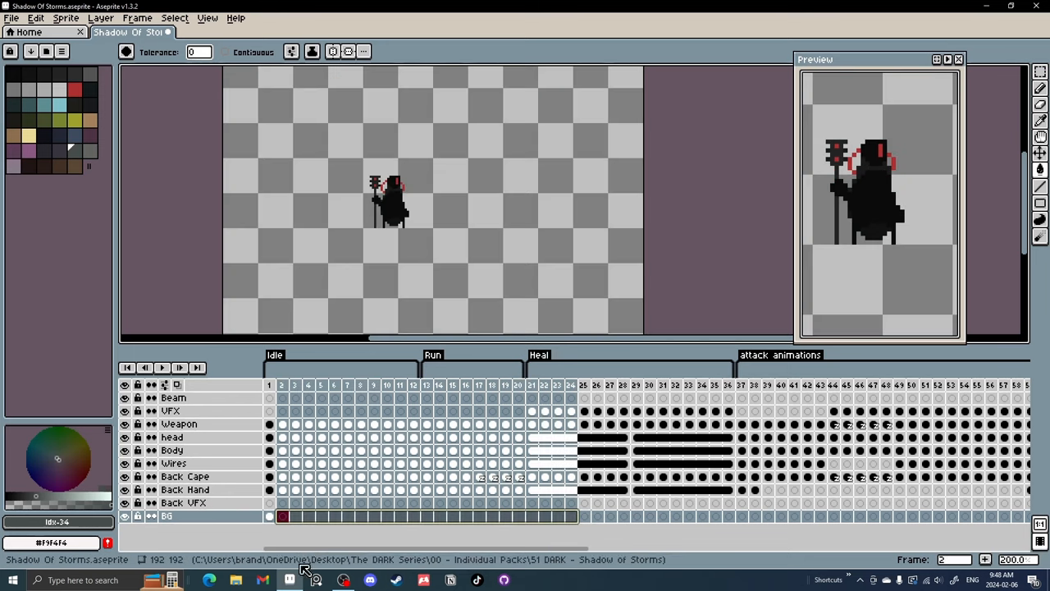
pyautogui.click(269, 515)
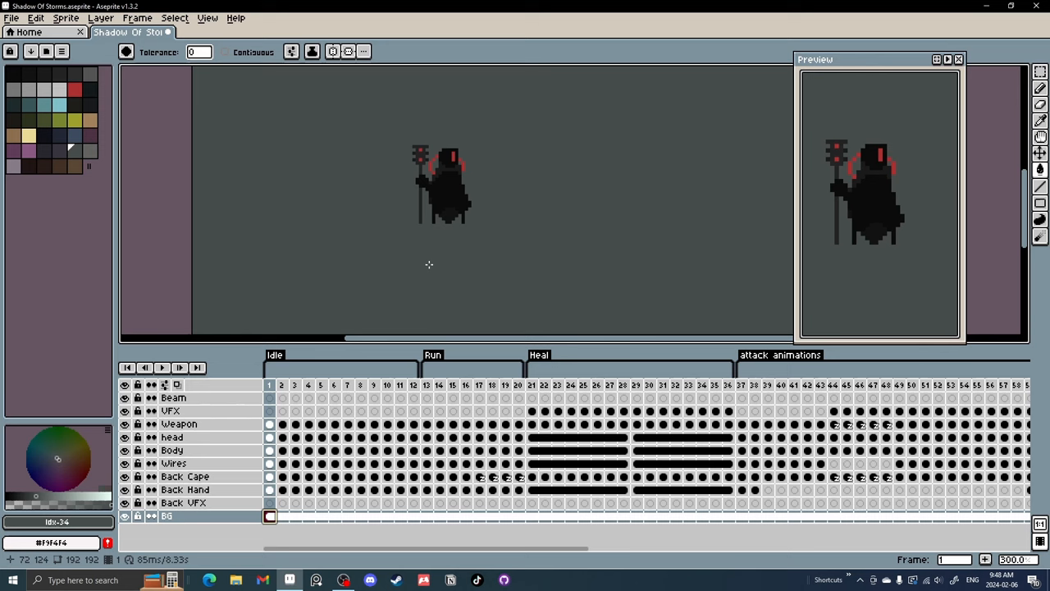
pyautogui.moveTo(840, 476)
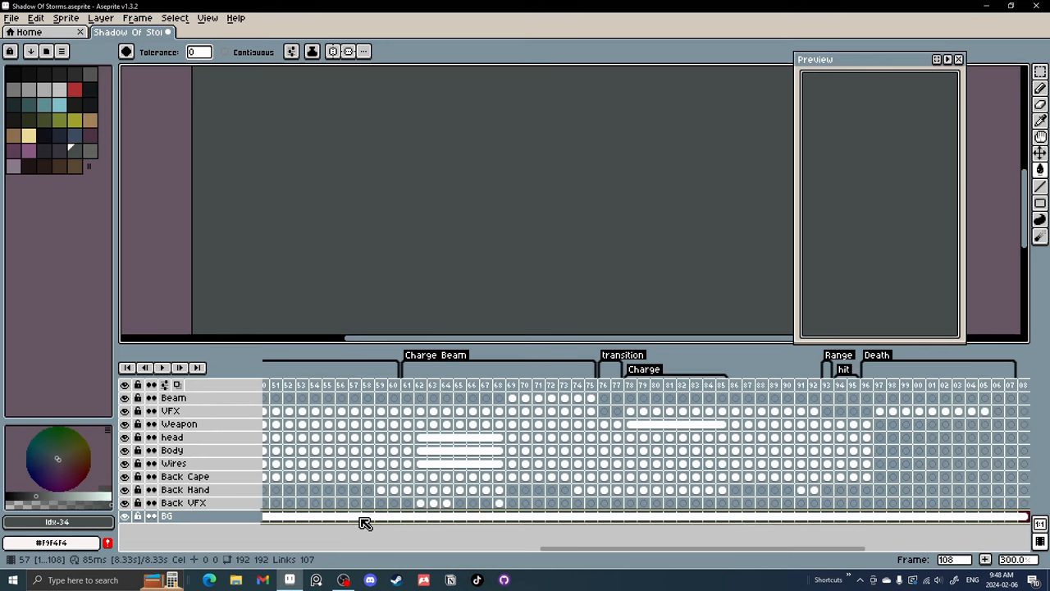
pyautogui.hscroll(-3)
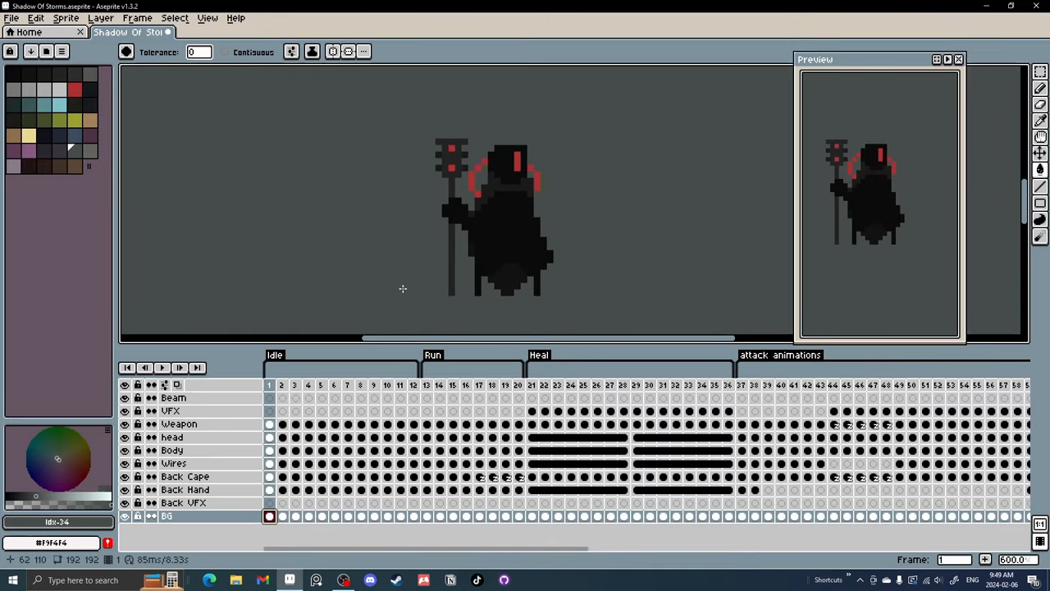
pyautogui.click(282, 384)
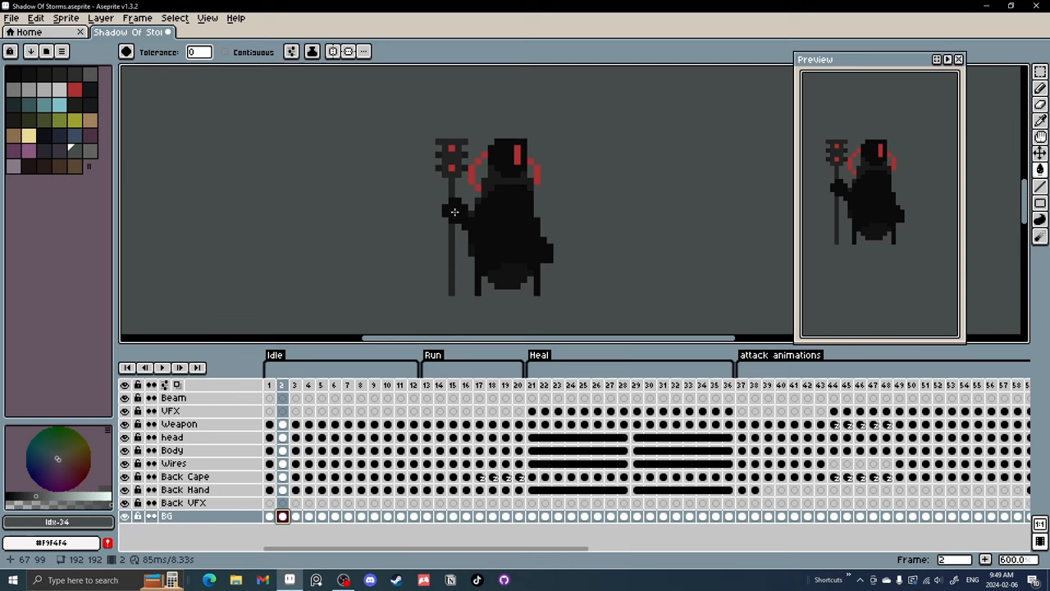
pyautogui.moveTo(397, 269)
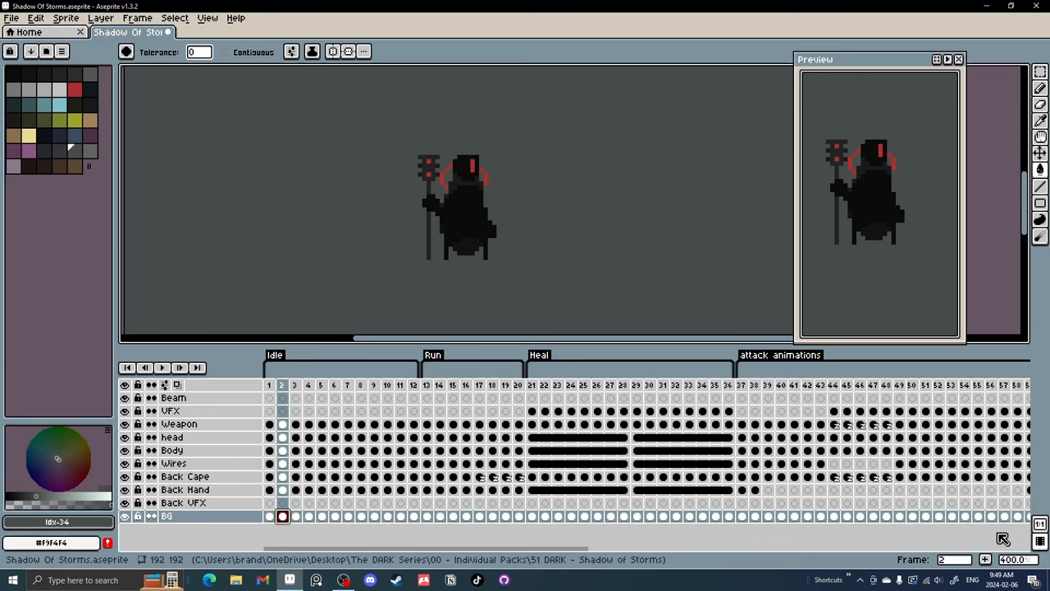
pyautogui.moveTo(466, 433)
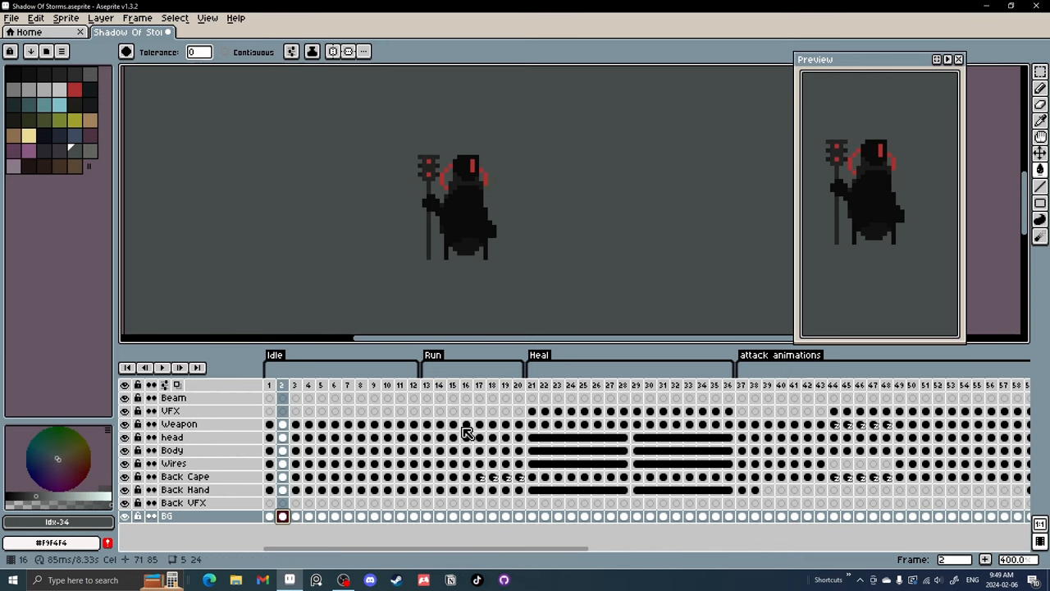
pyautogui.moveTo(433, 275)
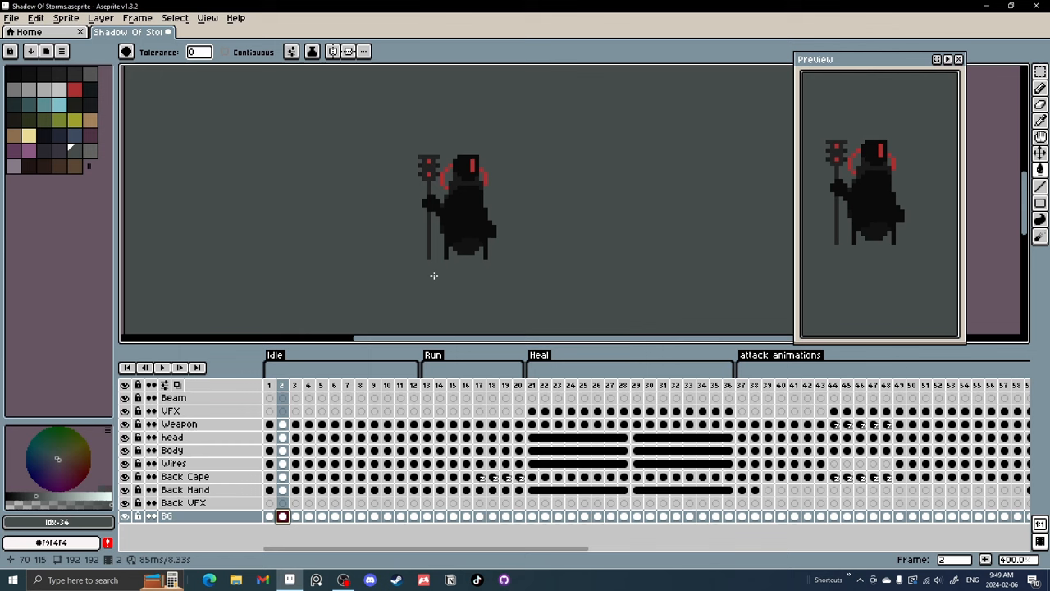
pyautogui.moveTo(434, 253)
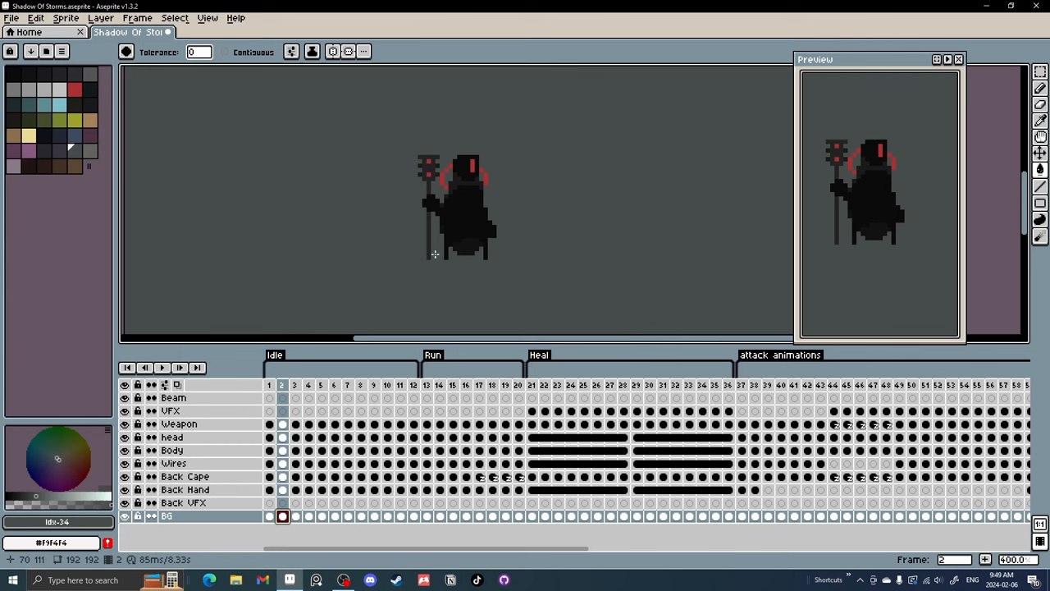
pyautogui.moveTo(717, 238)
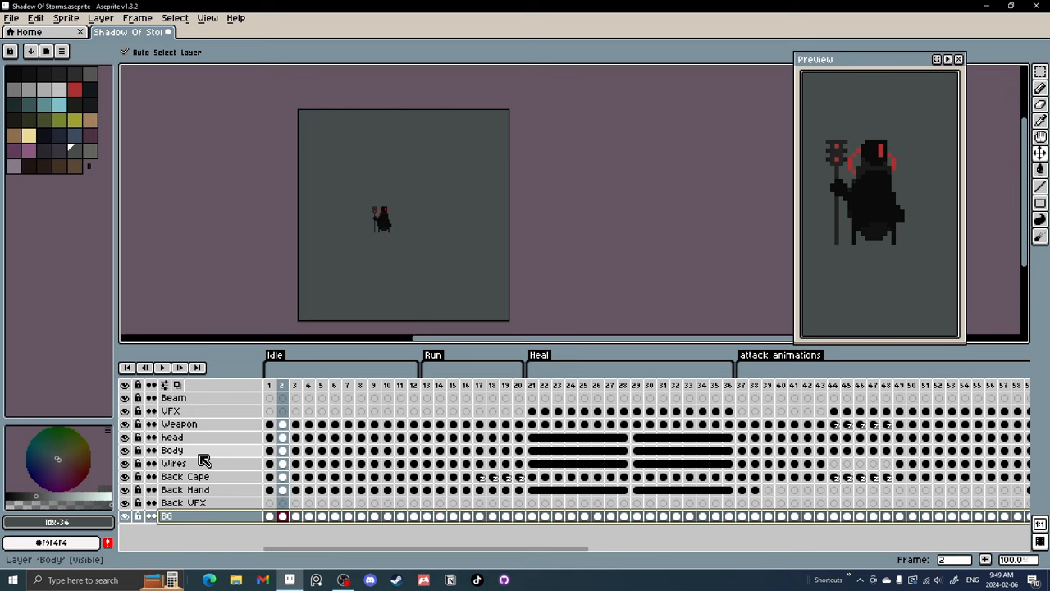
# Step: Auto-pick the Body and Weapon layers from the canvas and measure the staff-to-body gap with Ctrl
pyautogui.click(171, 449)
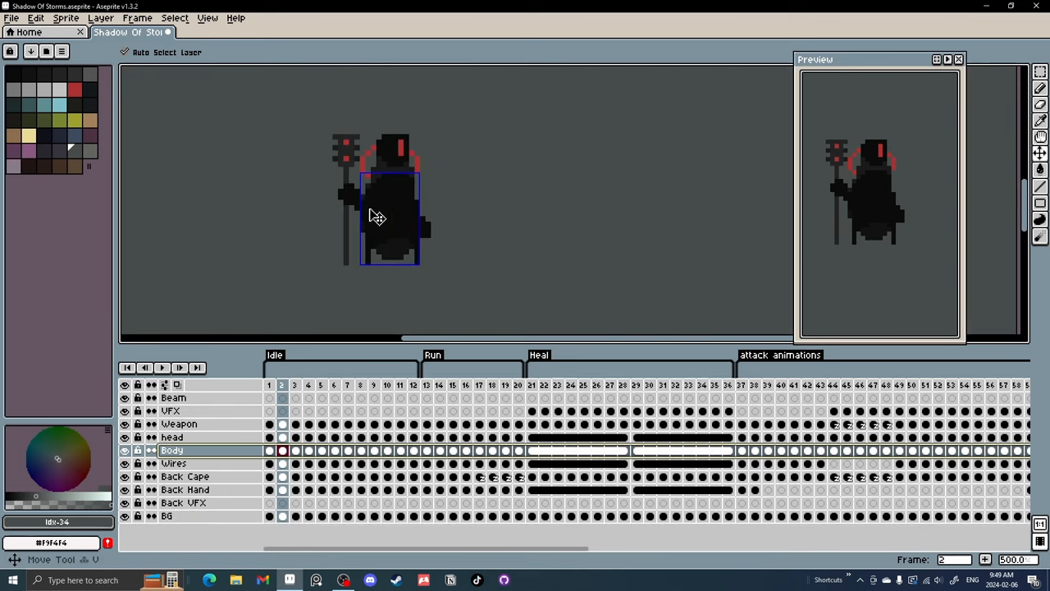
pyautogui.click(179, 424)
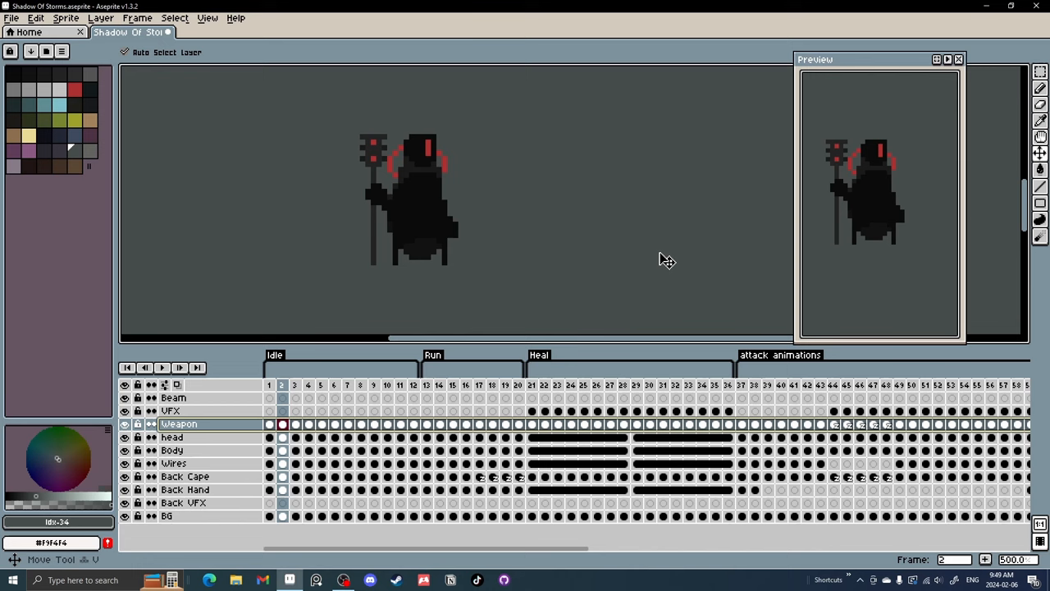
pyautogui.moveTo(632, 256)
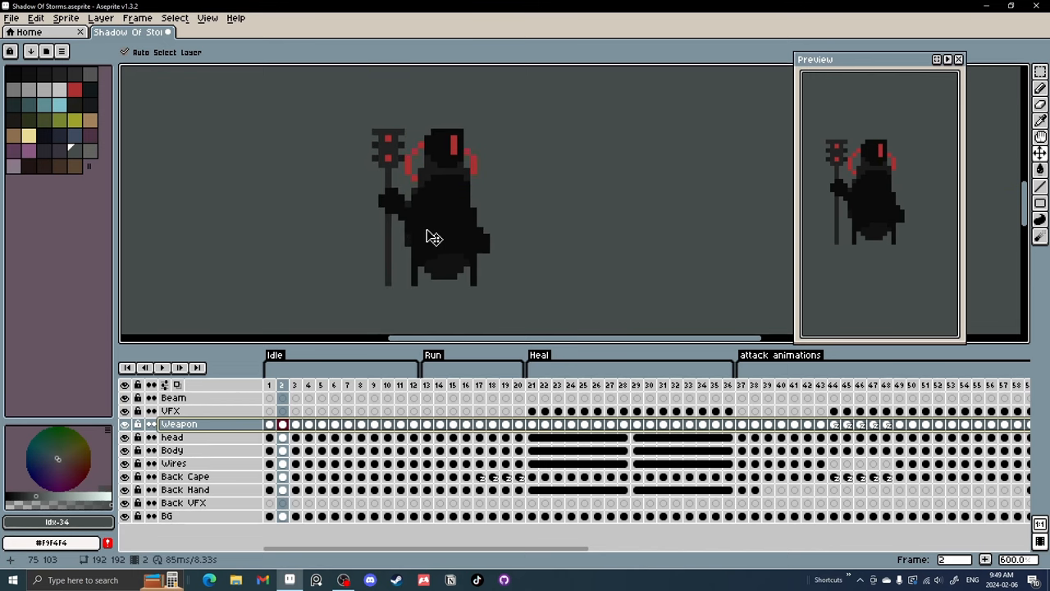
pyautogui.click(391, 205)
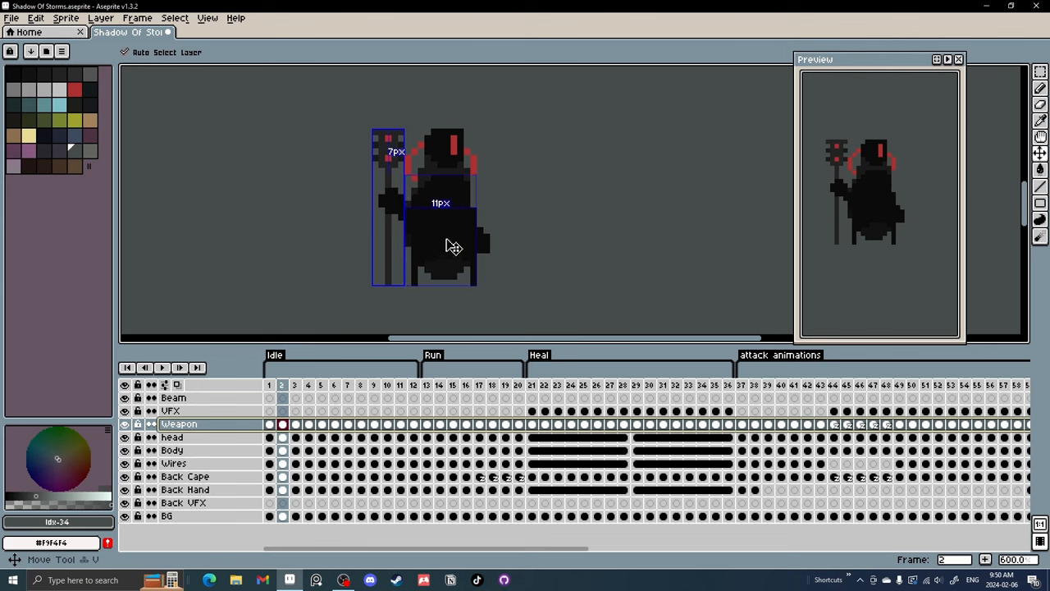
pyautogui.moveTo(443, 253)
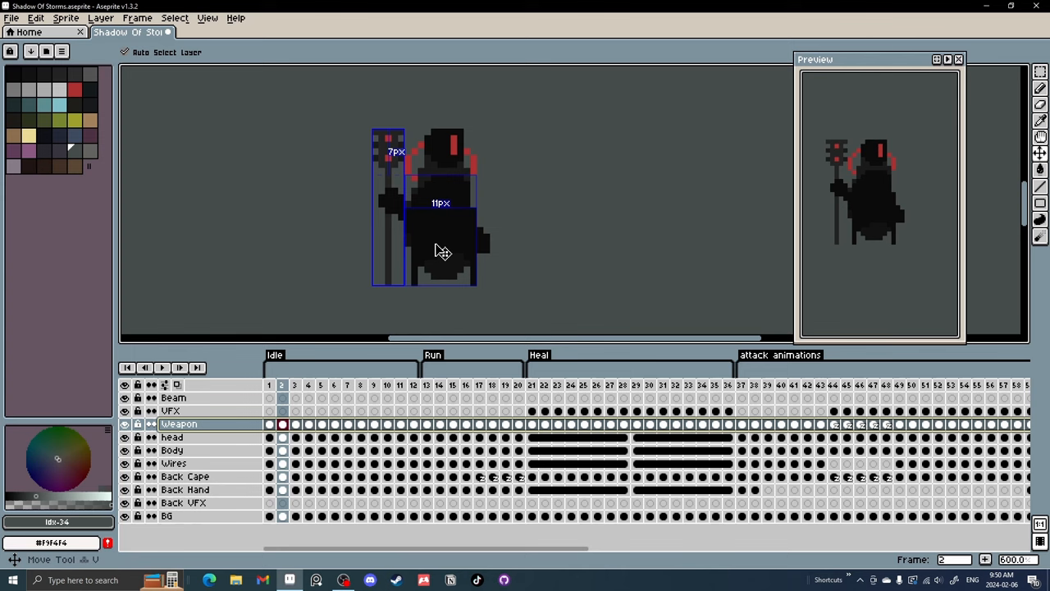
pyautogui.click(173, 449)
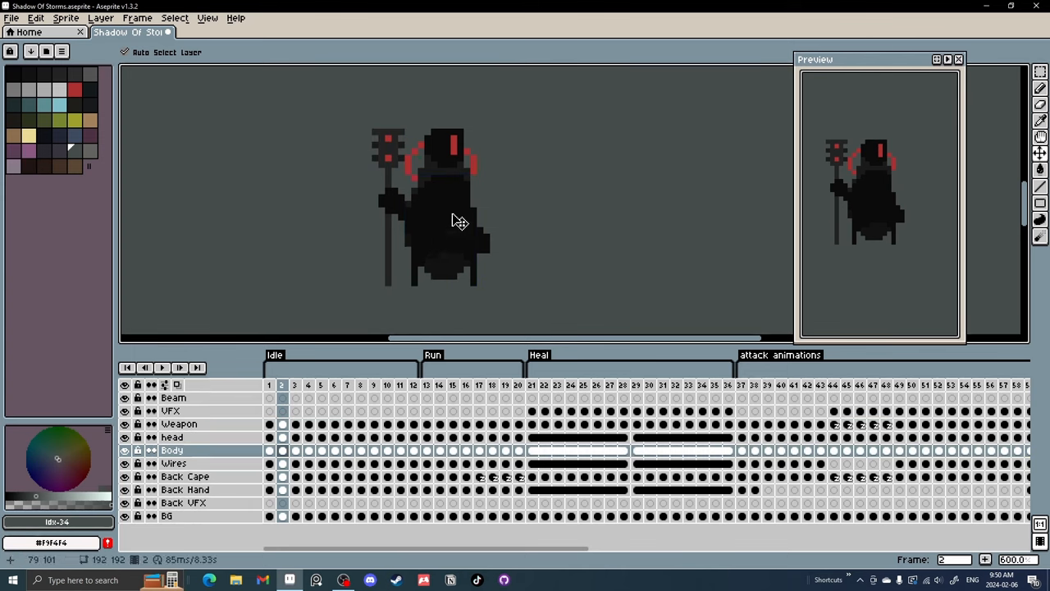
pyautogui.moveTo(437, 207)
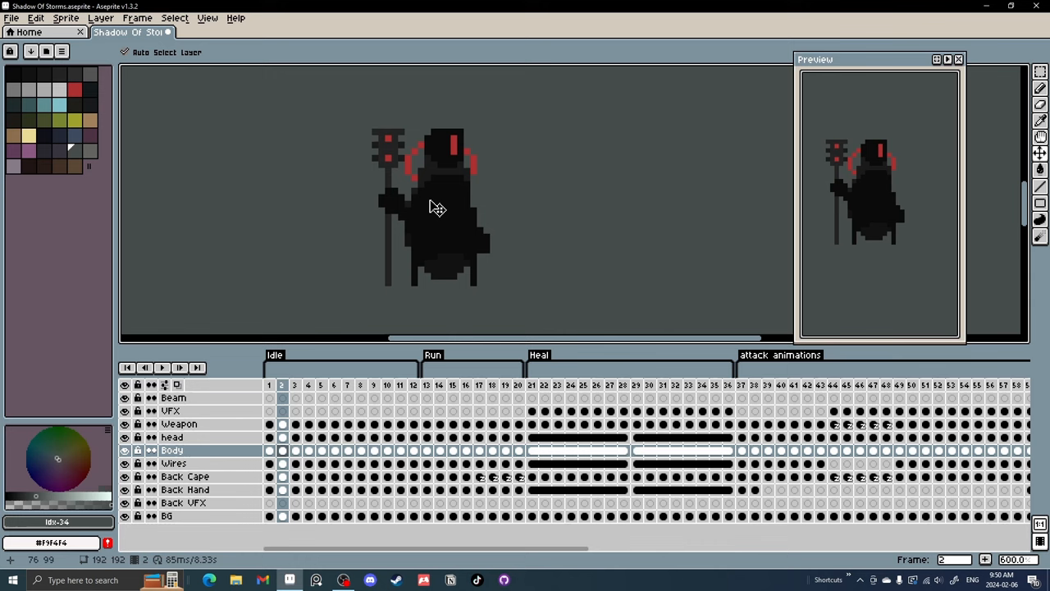
pyautogui.scroll(3)
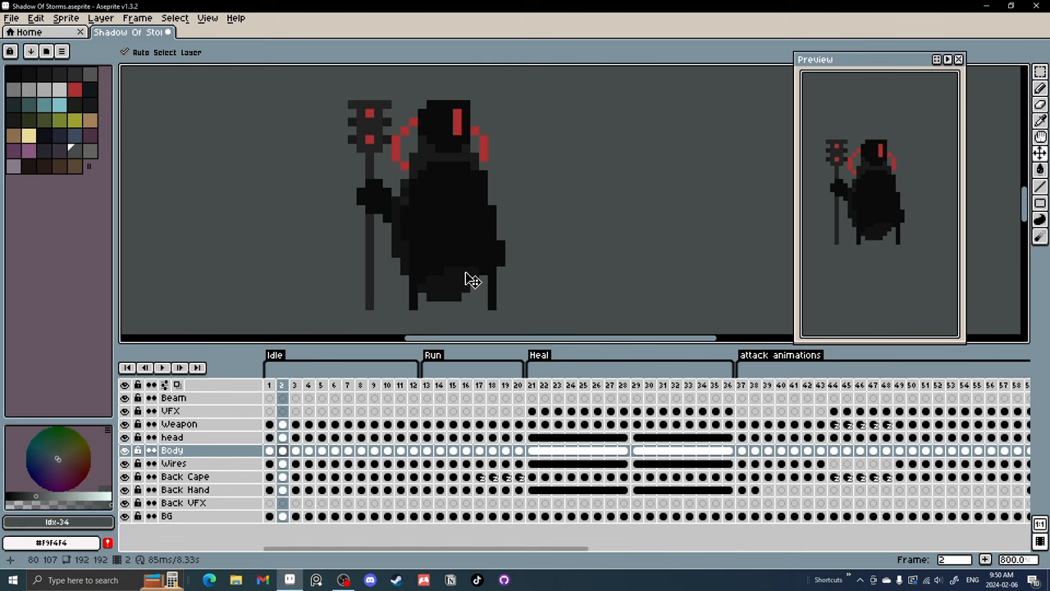
pyautogui.moveTo(462, 256)
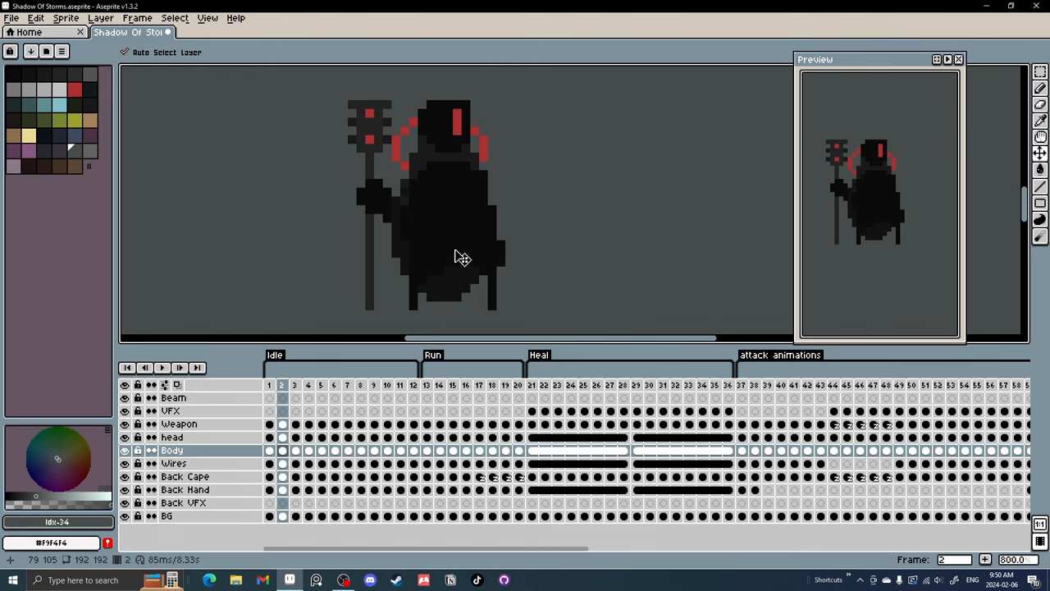
pyautogui.click(463, 233)
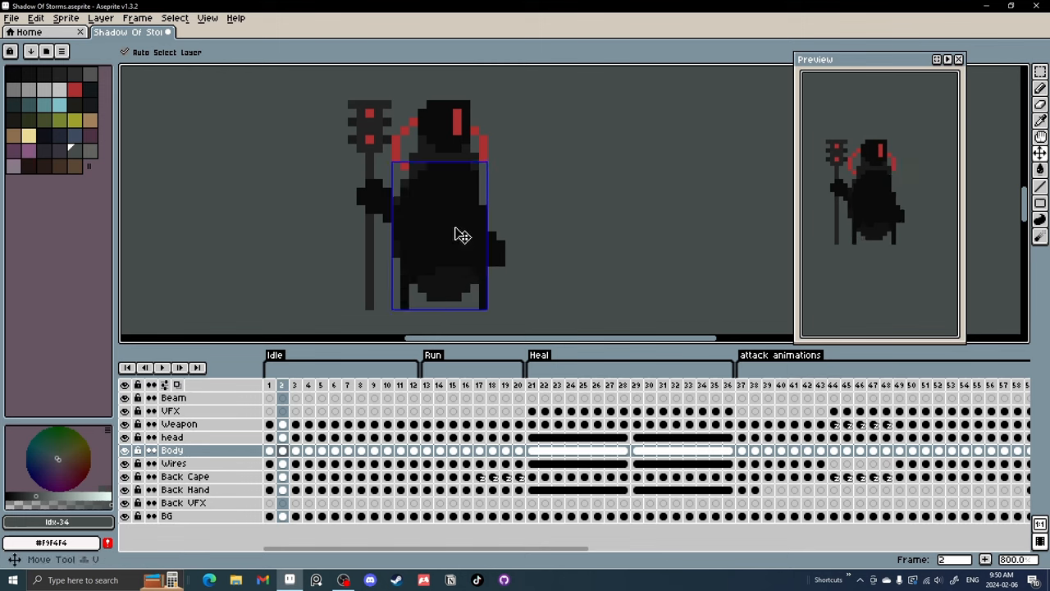
pyautogui.moveTo(463, 233); pyautogui.dragTo(485, 236)
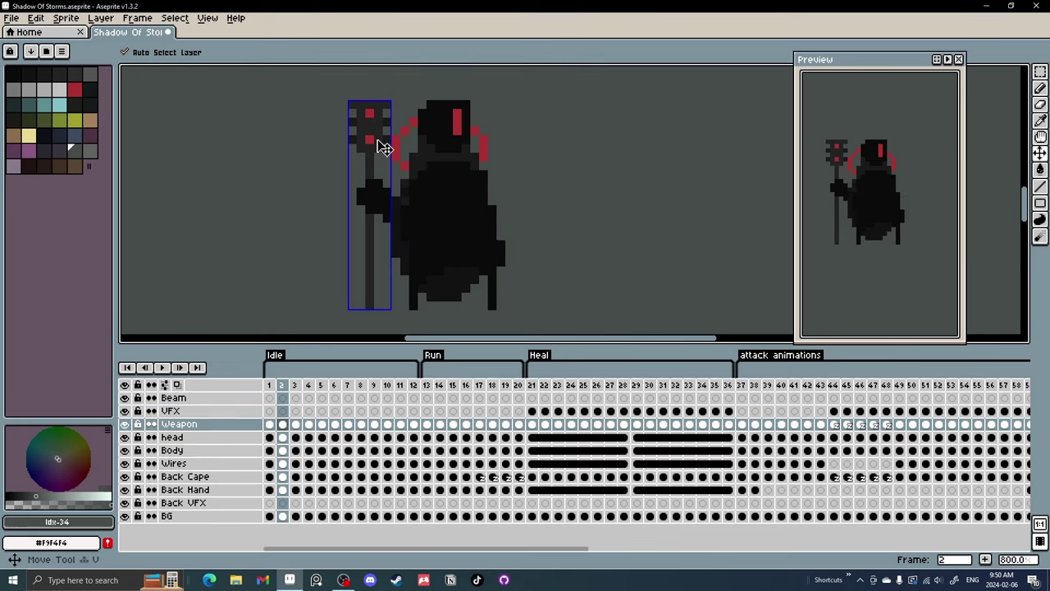
pyautogui.click(172, 436)
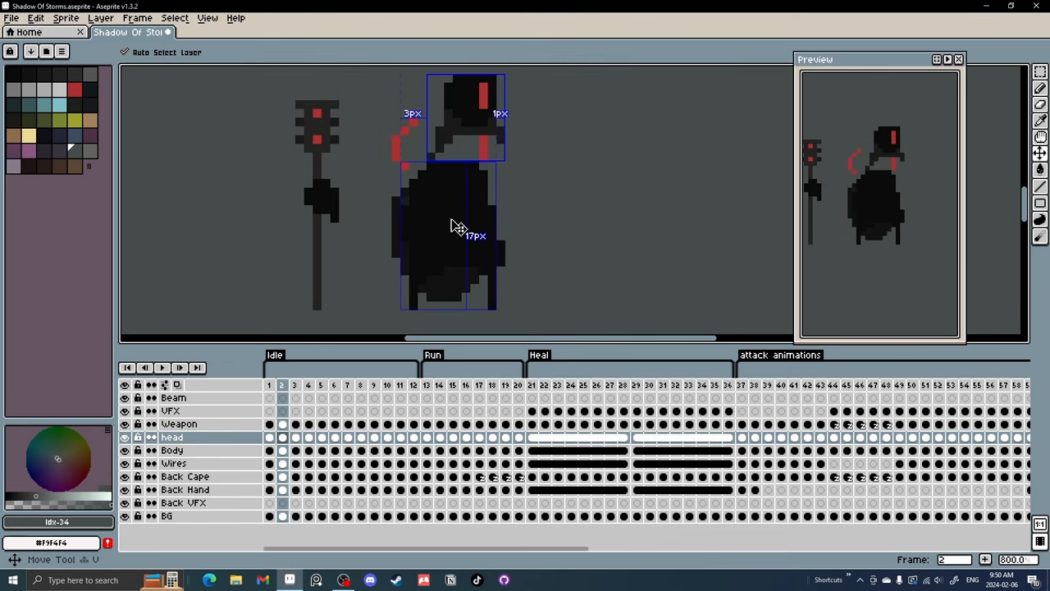
pyautogui.click(184, 475)
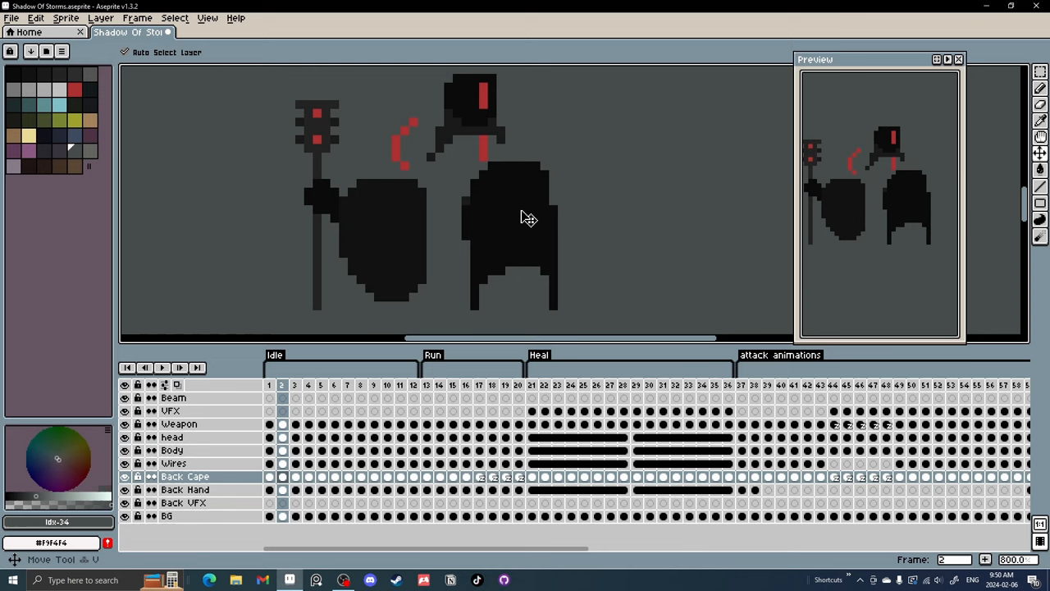
pyautogui.click(171, 423)
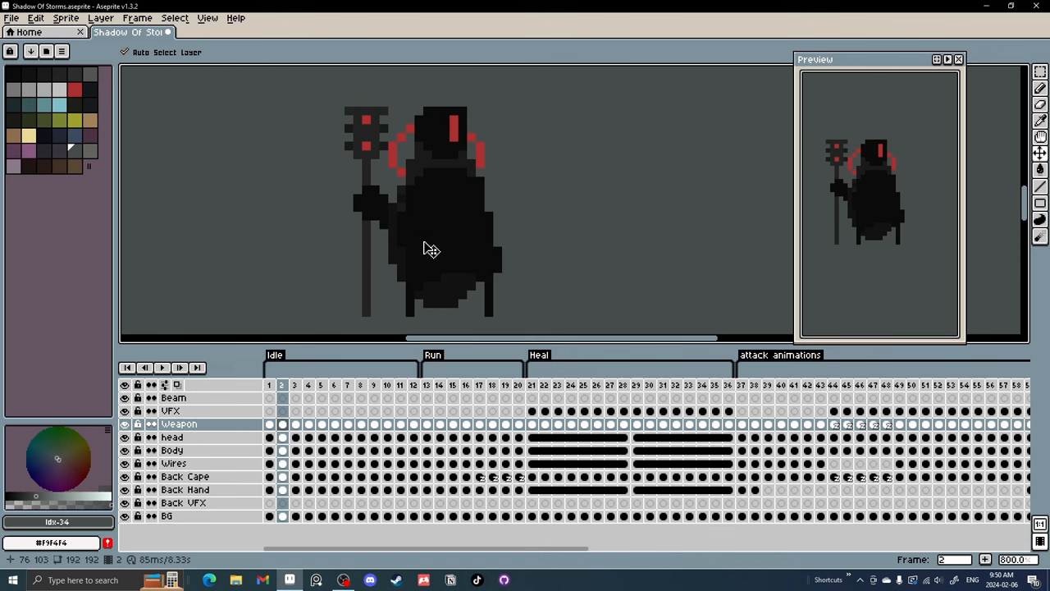
pyautogui.moveTo(526, 236)
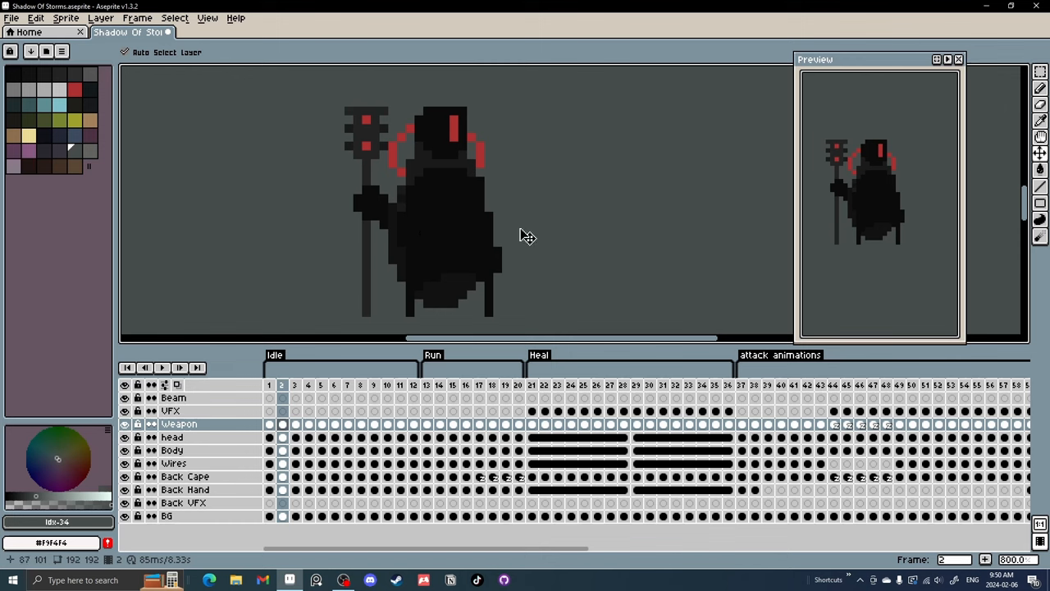
pyautogui.moveTo(499, 226)
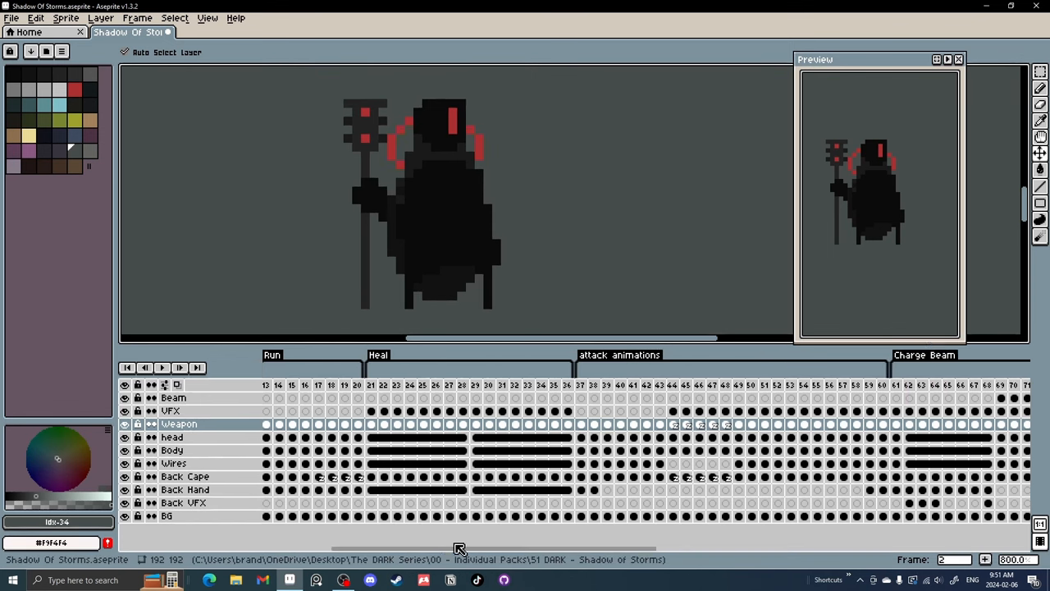
pyautogui.hscroll(-3)
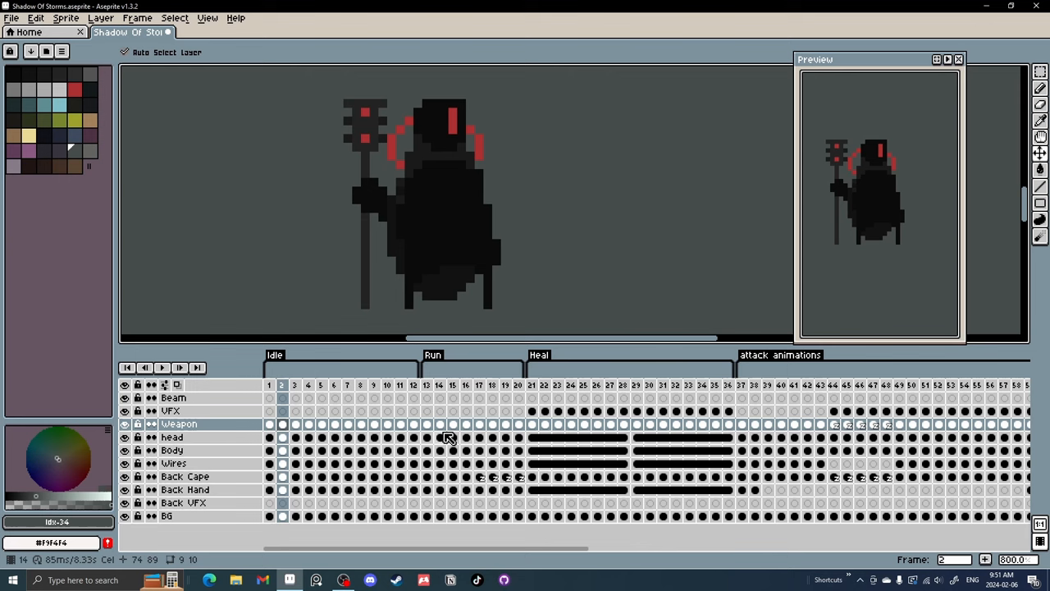
pyautogui.moveTo(517, 437)
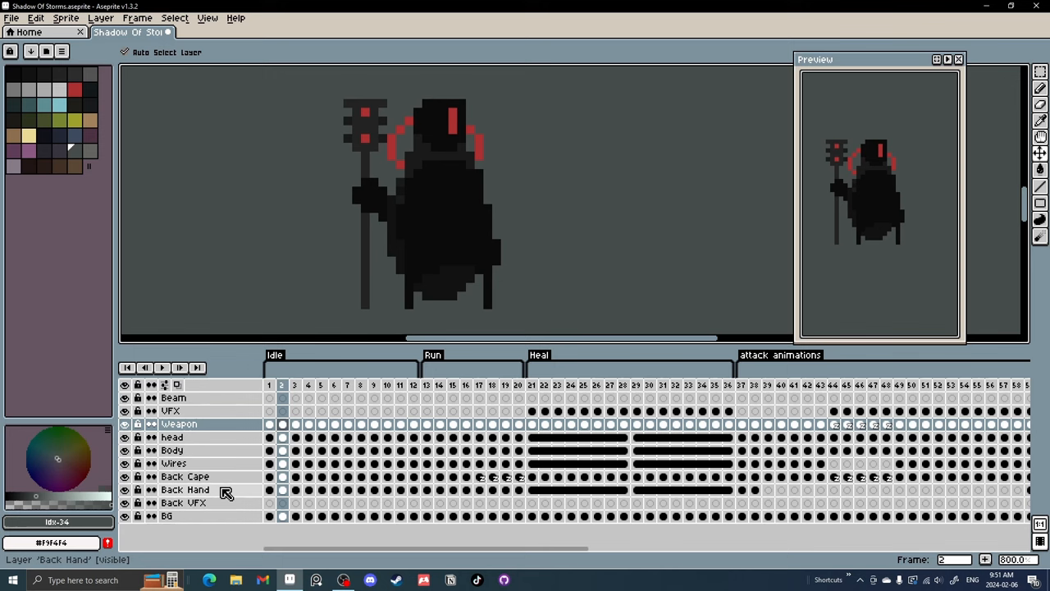
pyautogui.click(172, 411)
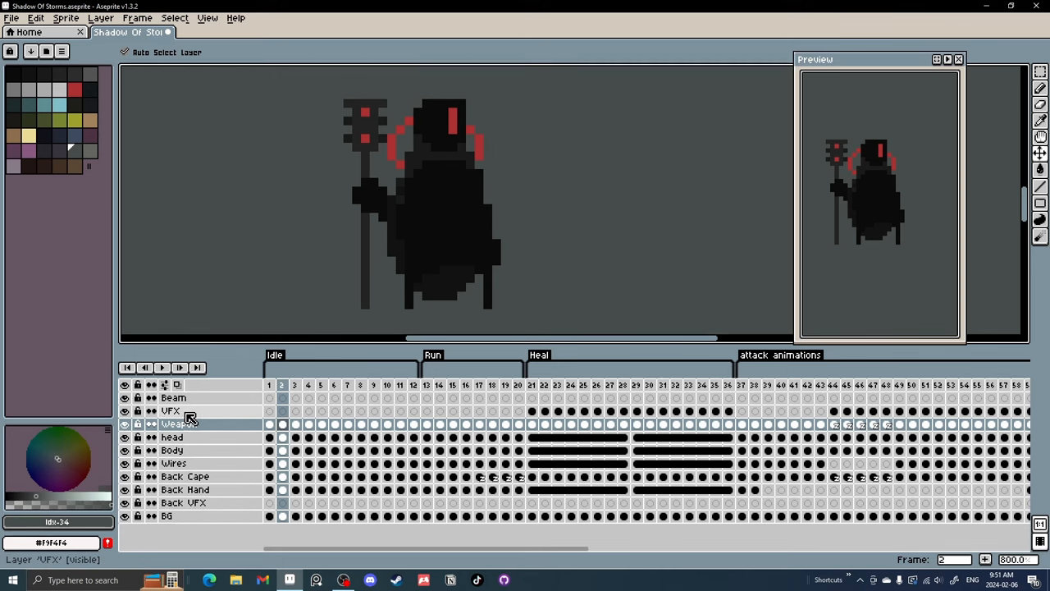
pyautogui.click(171, 411)
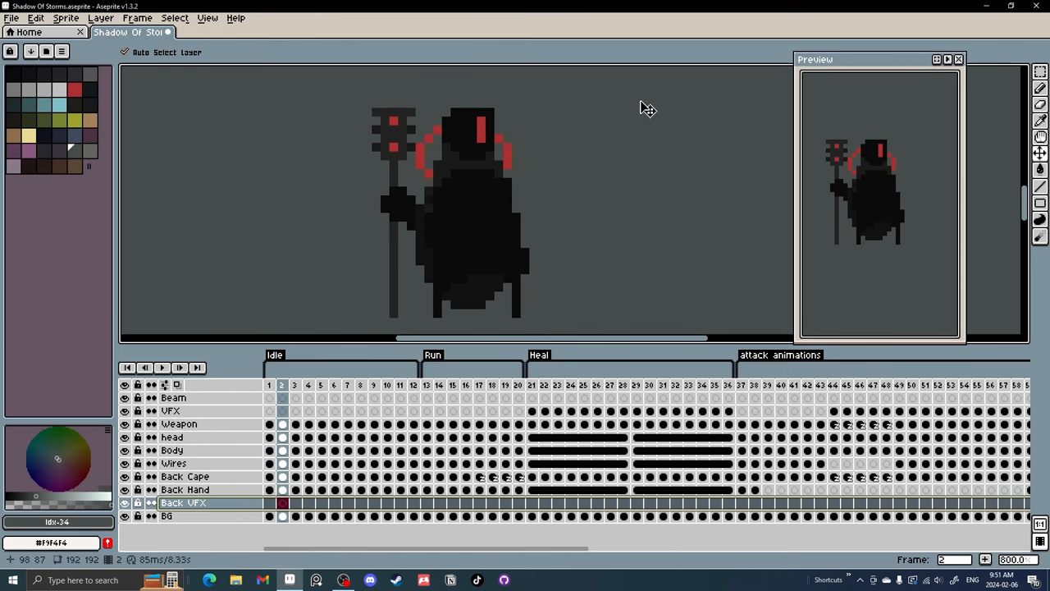
pyautogui.moveTo(606, 241)
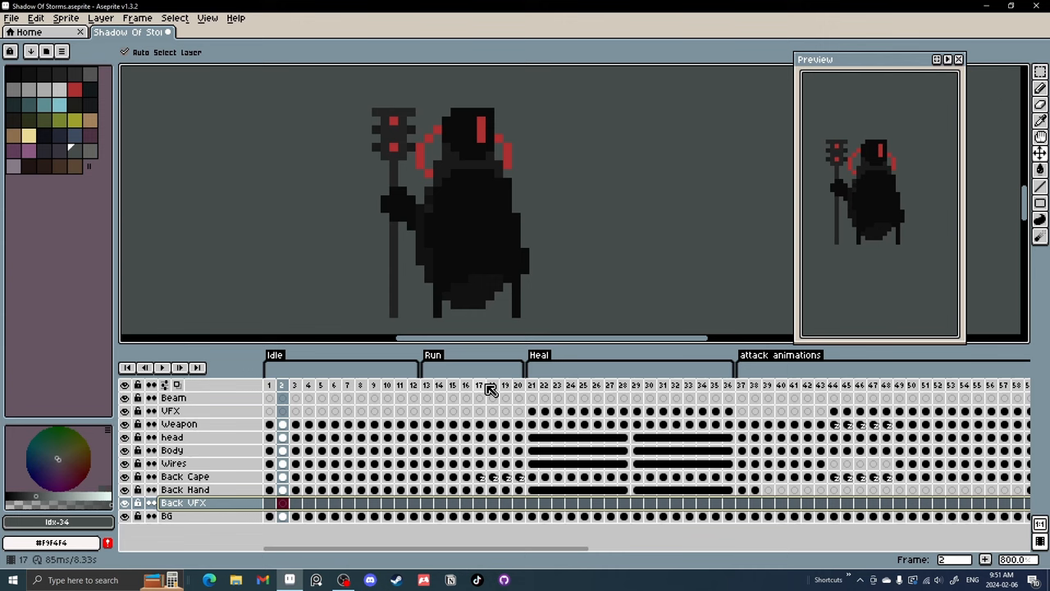
pyautogui.click(479, 384)
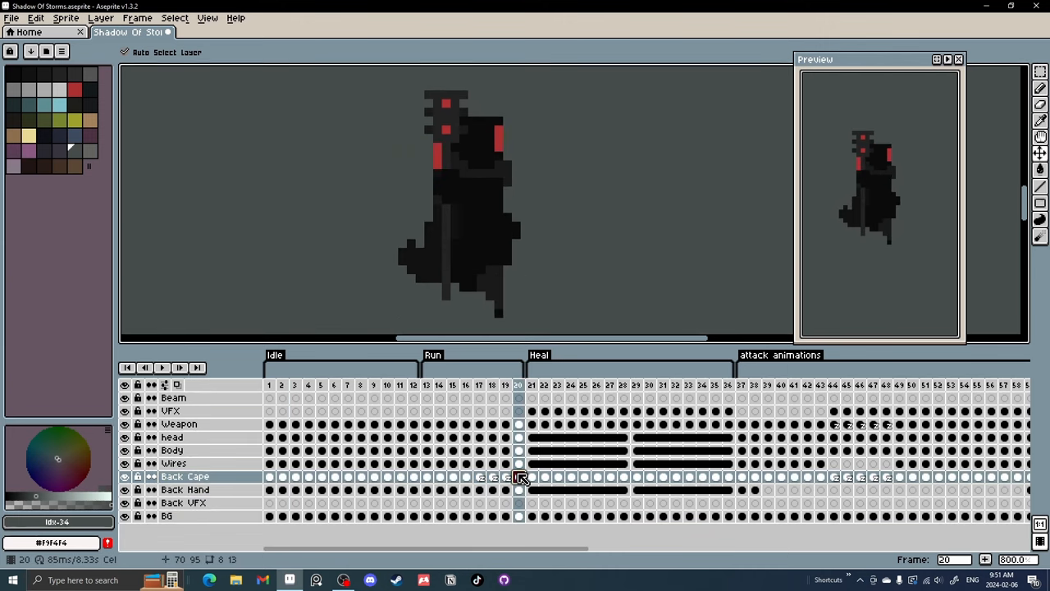
pyautogui.moveTo(439, 457)
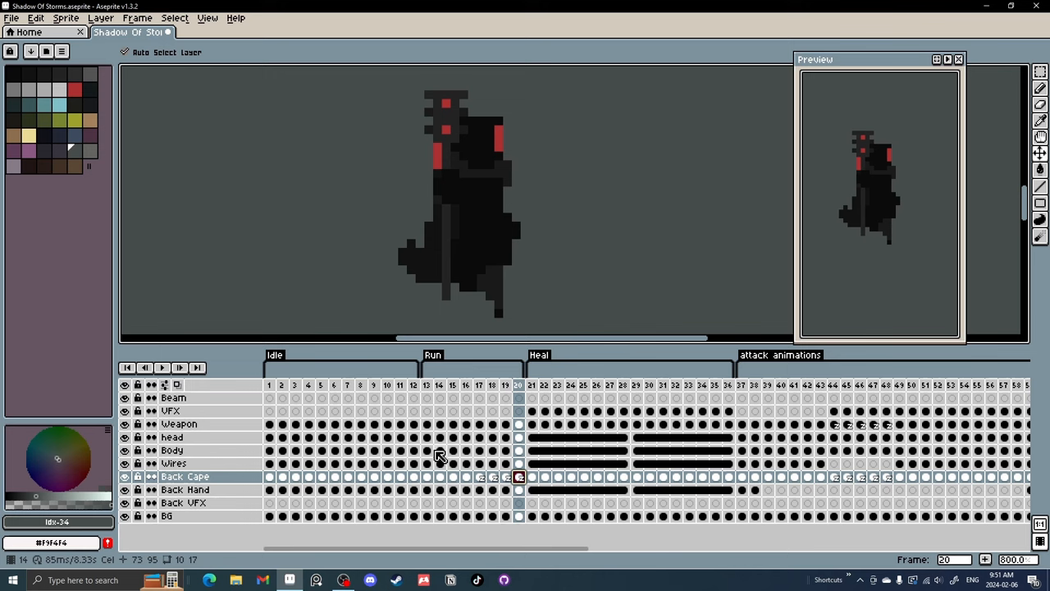
pyautogui.moveTo(320, 502)
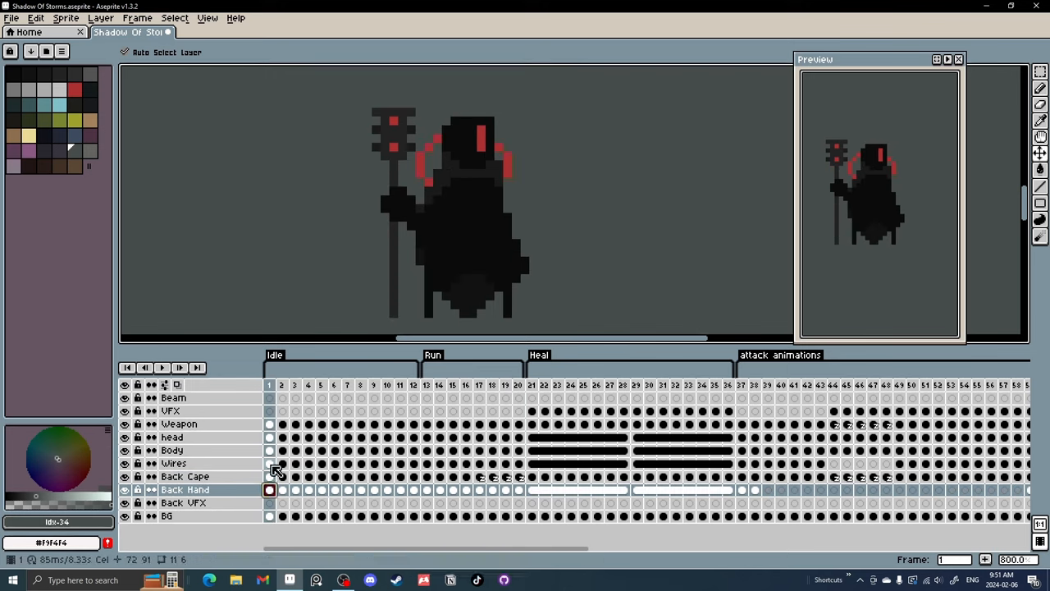
# Step: Try several Z-Index values on the frame-1 Wires cel, ending with the wires behind the cloak
pyautogui.rightClick(269, 463)
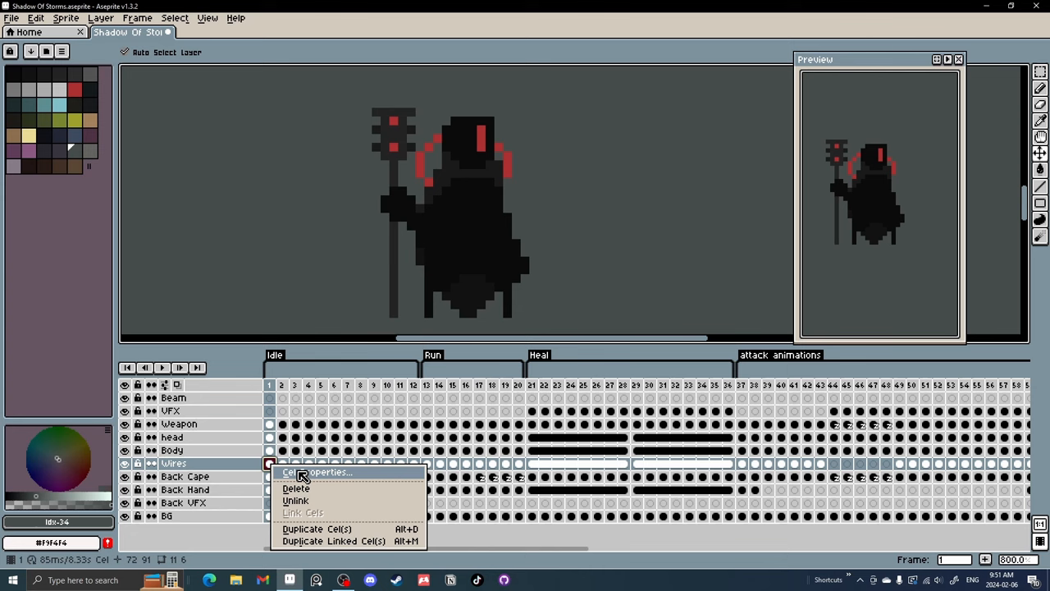
pyautogui.click(320, 472)
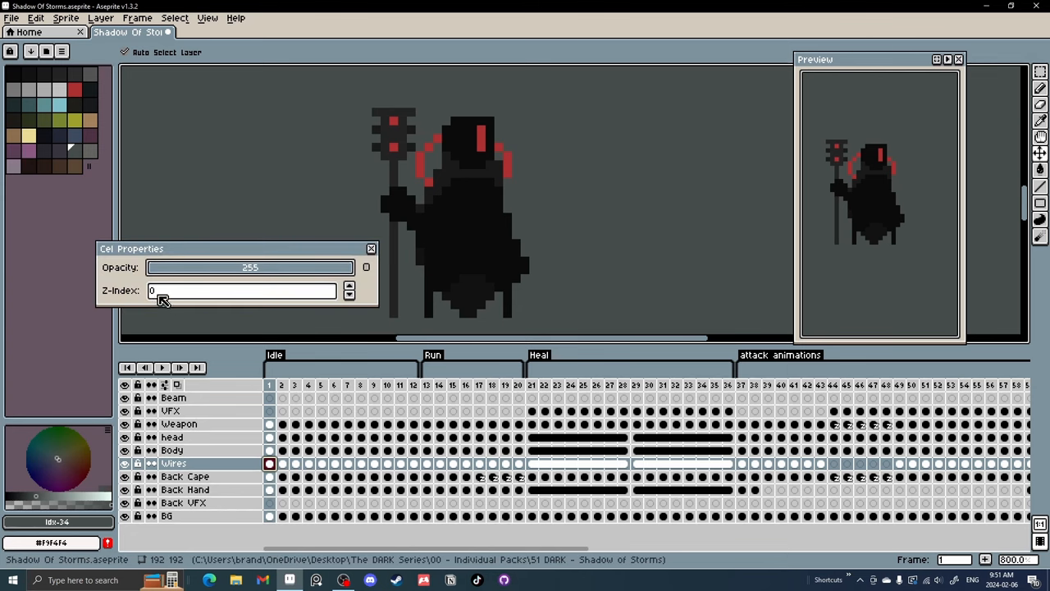
pyautogui.click(347, 286)
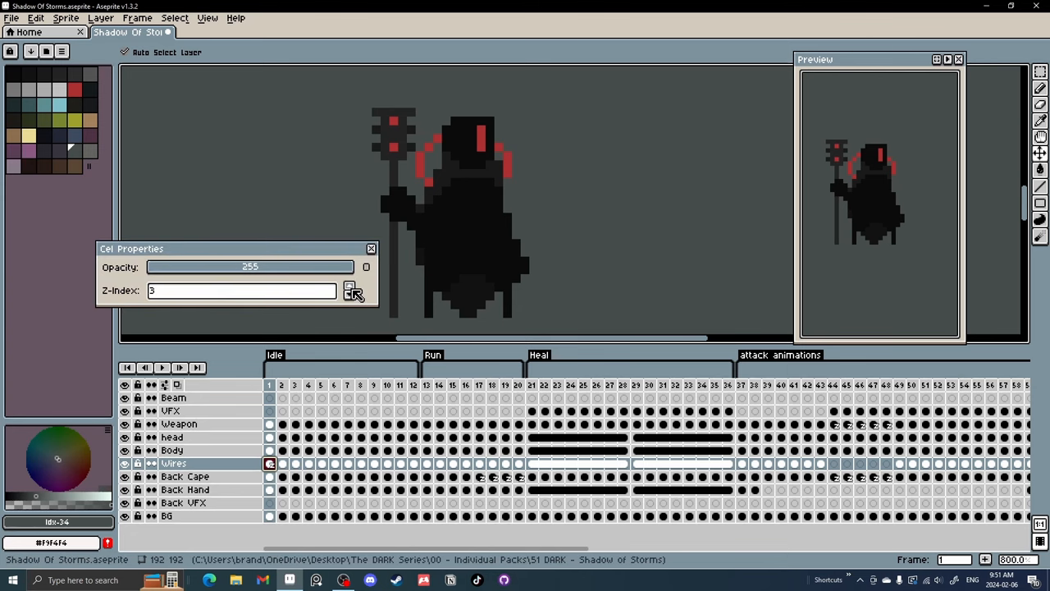
pyautogui.click(348, 285)
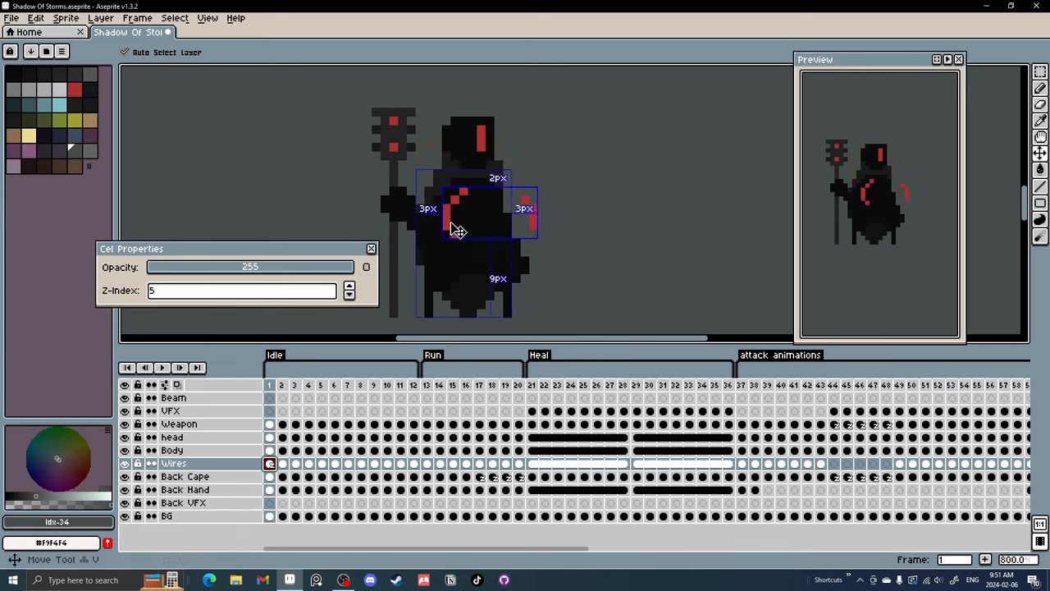
pyautogui.click(348, 293)
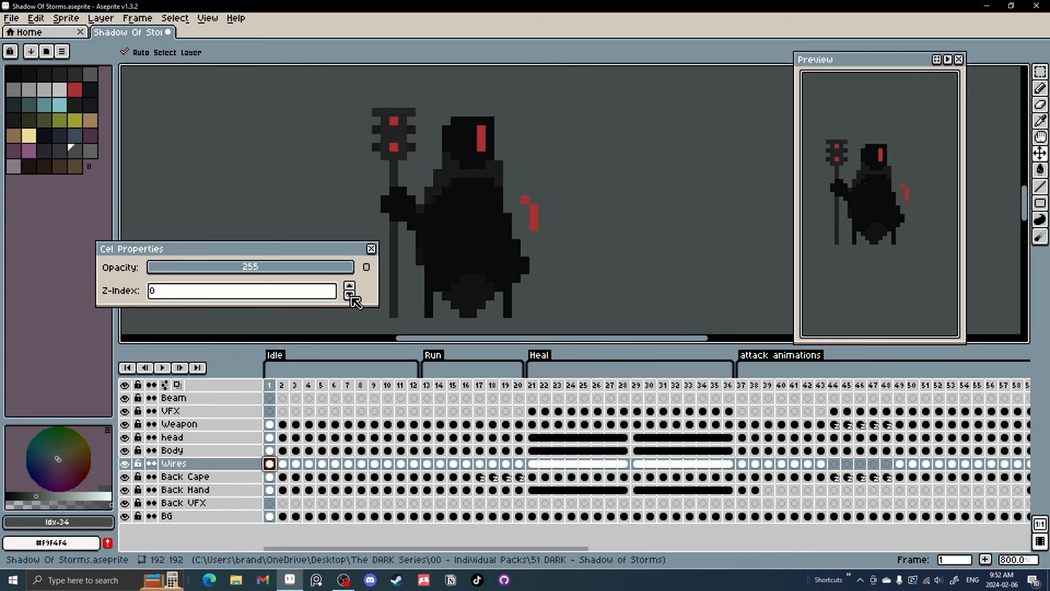
pyautogui.moveTo(351, 305)
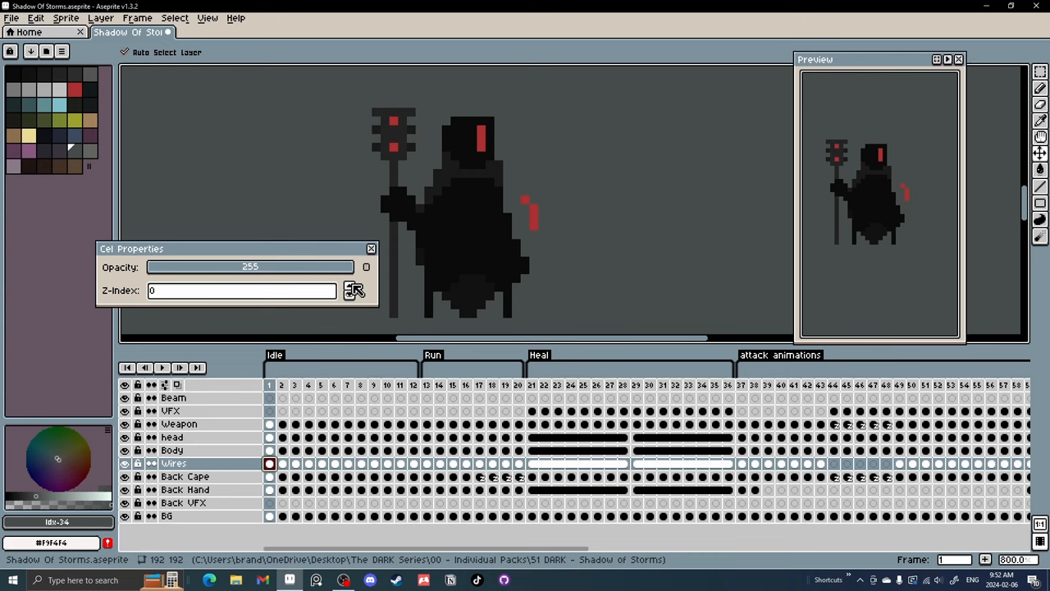
pyautogui.click(348, 286)
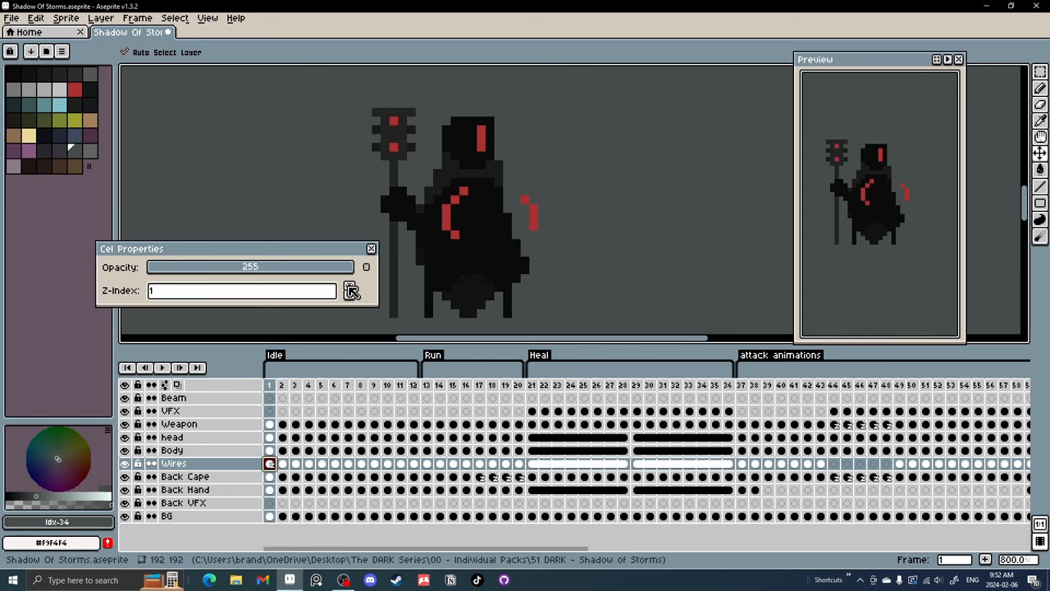
pyautogui.click(347, 286)
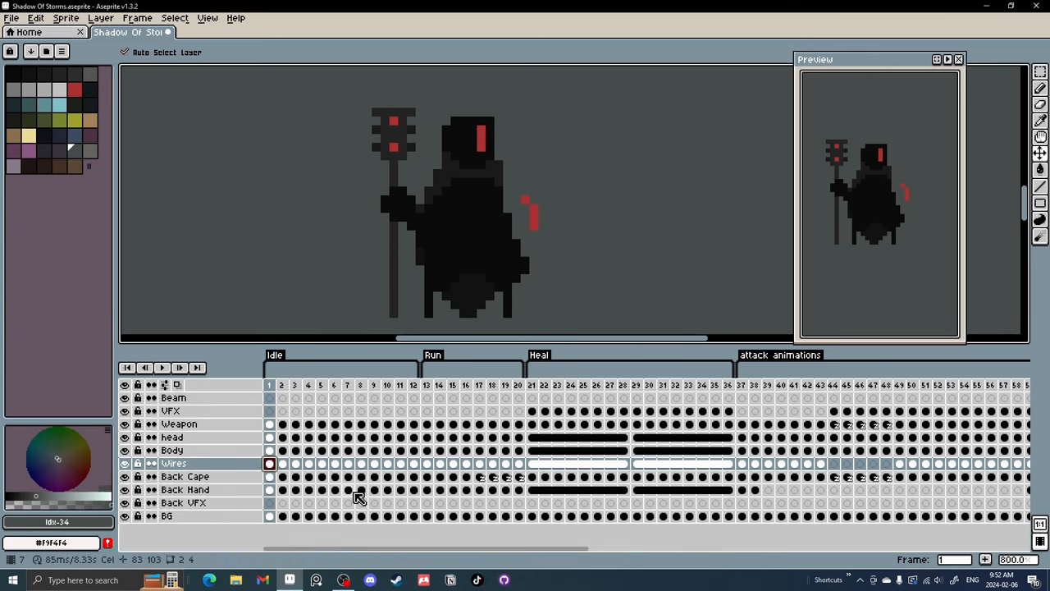
pyautogui.moveTo(489, 484)
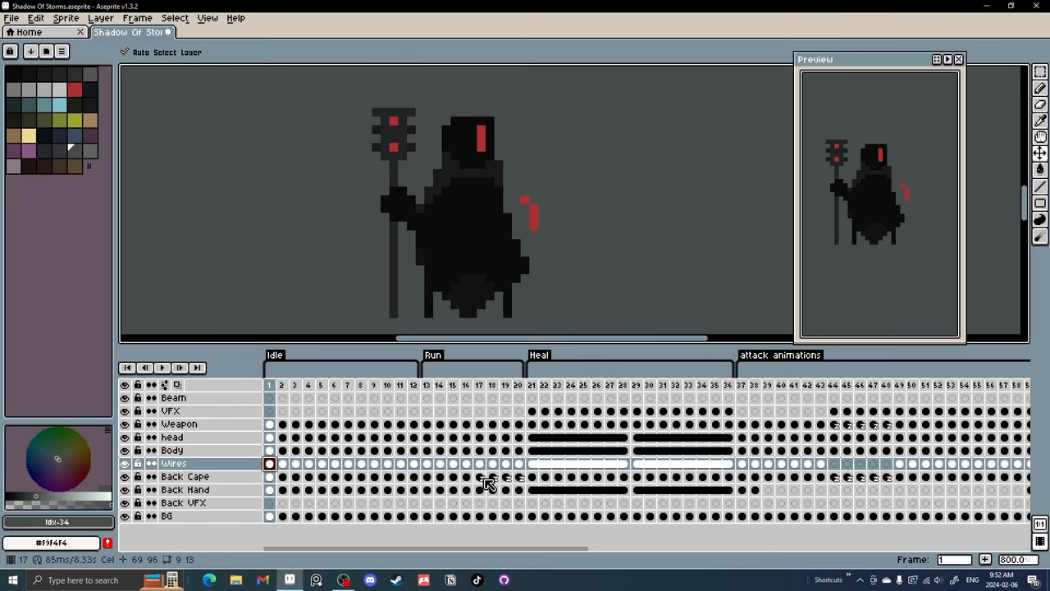
pyautogui.moveTo(515, 481)
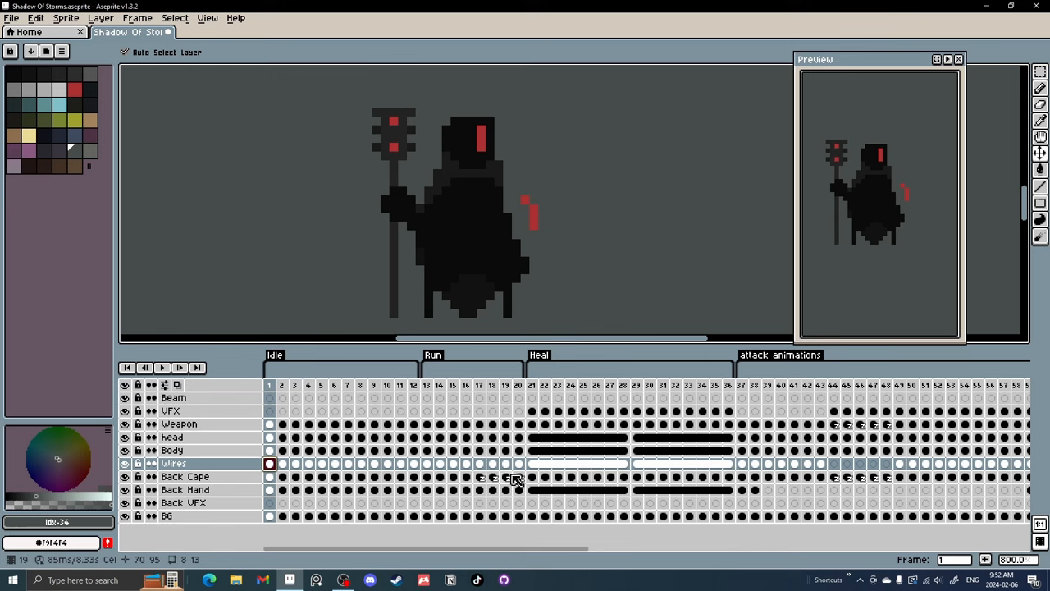
# Step: Set the frame-17 Back Cape cel's Z-Index to 1 and close Cel Properties
pyautogui.doubleClick(479, 476)
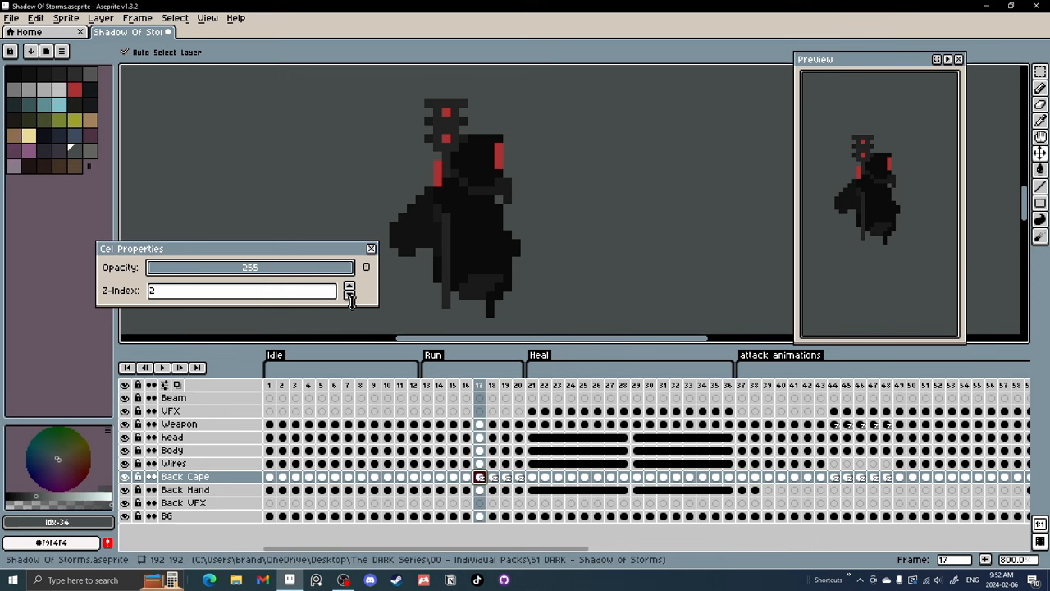
pyautogui.click(348, 296)
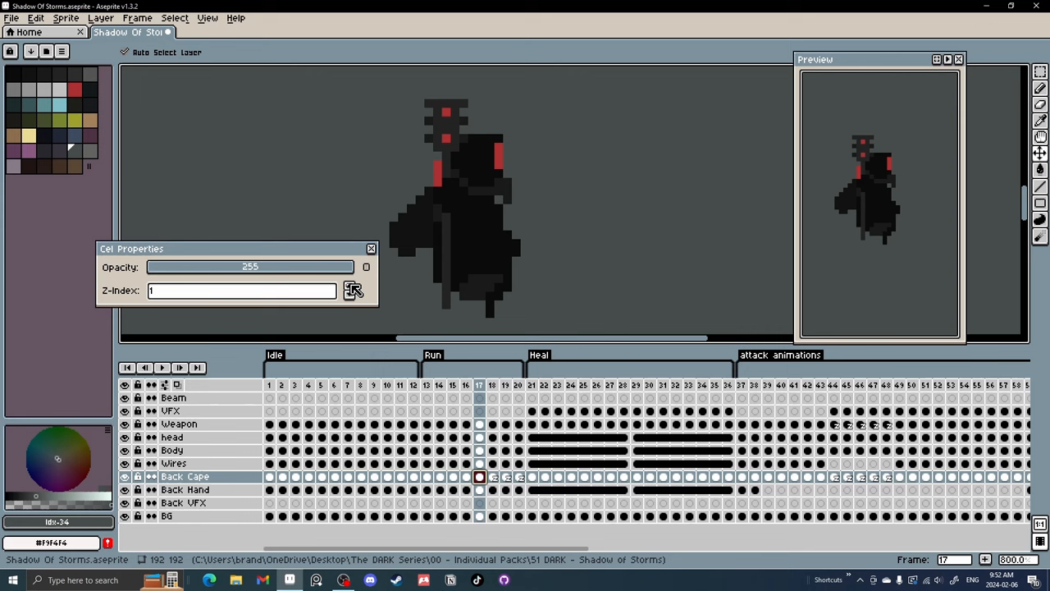
pyautogui.click(371, 247)
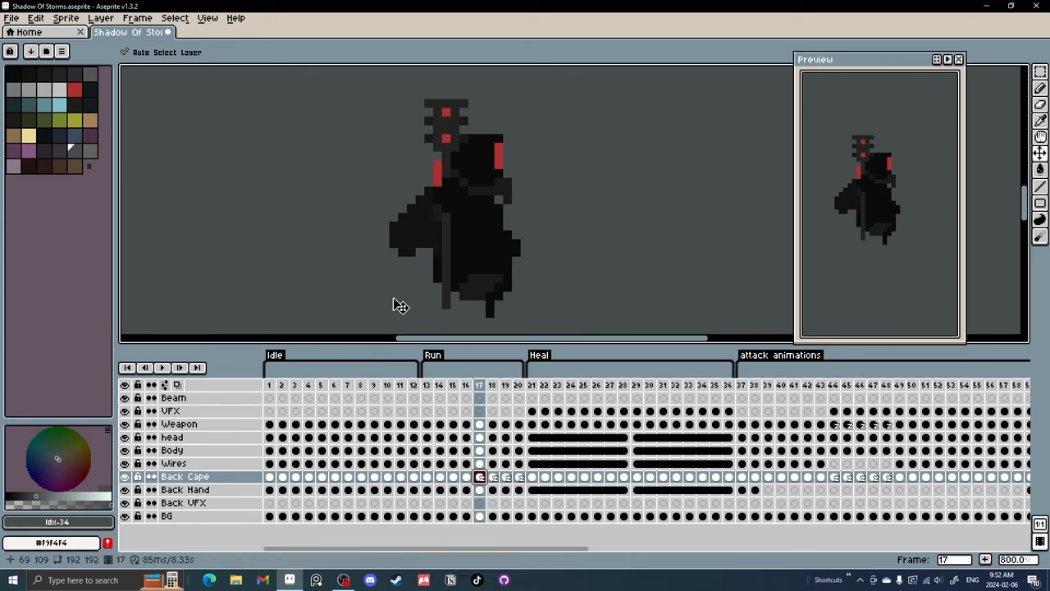
pyautogui.moveTo(403, 289)
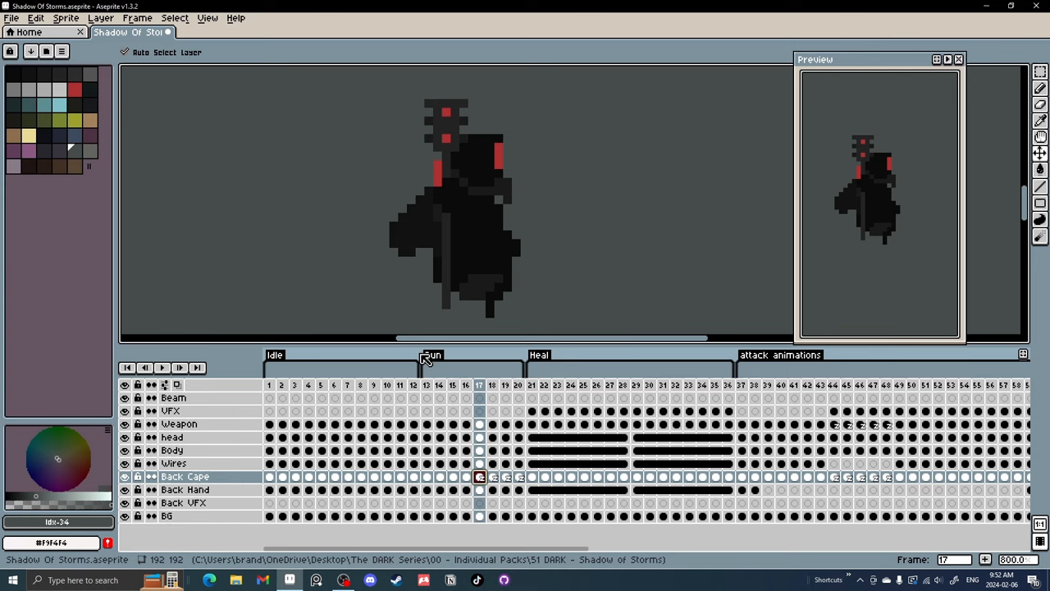
pyautogui.moveTo(420, 320)
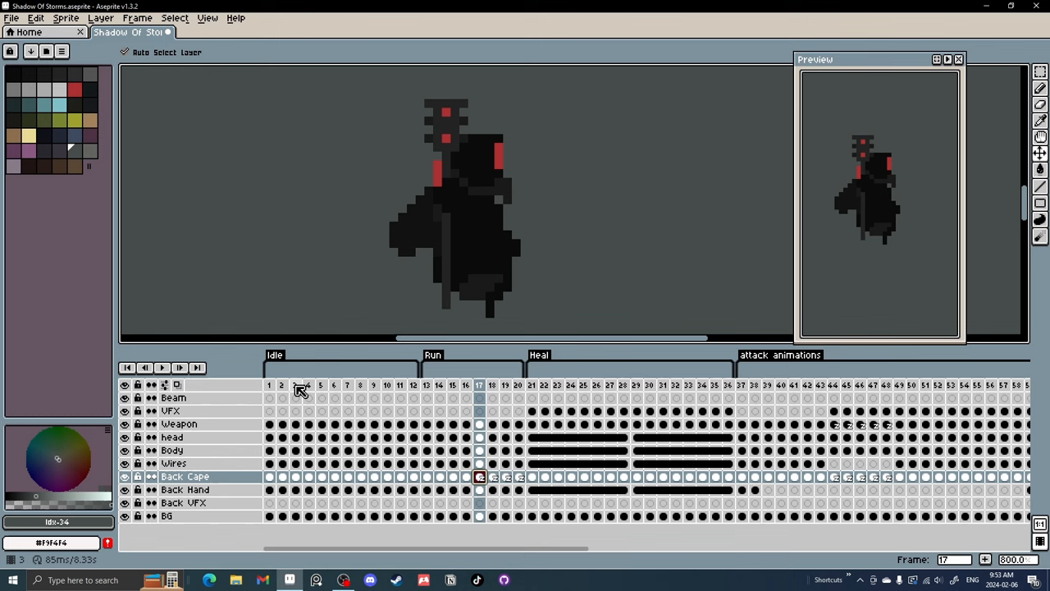
pyautogui.click(269, 384)
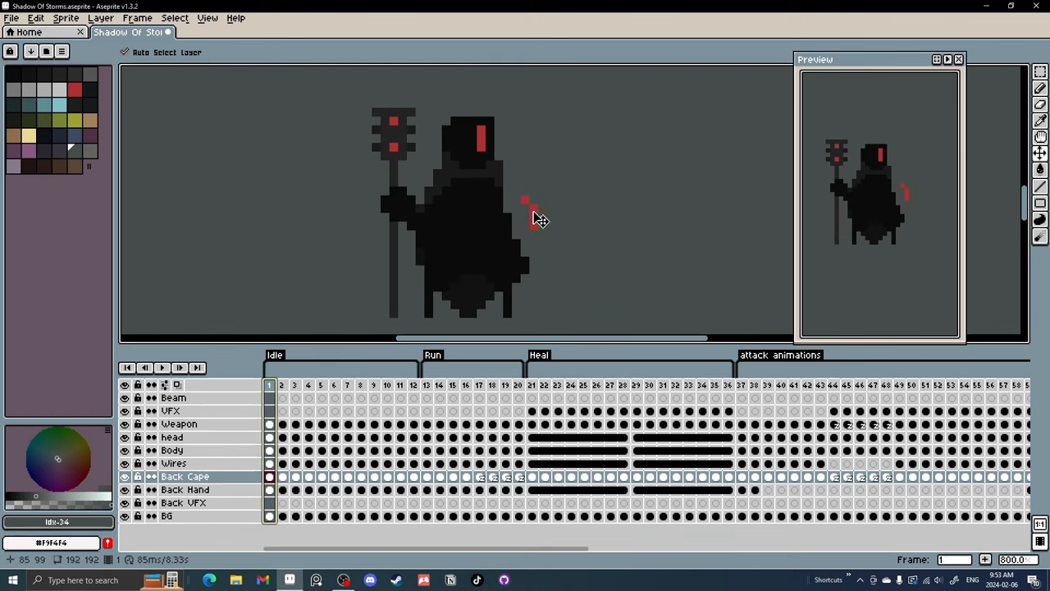
pyautogui.click(174, 463)
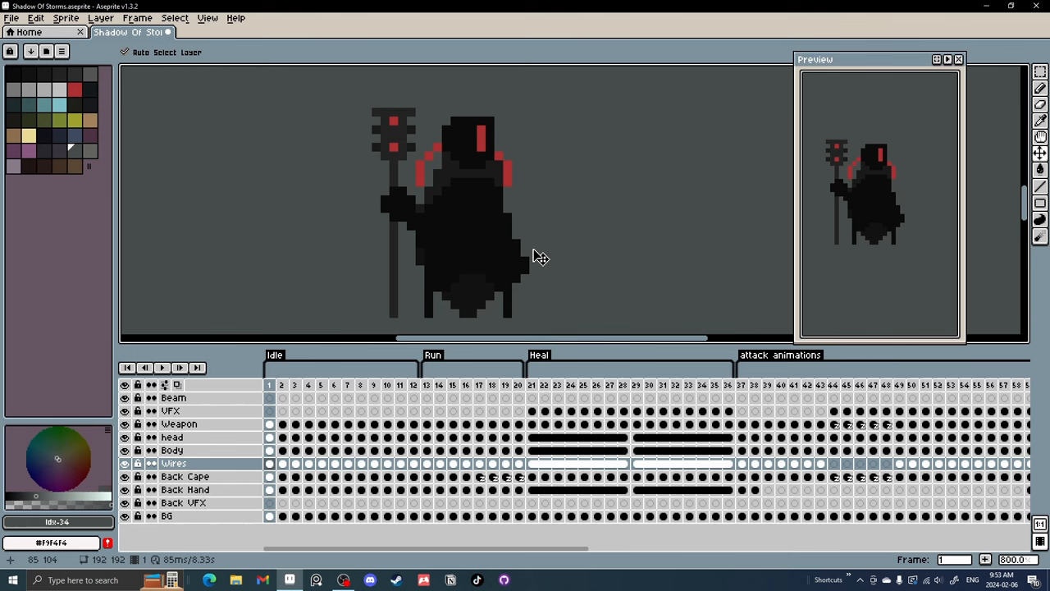
pyautogui.moveTo(495, 269)
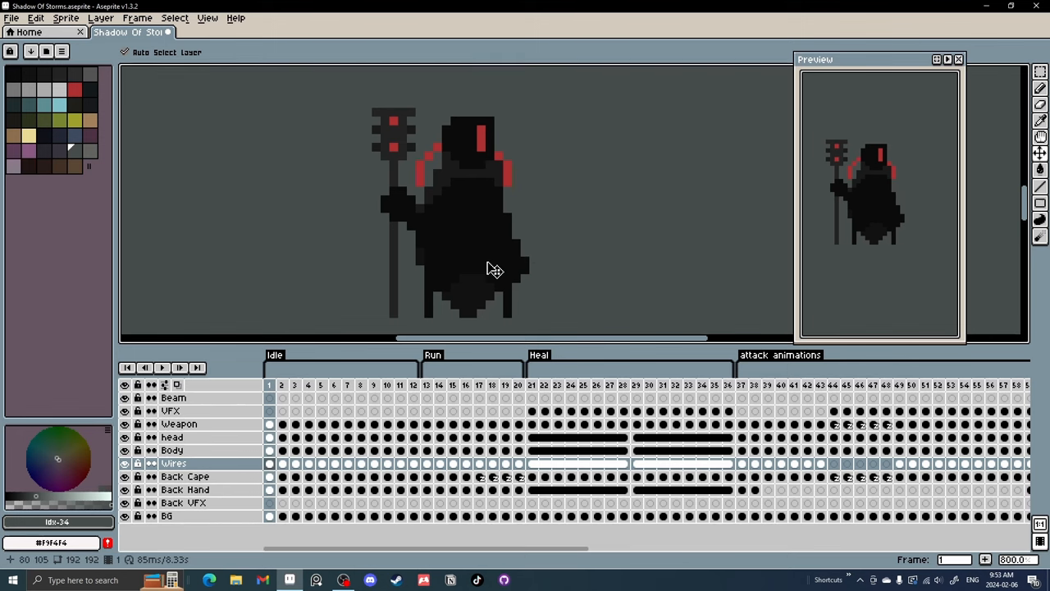
pyautogui.click(361, 384)
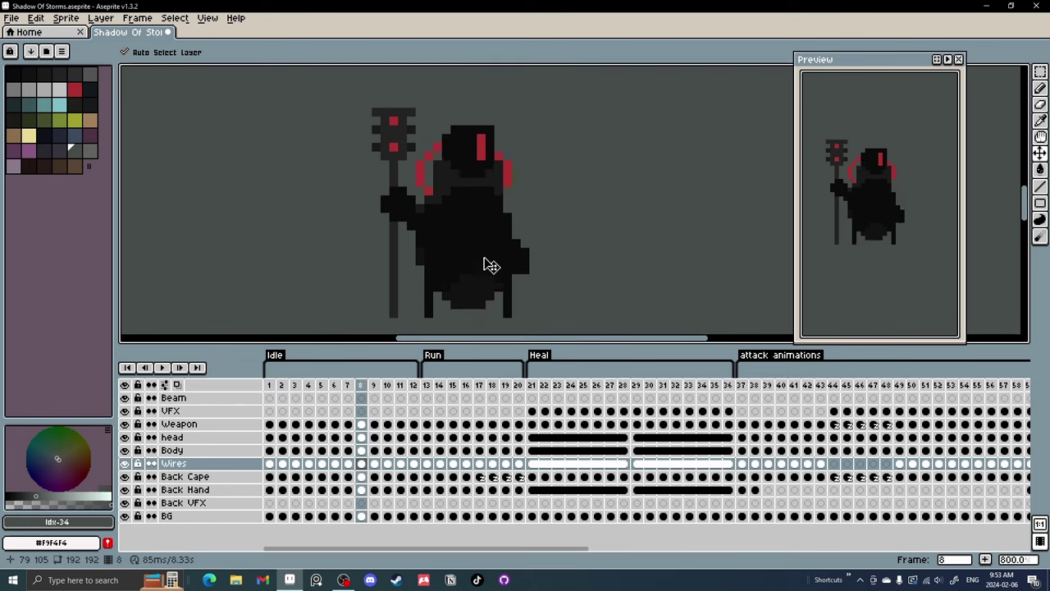
pyautogui.click(348, 384)
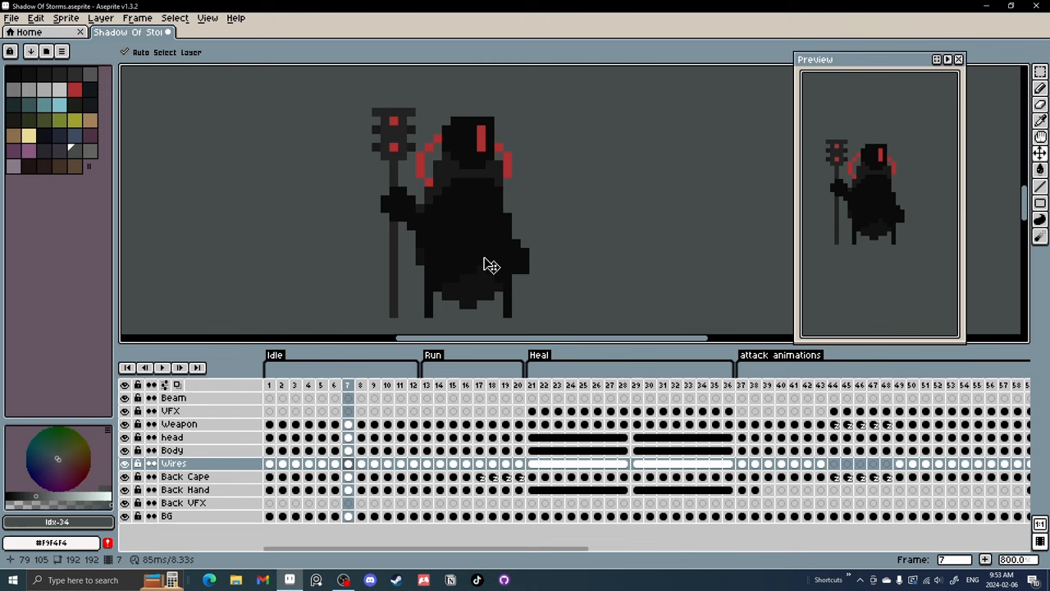
pyautogui.click(400, 384)
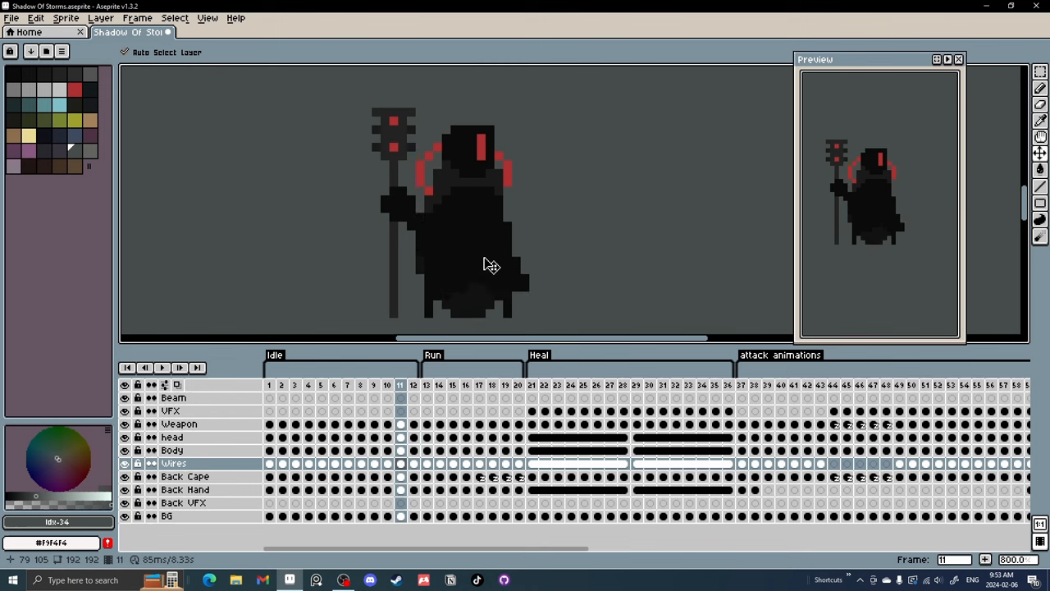
pyautogui.click(321, 384)
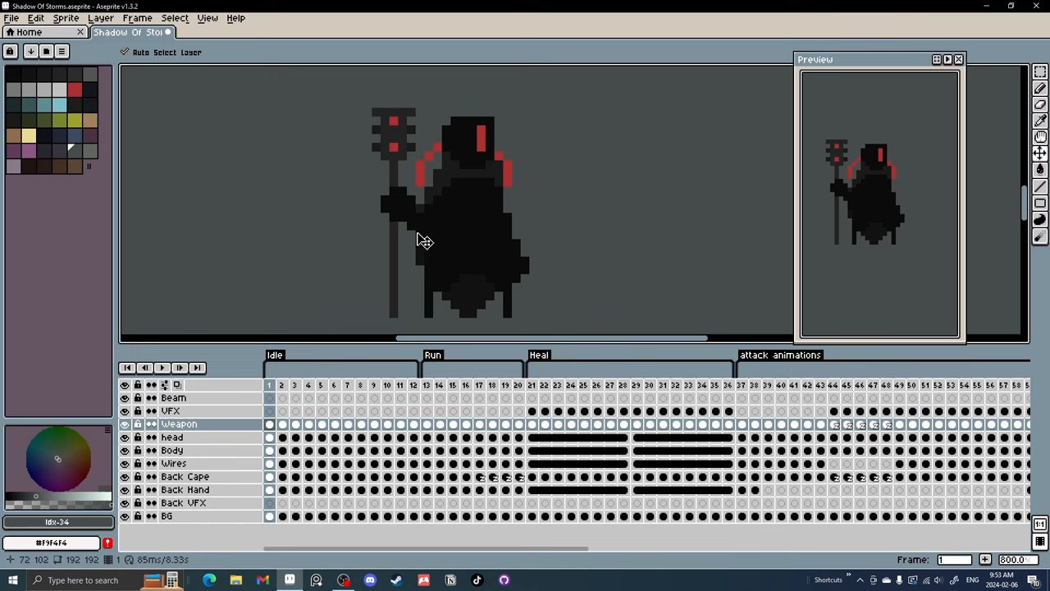
pyautogui.moveTo(387, 263)
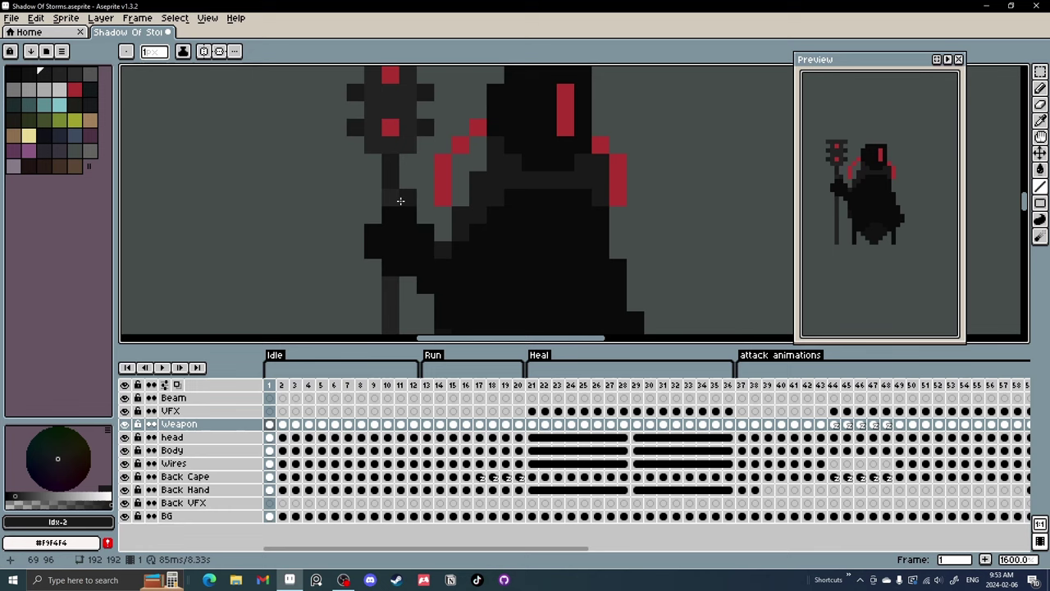
pyautogui.click(308, 384)
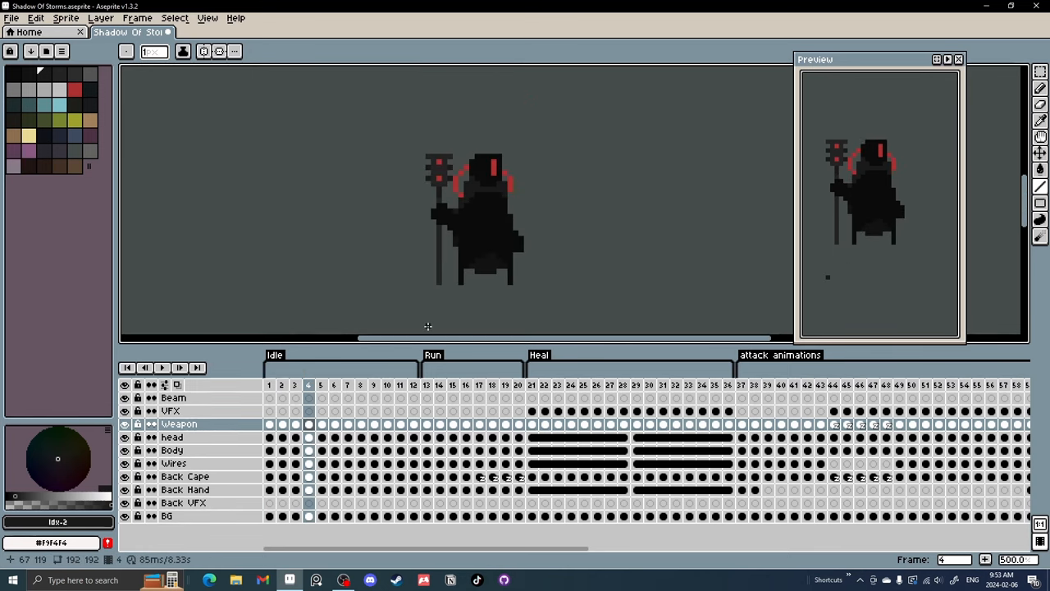
pyautogui.click(387, 384)
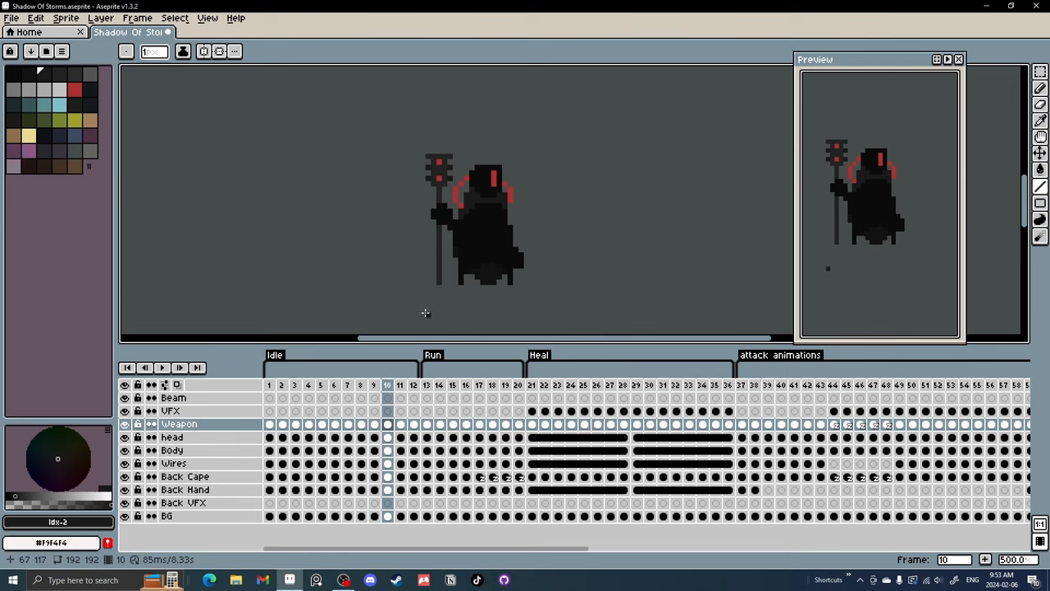
pyautogui.click(440, 384)
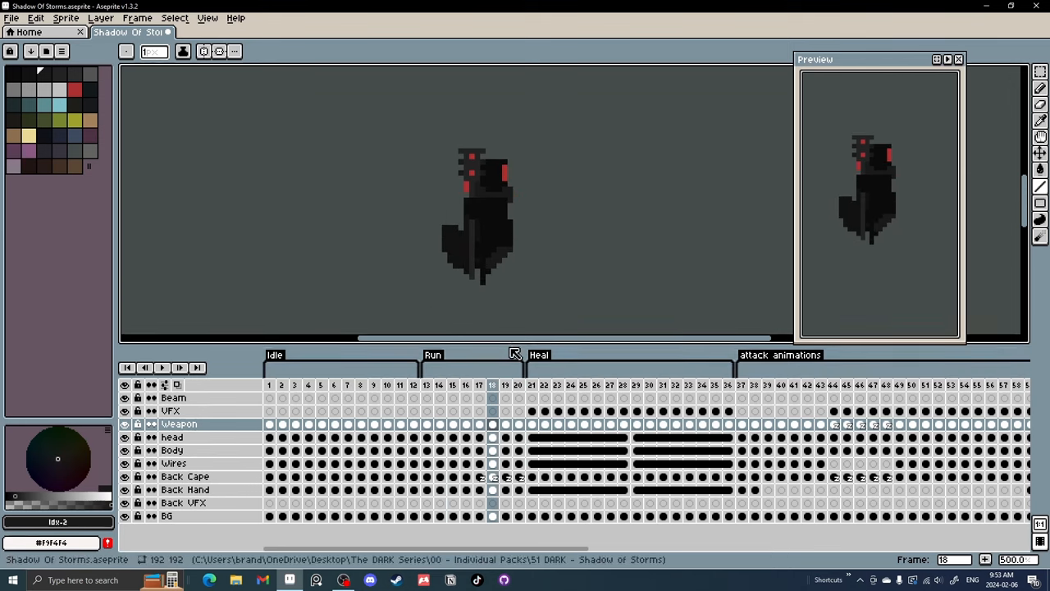
pyautogui.click(505, 384)
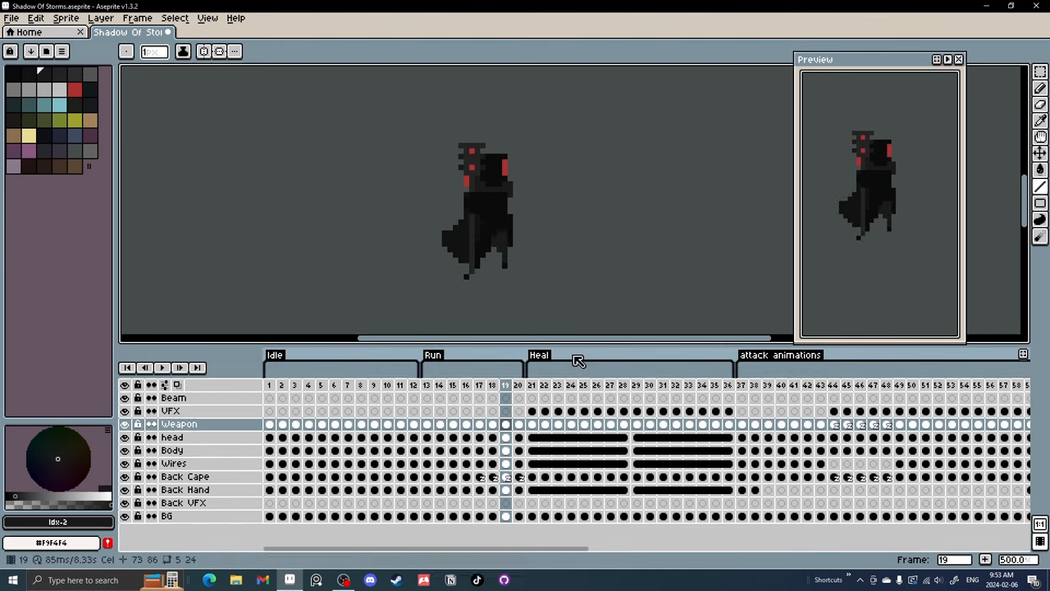
pyautogui.click(518, 384)
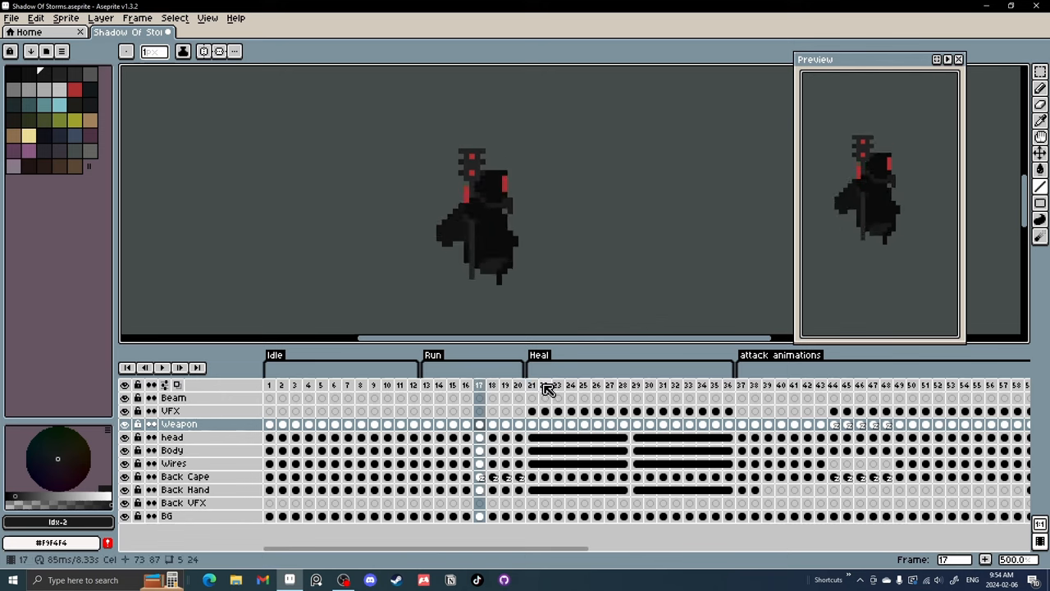
pyautogui.click(519, 384)
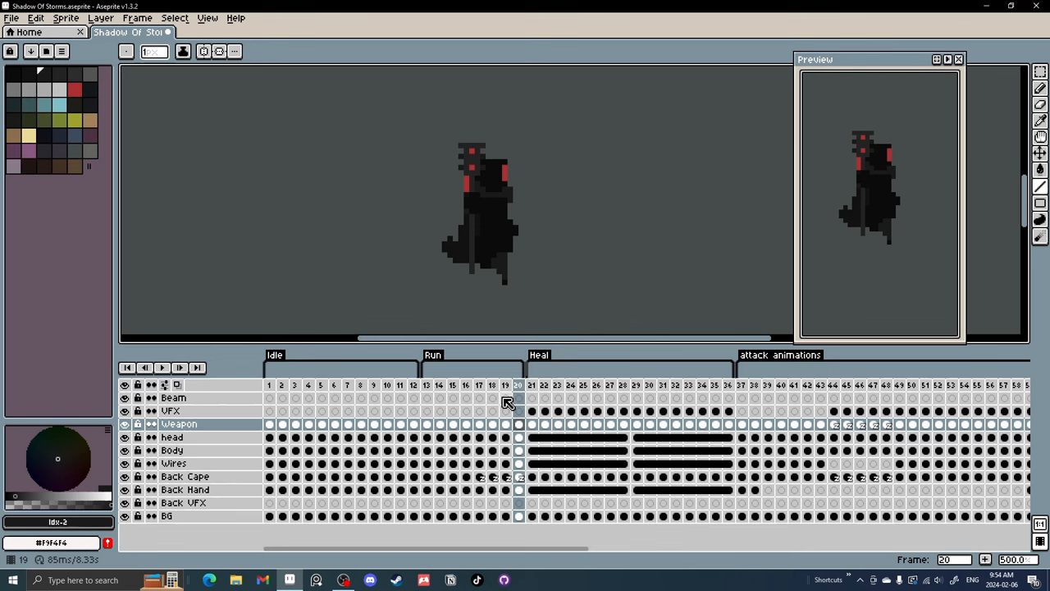
pyautogui.click(453, 384)
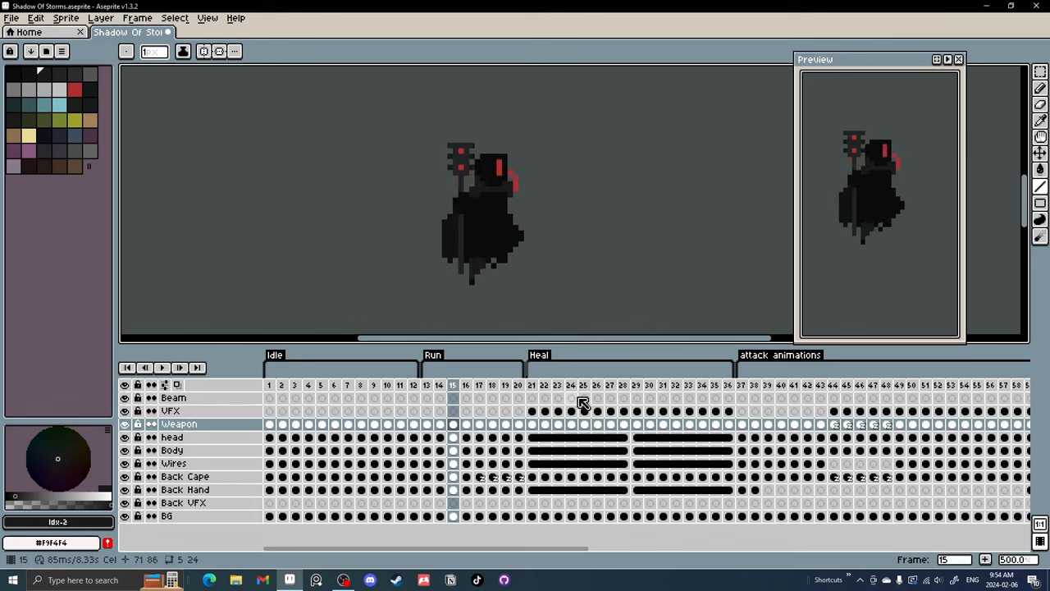
pyautogui.click(505, 384)
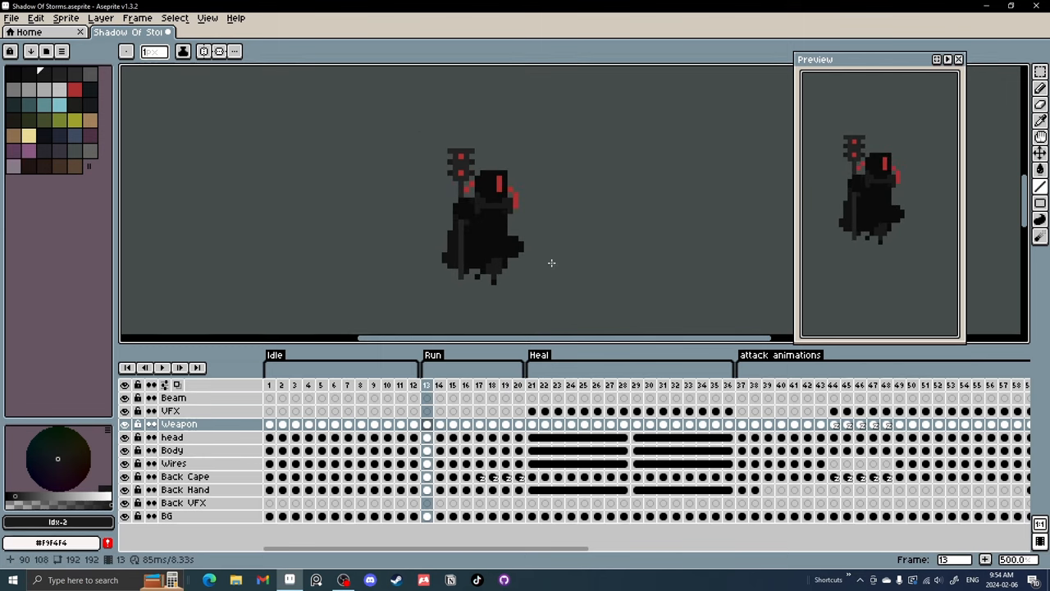
pyautogui.moveTo(745, 309)
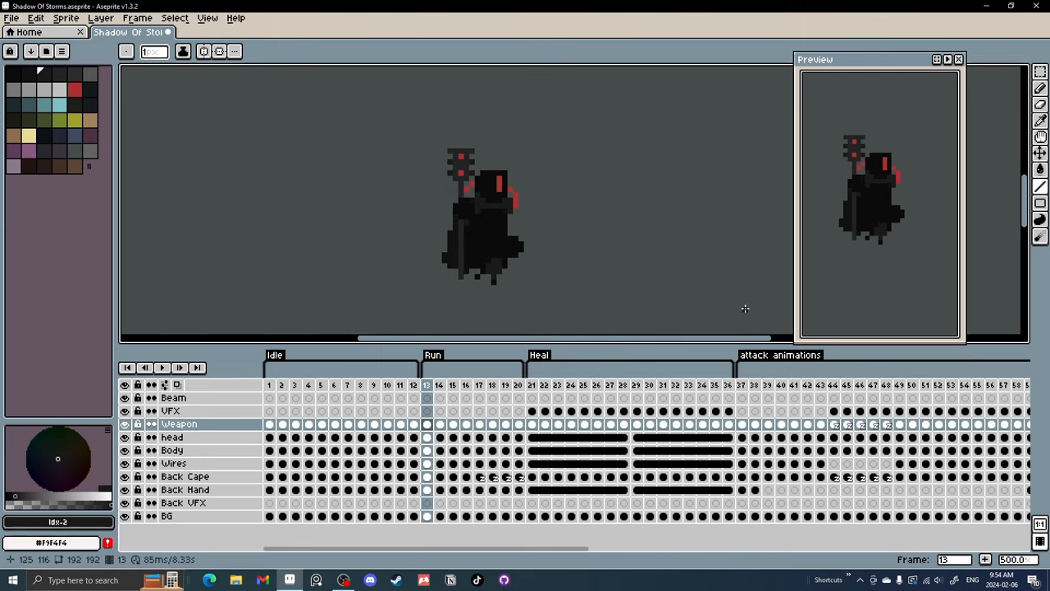
pyautogui.click(479, 384)
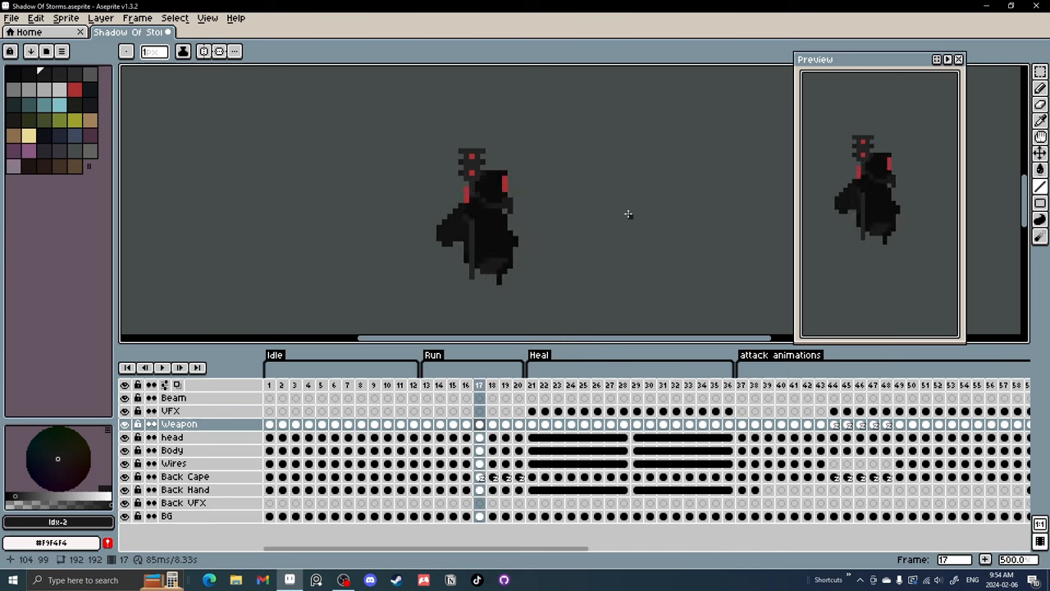
pyautogui.click(519, 384)
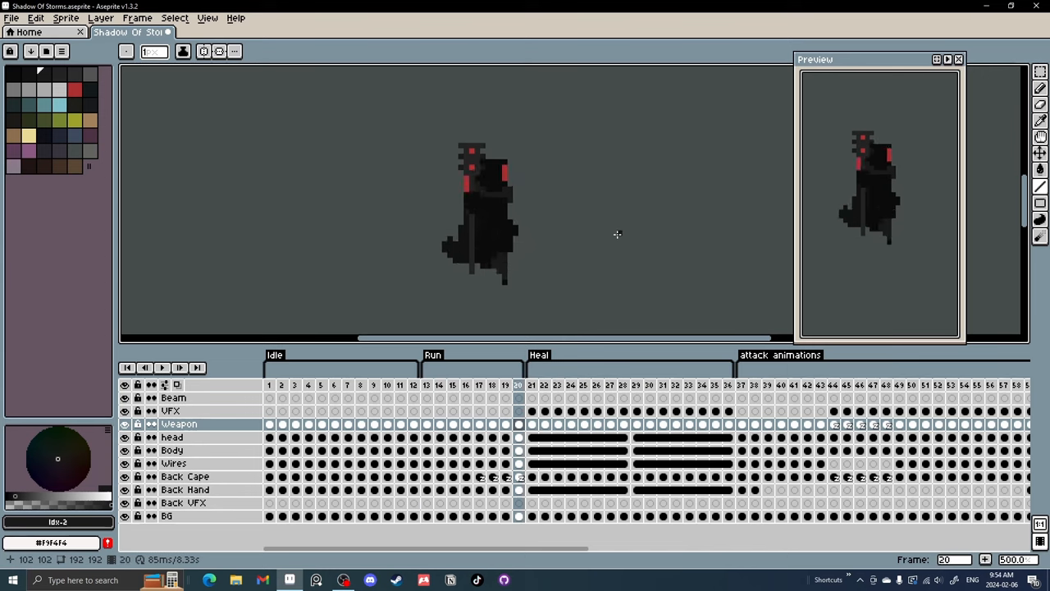
pyautogui.click(479, 384)
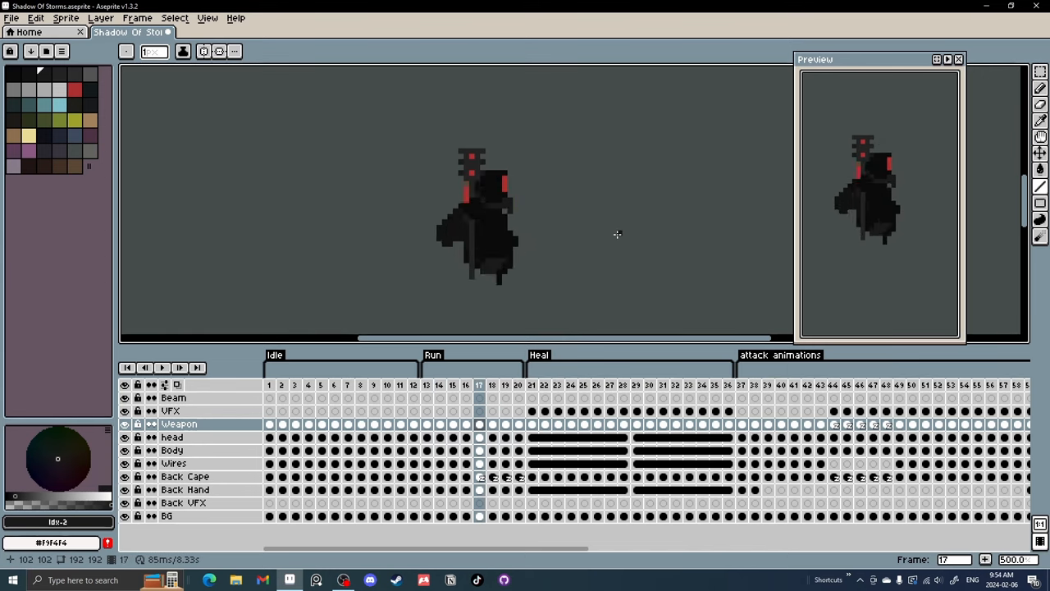
pyautogui.click(532, 384)
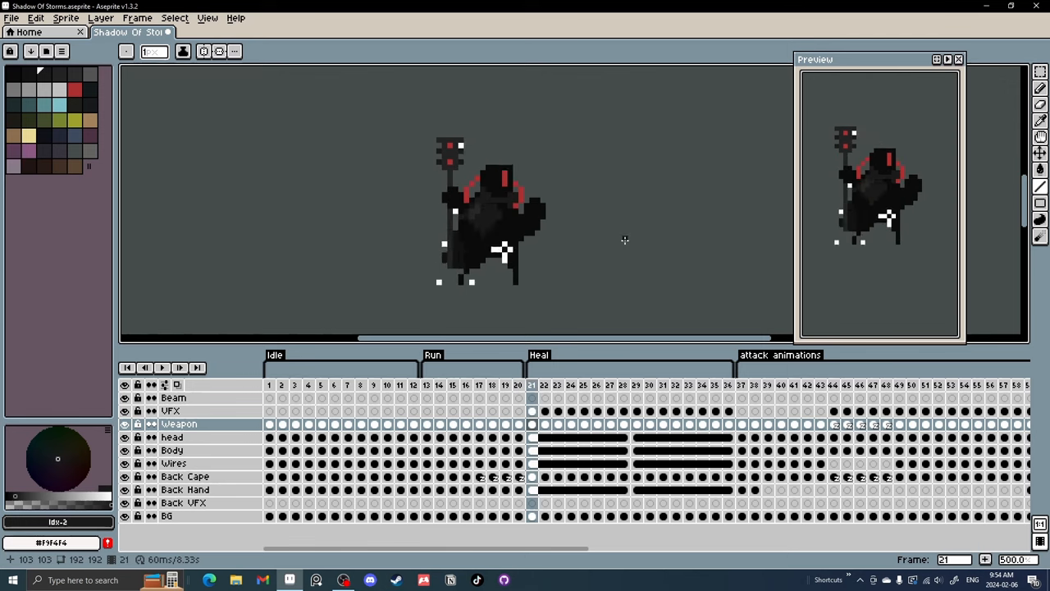
pyautogui.click(506, 384)
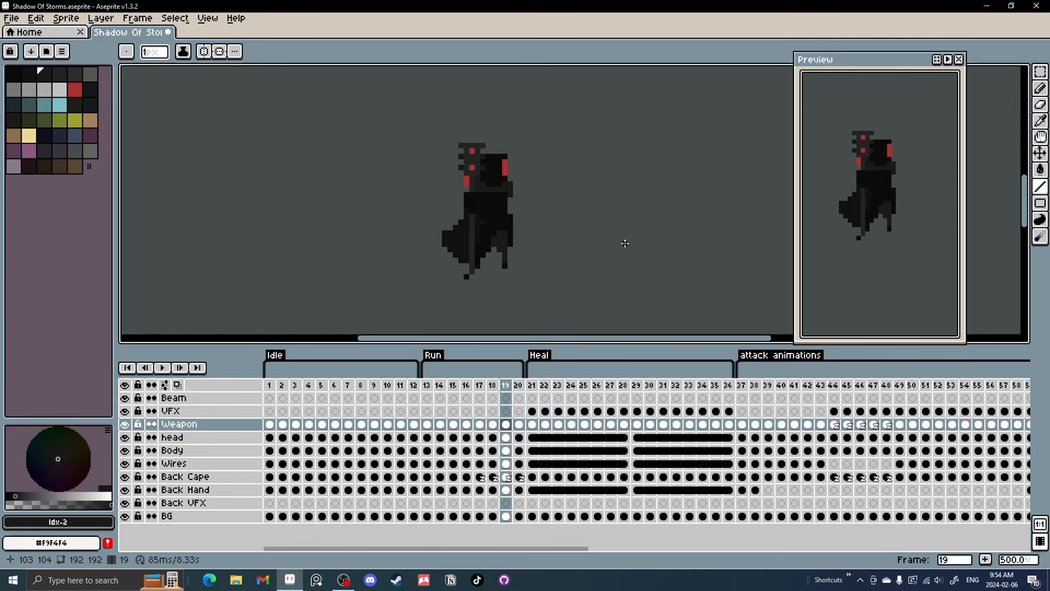
pyautogui.click(480, 384)
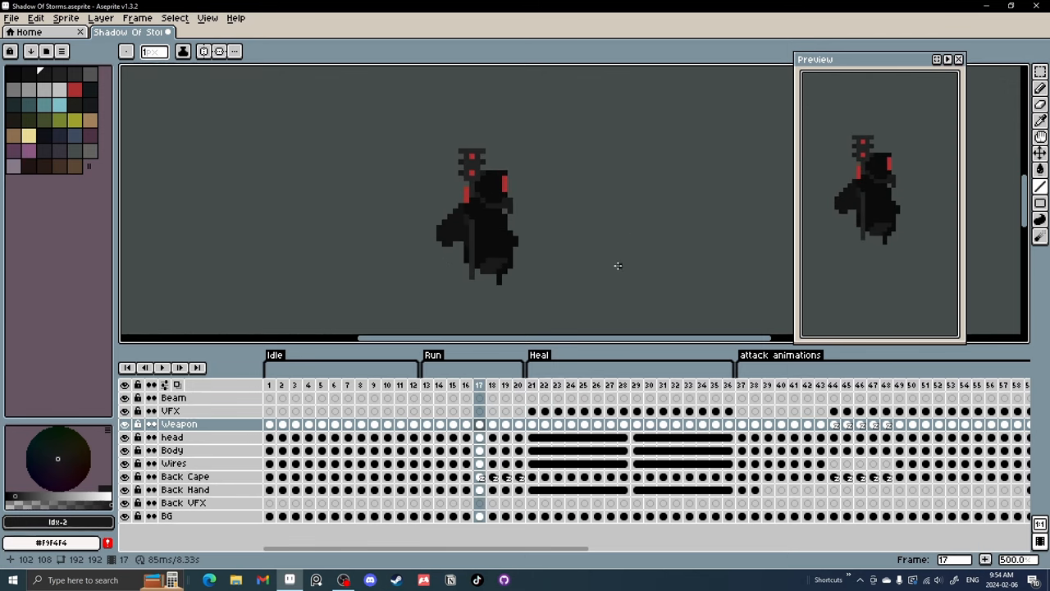
pyautogui.click(426, 384)
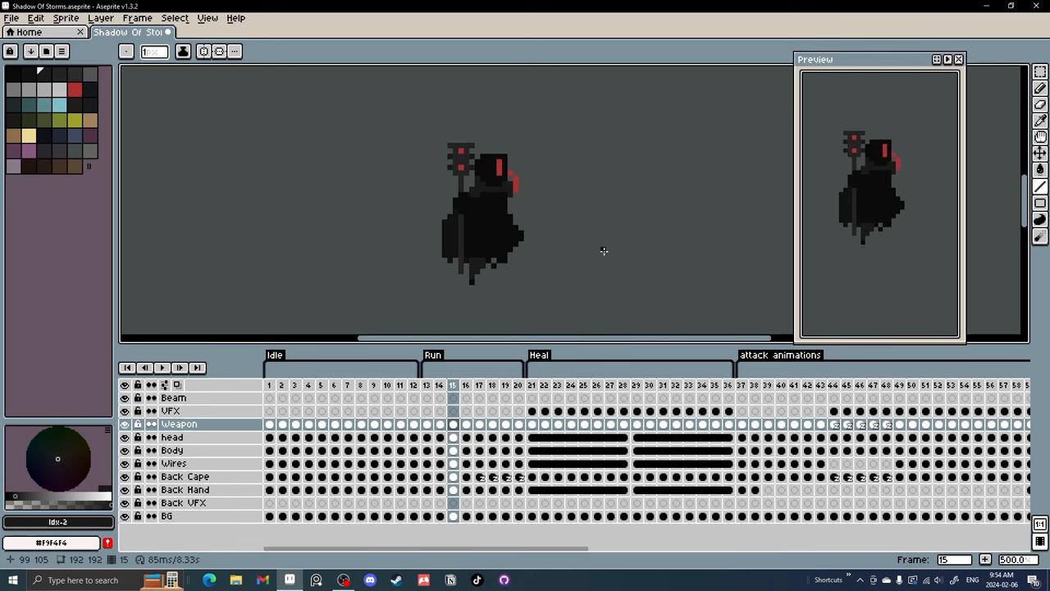
pyautogui.click(519, 384)
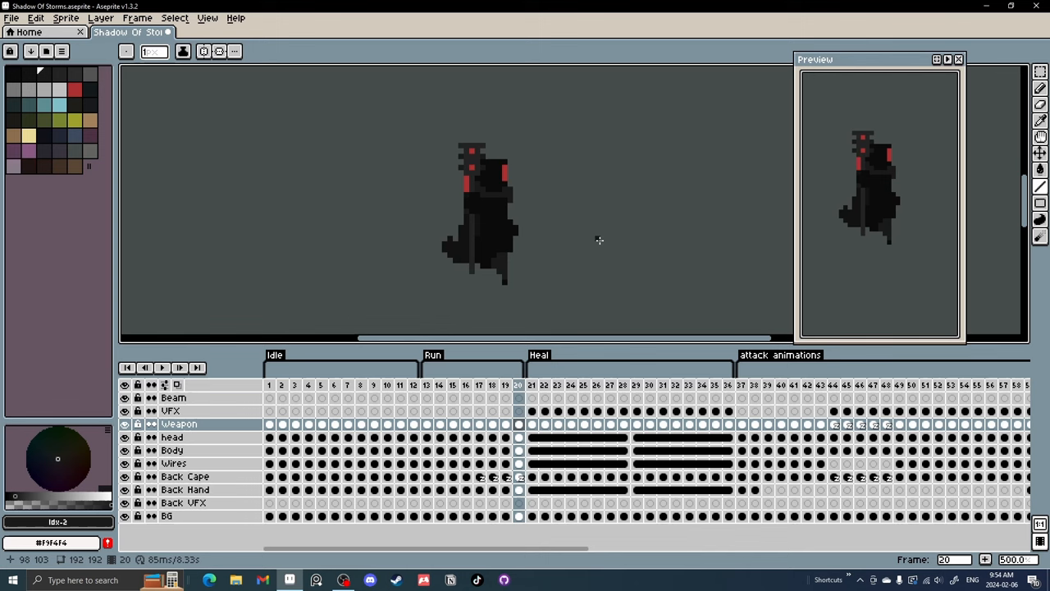
pyautogui.click(427, 384)
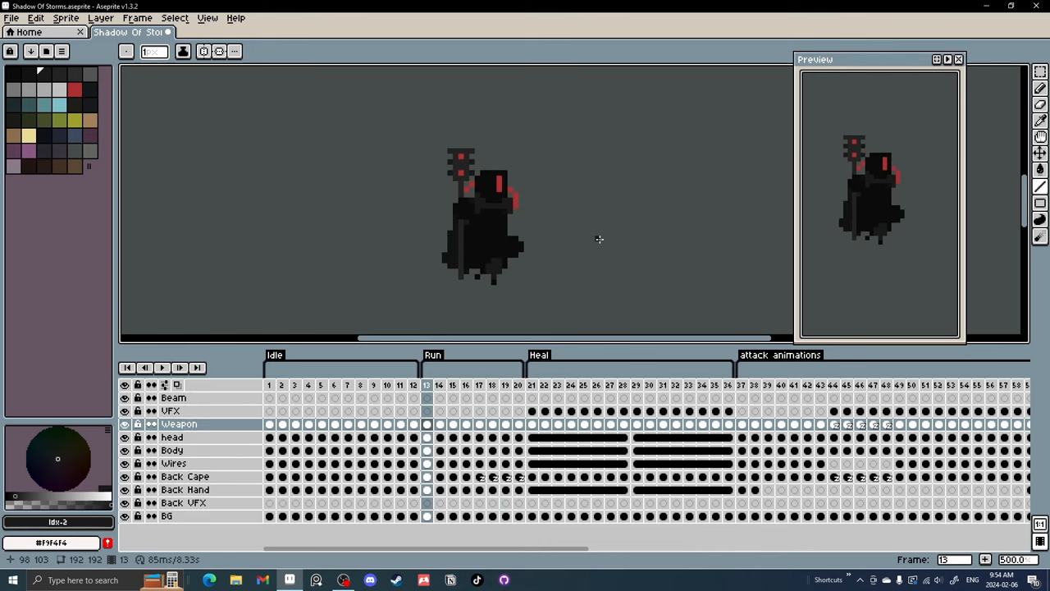
pyautogui.click(506, 384)
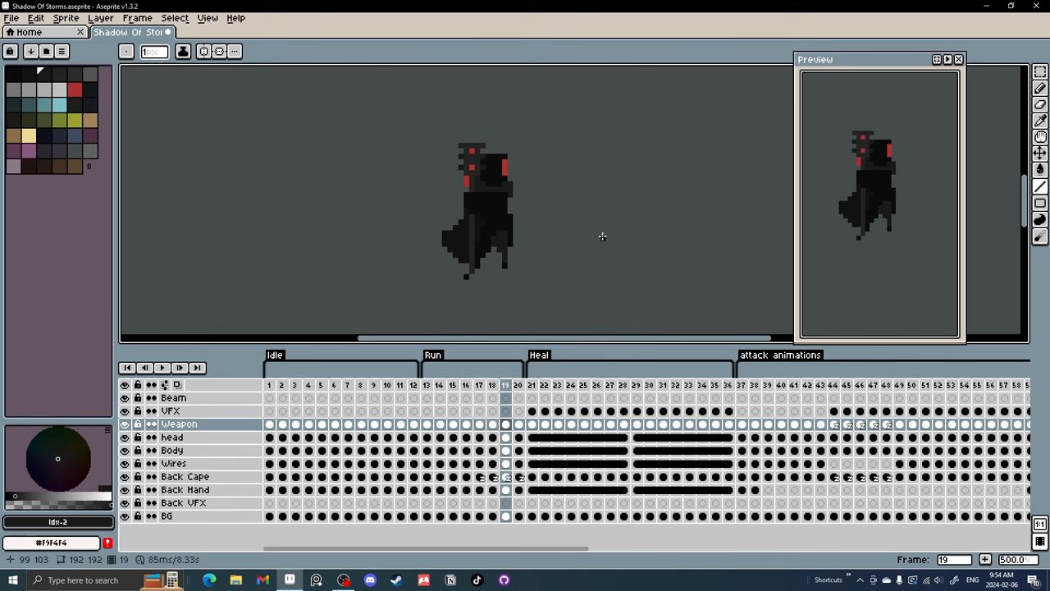
pyautogui.moveTo(384, 216)
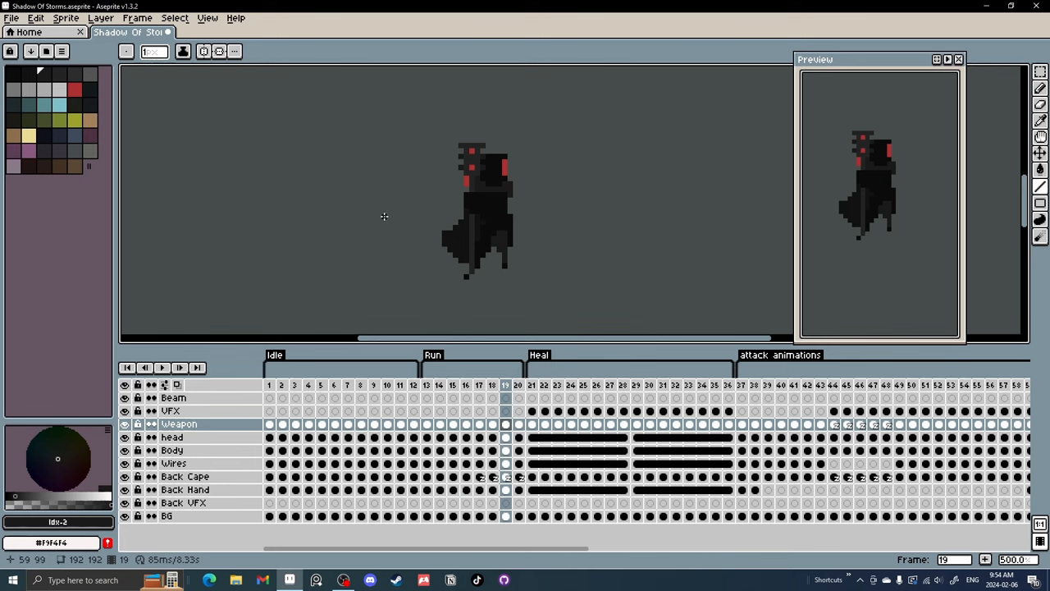
pyautogui.moveTo(489, 347)
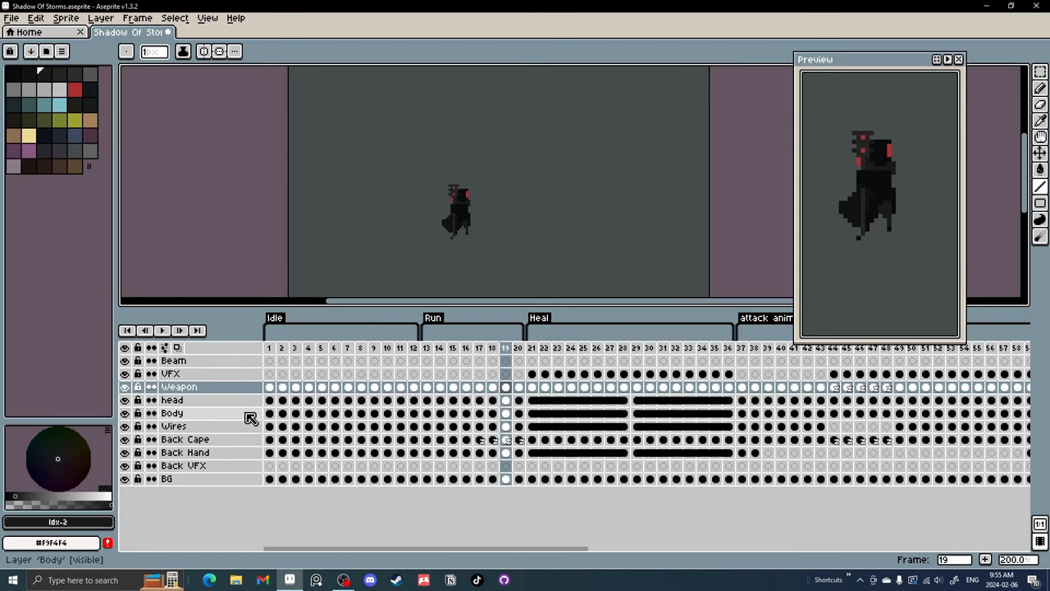
# Step: Move through the Body, Wires, head and Weapon layers around frames 15-16 while scrolling the timeline
pyautogui.click(173, 413)
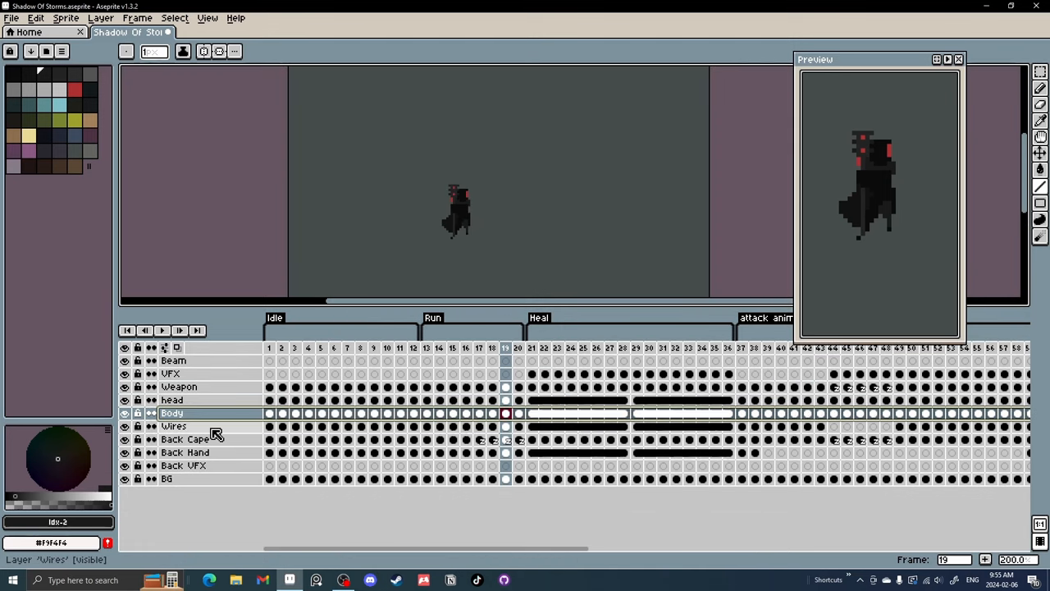
pyautogui.click(174, 427)
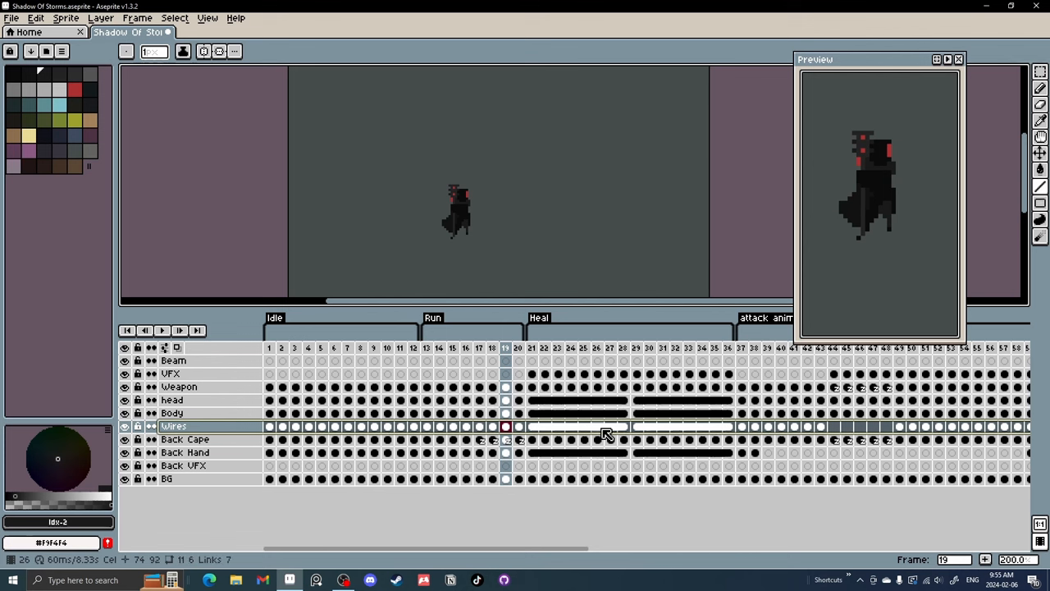
pyautogui.moveTo(450, 419)
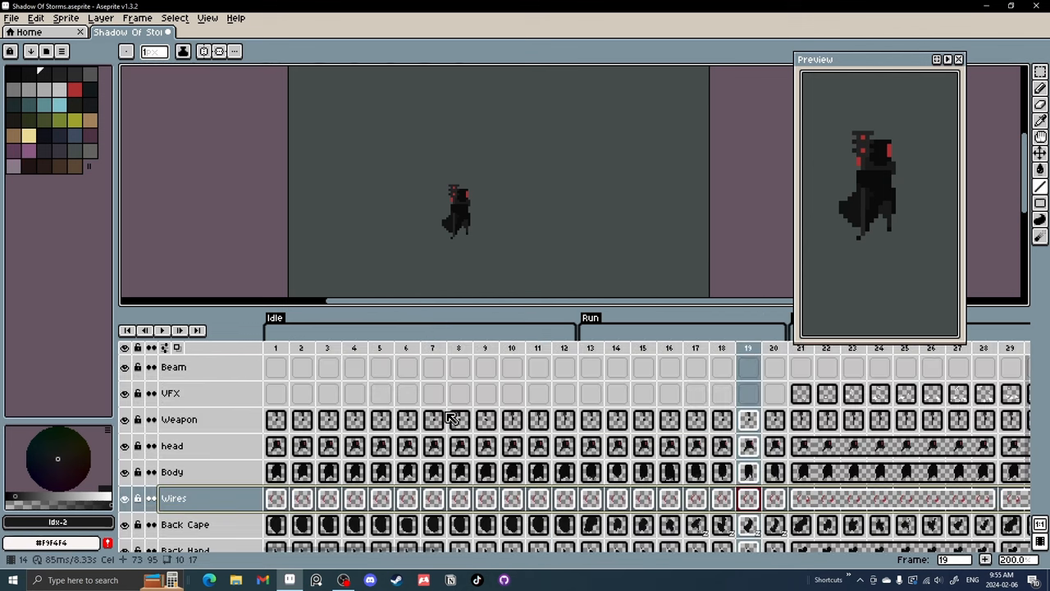
pyautogui.scroll(-3)
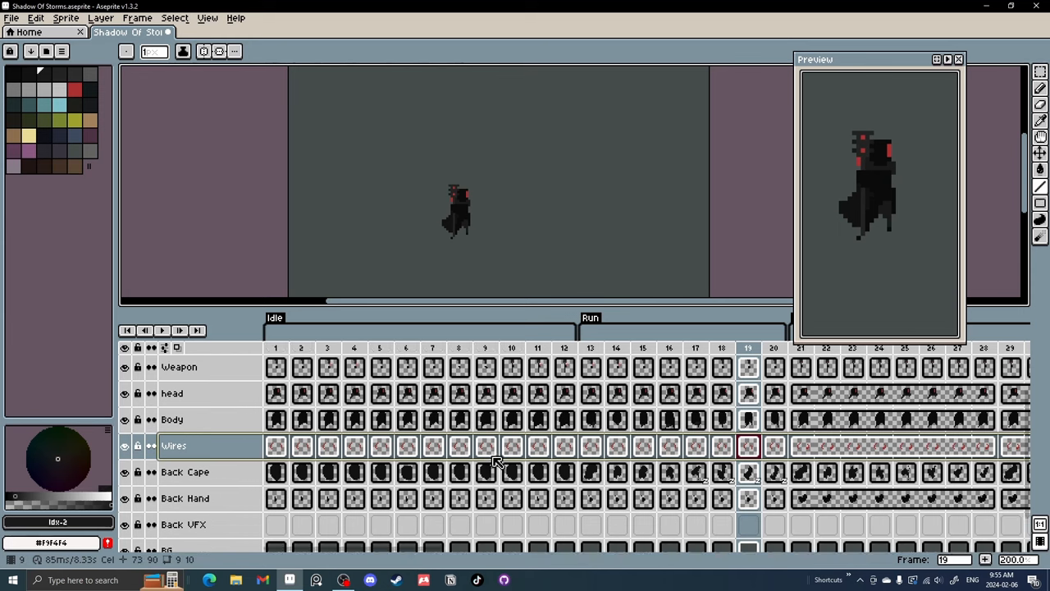
pyautogui.hscroll(3)
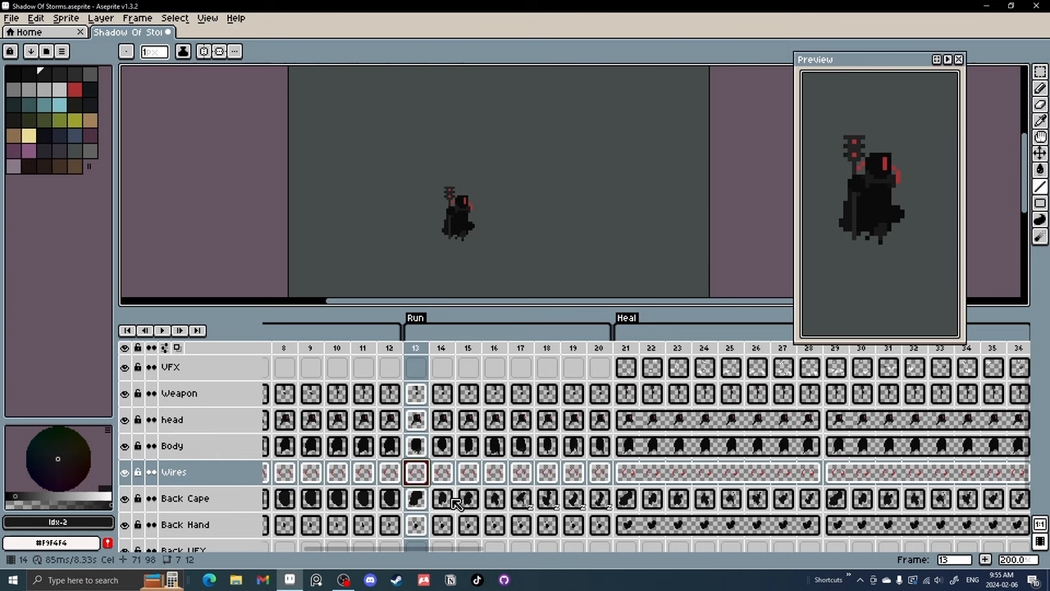
pyautogui.click(468, 420)
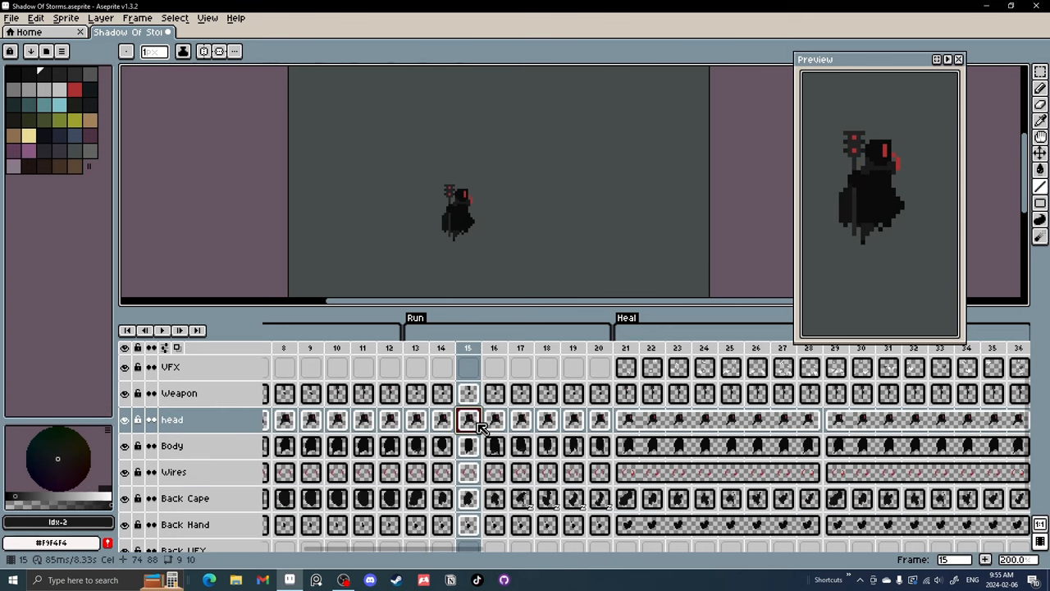
pyautogui.click(494, 394)
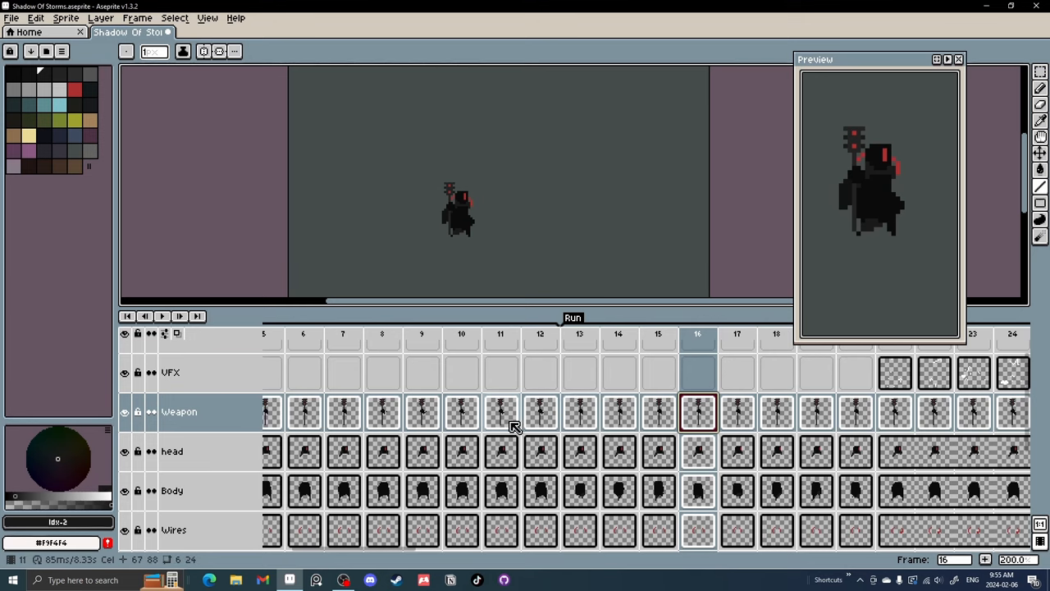
# Step: Scroll the timeline to the attack tag and jump to frame 43 on the Weapon layer
pyautogui.scroll(-3)
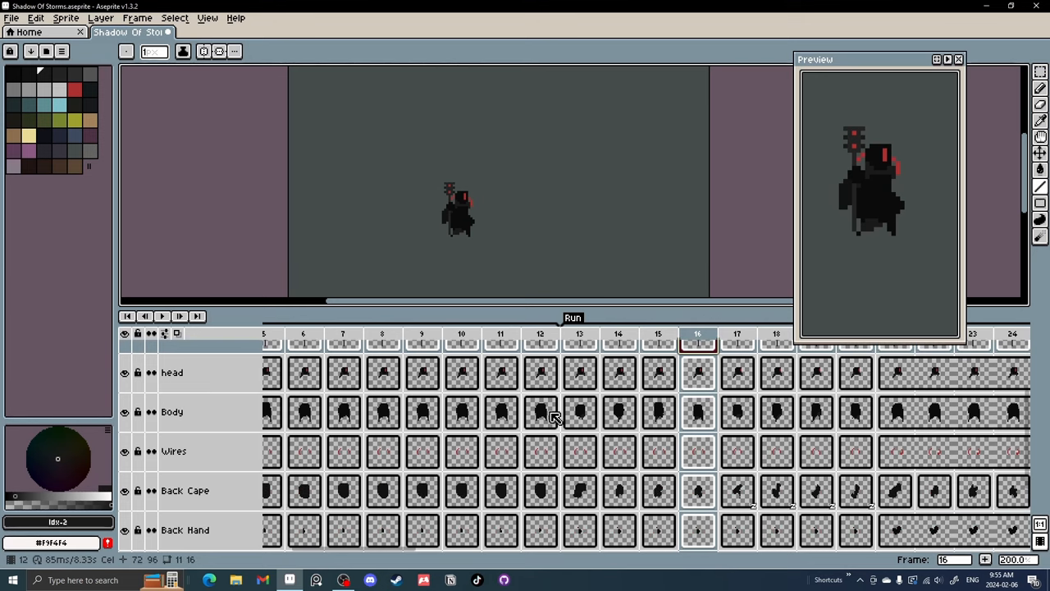
pyautogui.scroll(-3)
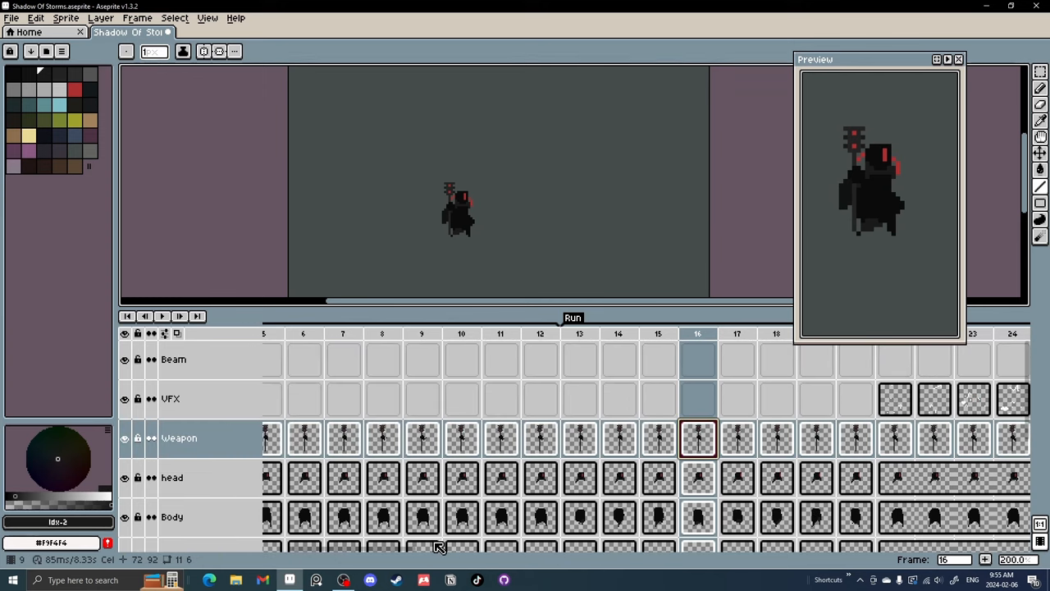
pyautogui.hscroll(3)
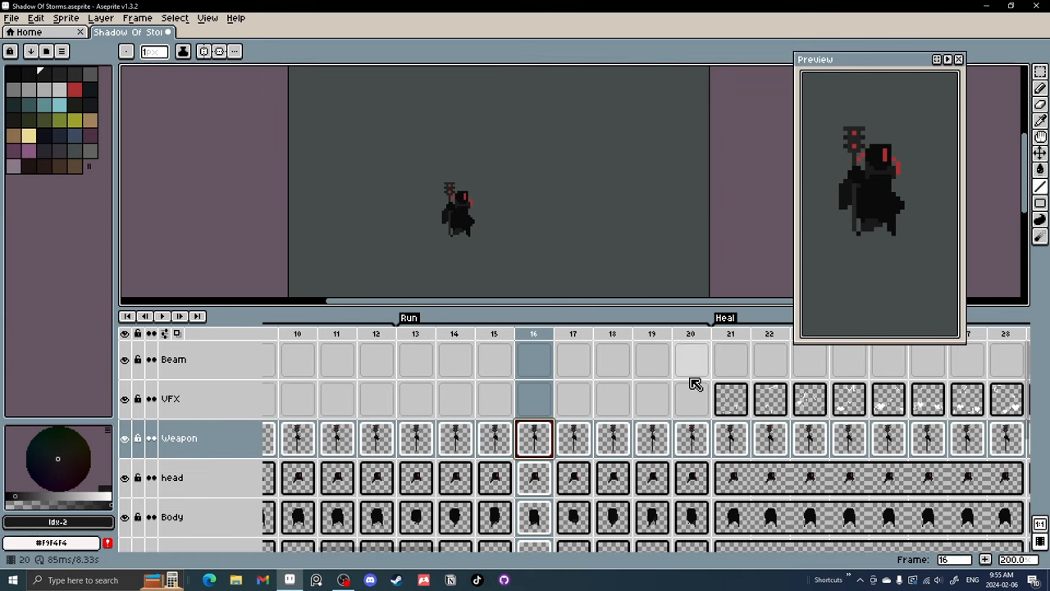
pyautogui.hscroll(3)
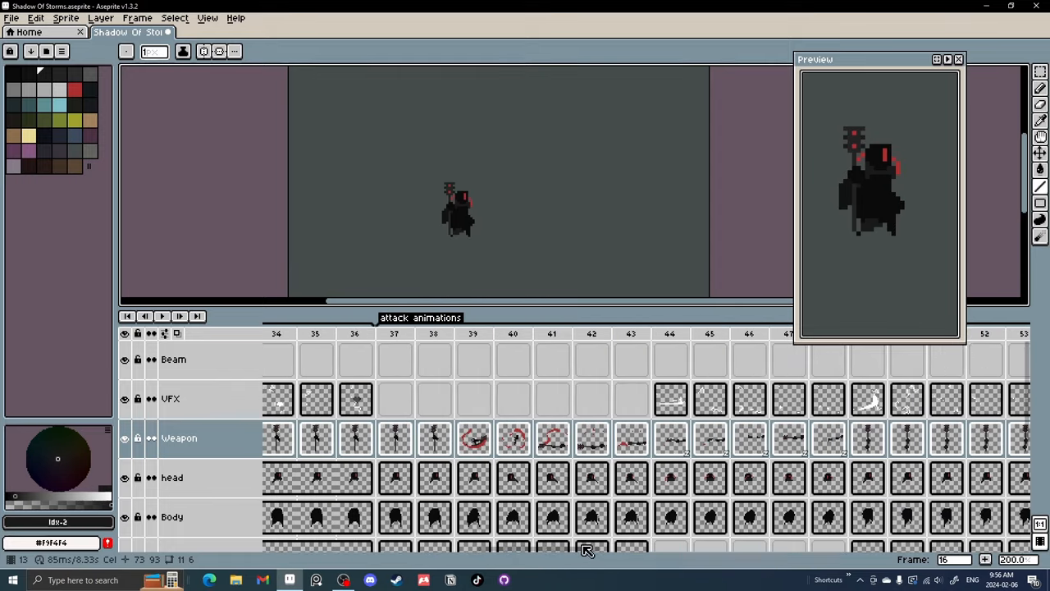
pyautogui.scroll(-3)
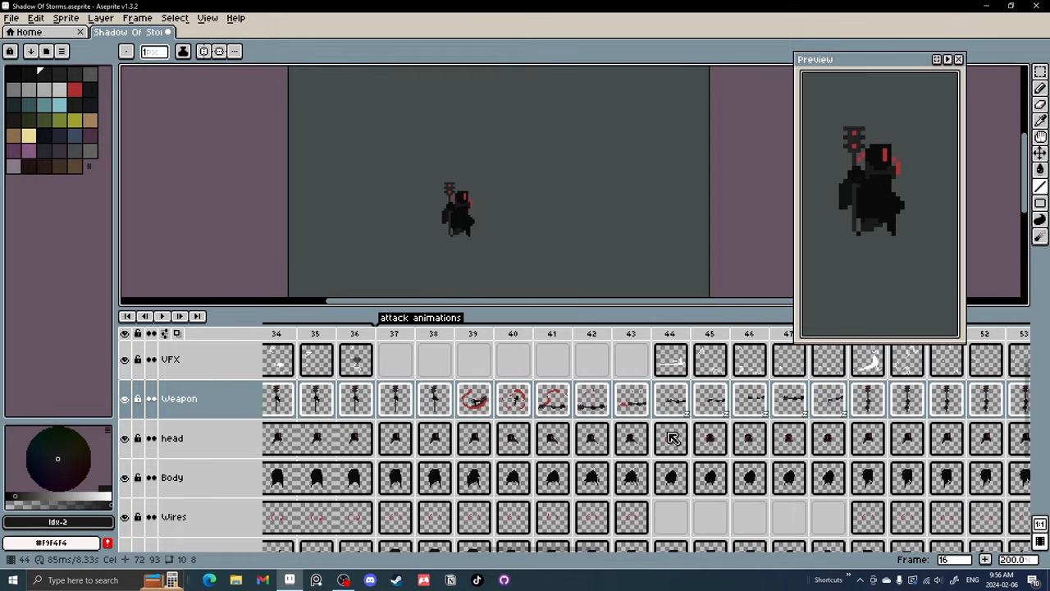
pyautogui.moveTo(682, 440)
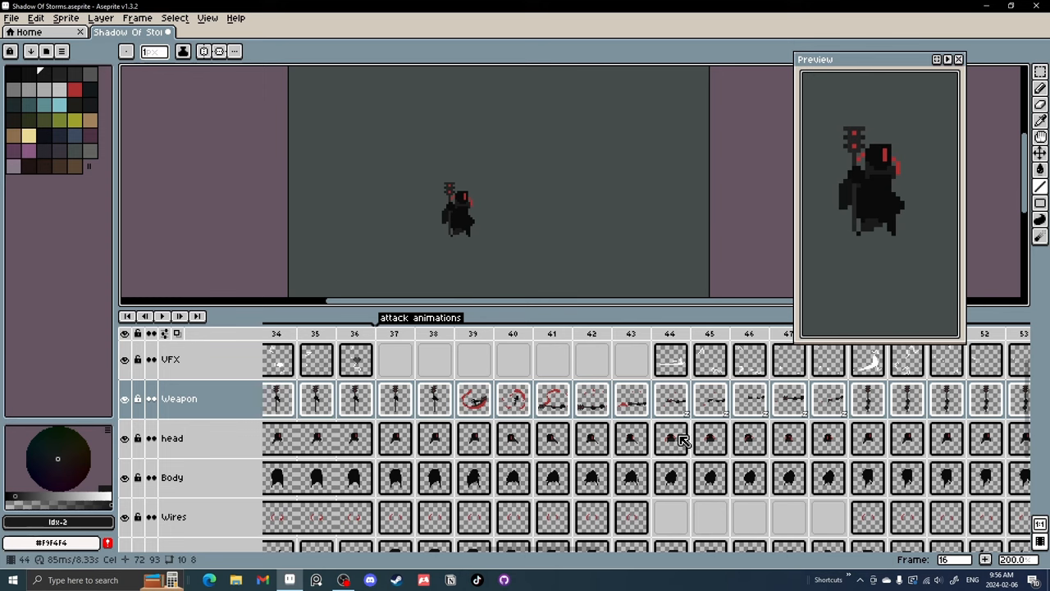
pyautogui.click(512, 437)
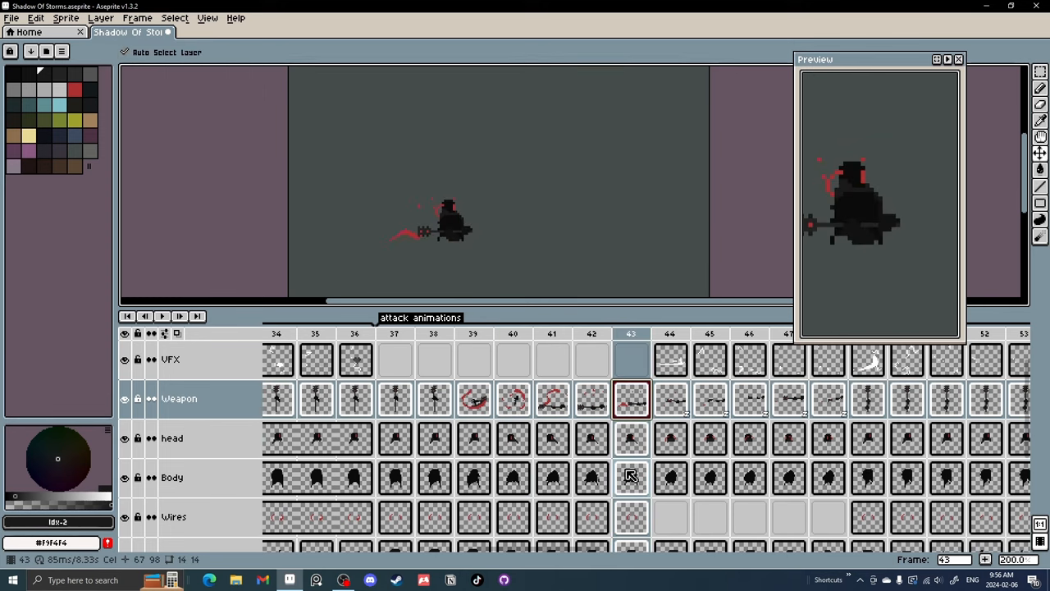
pyautogui.moveTo(758, 402)
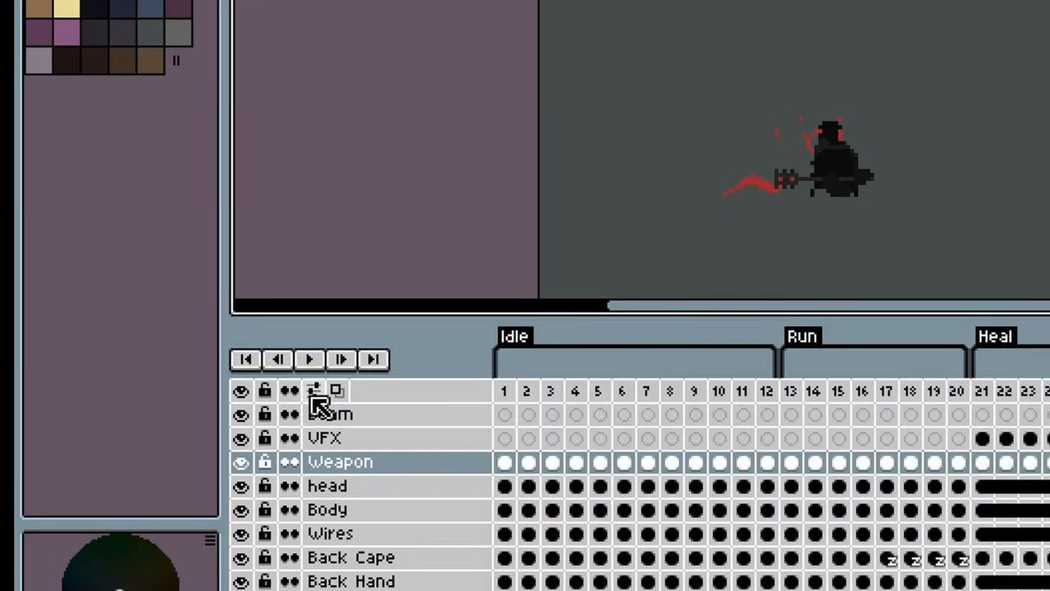
# Step: Enable timeline thumbnails at size 1 with overlay size 3 in the timeline settings
pyautogui.click(315, 390)
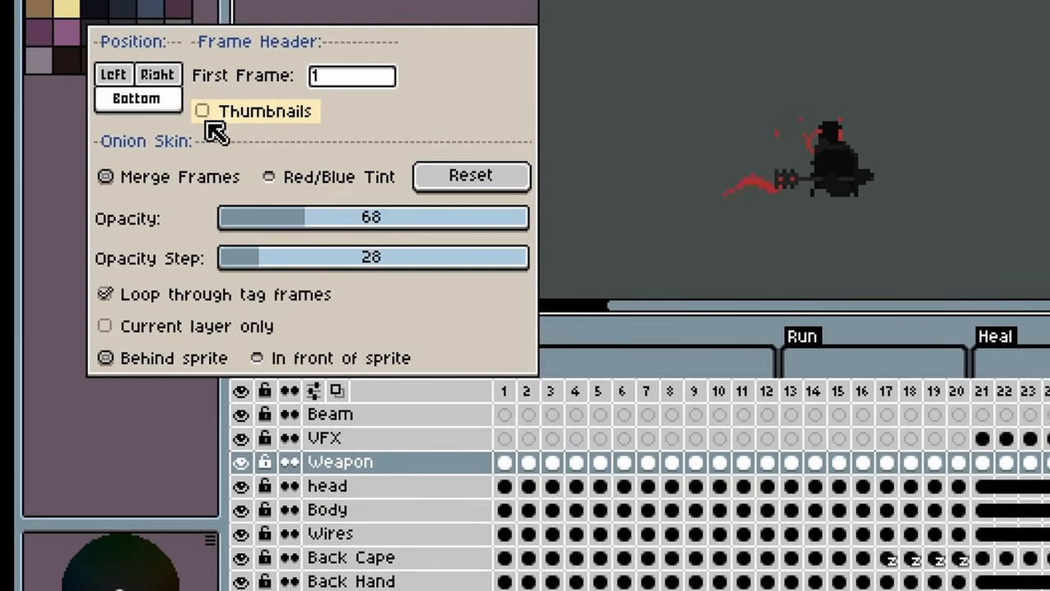
pyautogui.click(202, 111)
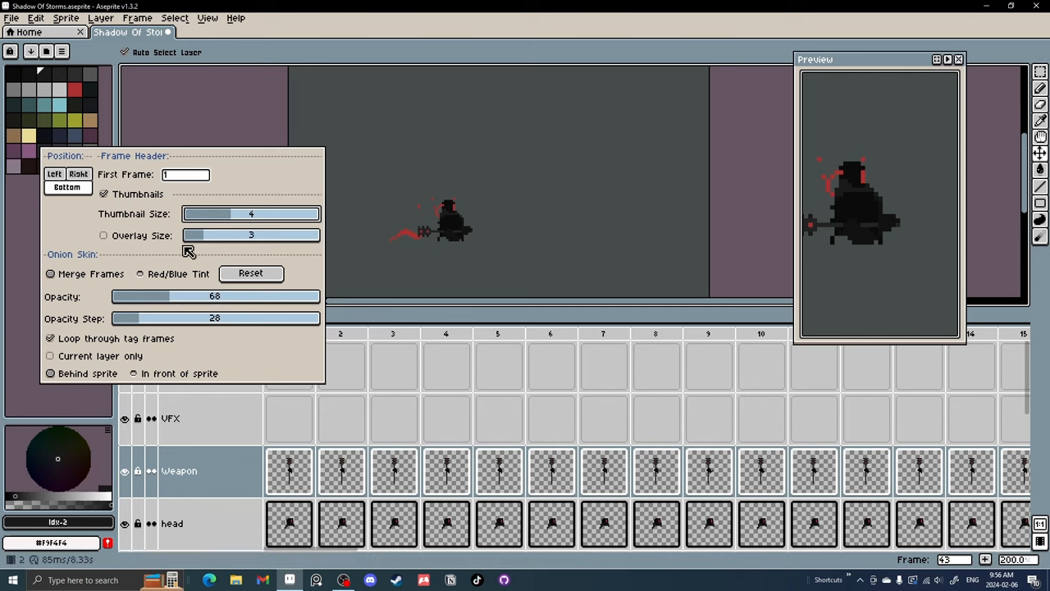
pyautogui.click(105, 236)
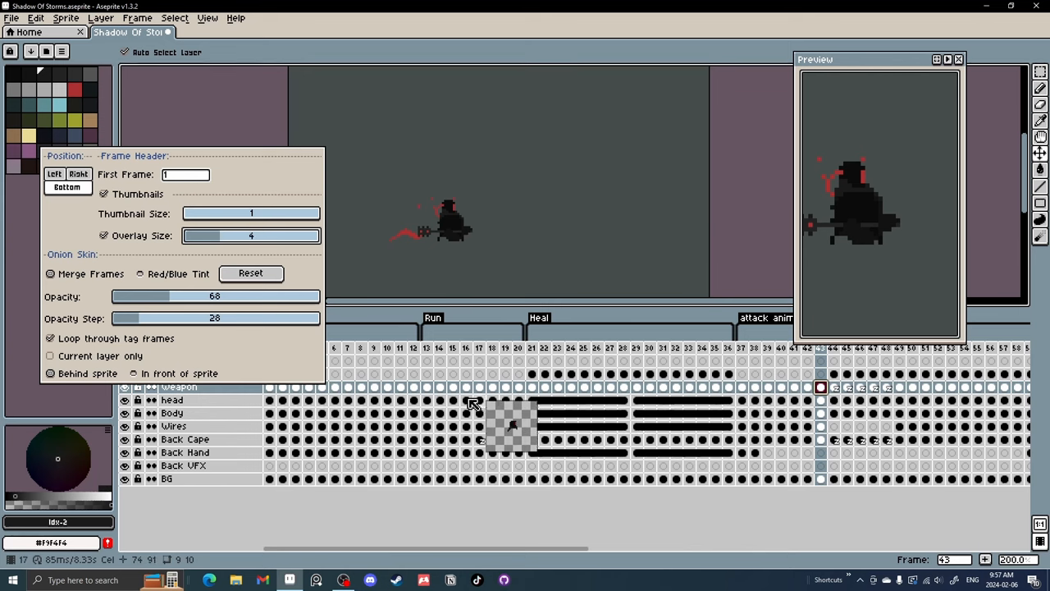
pyautogui.click(210, 237)
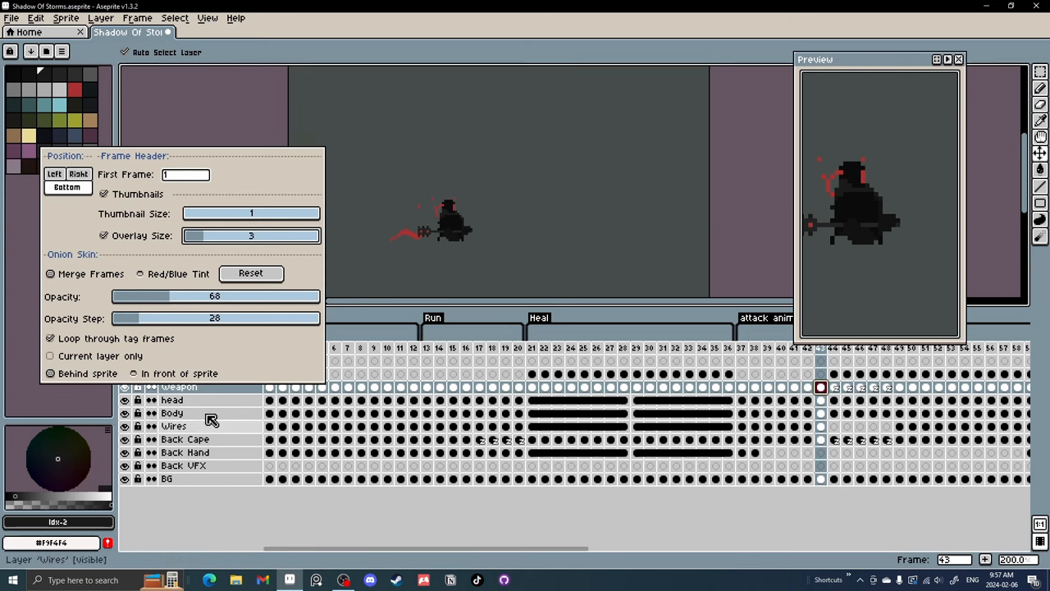
pyautogui.click(410, 440)
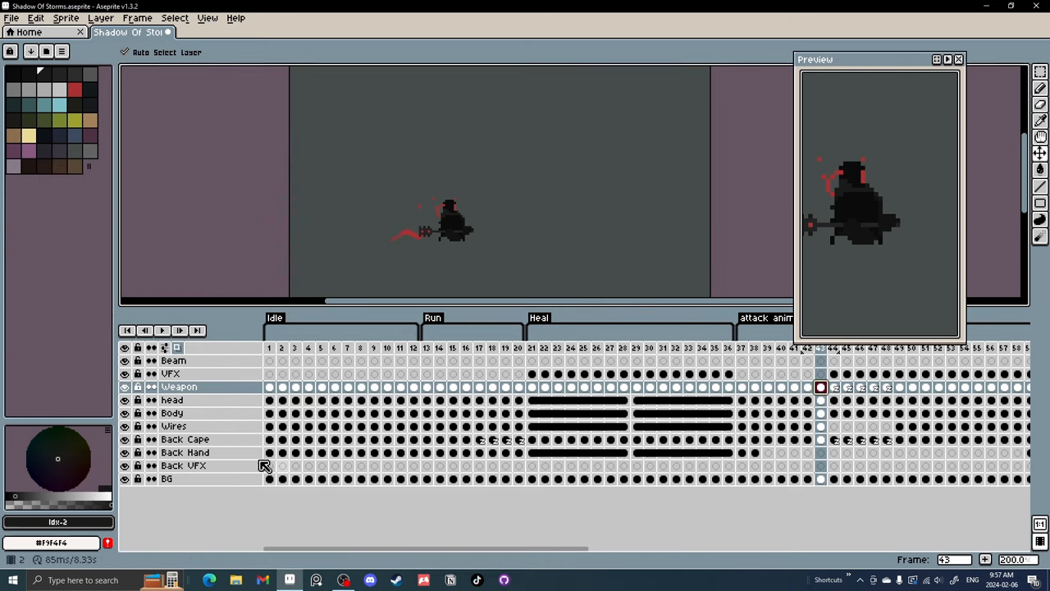
# Step: Switch onion skin to Red/Blue Tint and step between frames 44 and 45 to see tinted ghosts
pyautogui.click(125, 479)
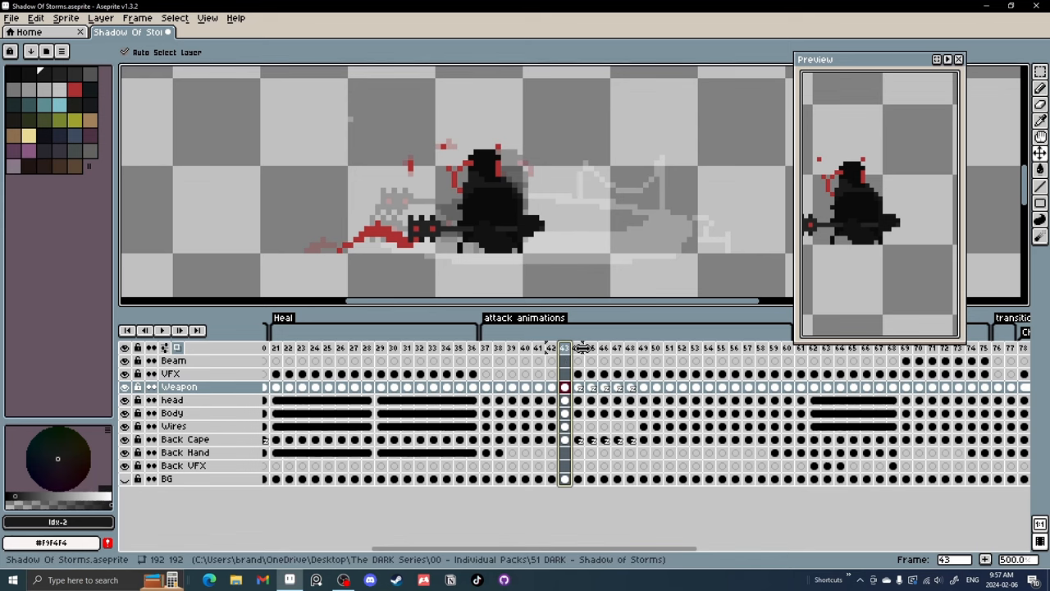
pyautogui.moveTo(587, 358)
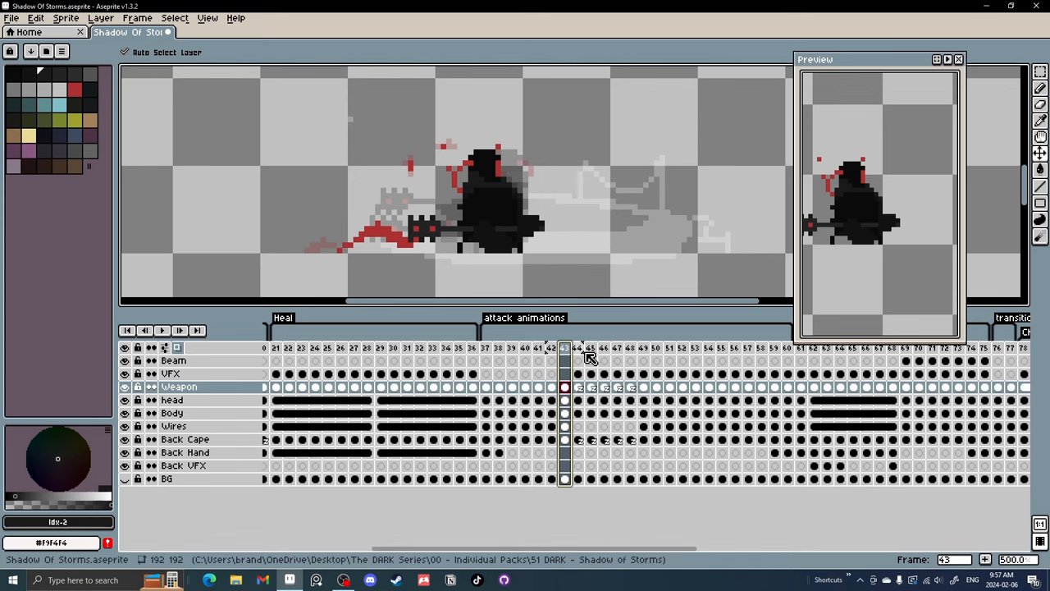
pyautogui.moveTo(420, 187)
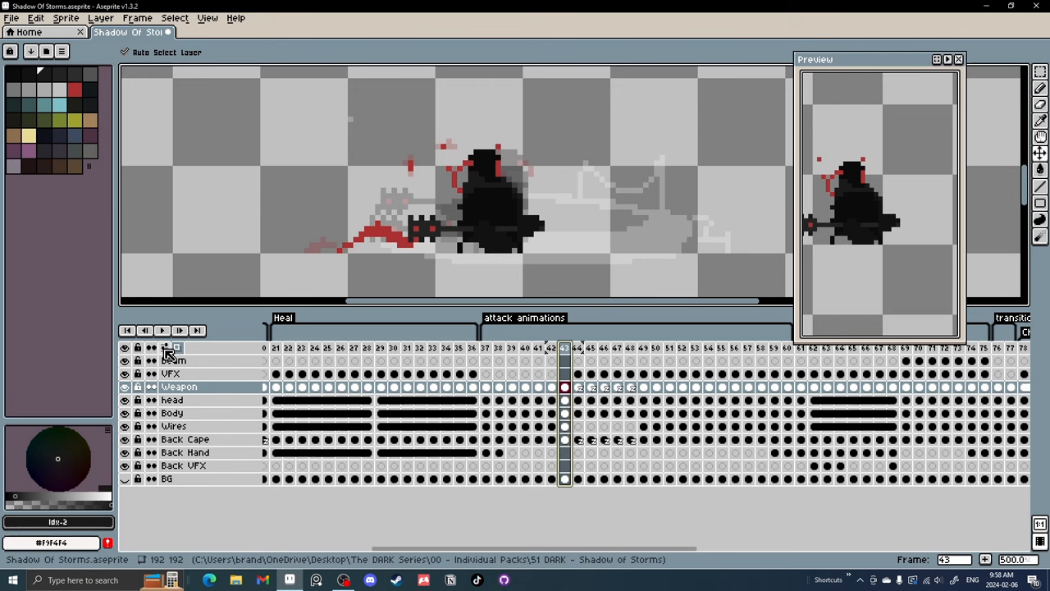
pyautogui.click(166, 348)
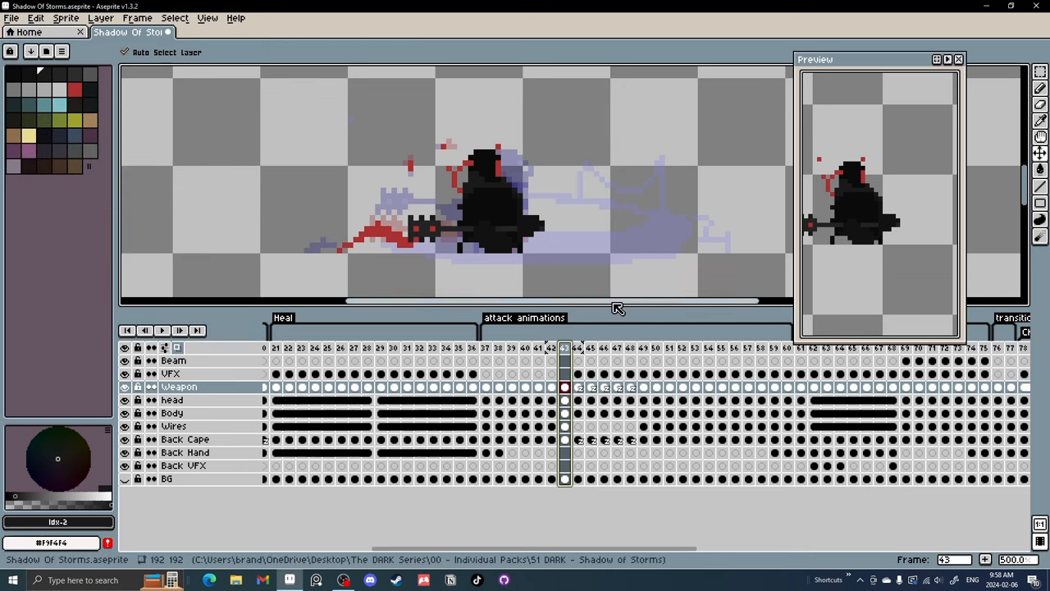
pyautogui.moveTo(419, 233)
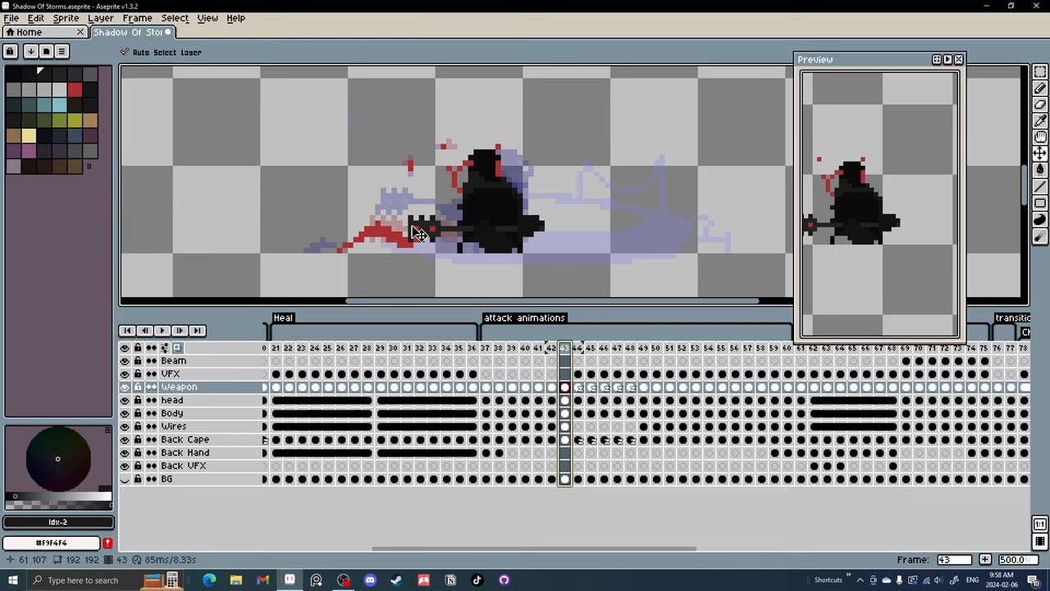
pyautogui.moveTo(453, 174)
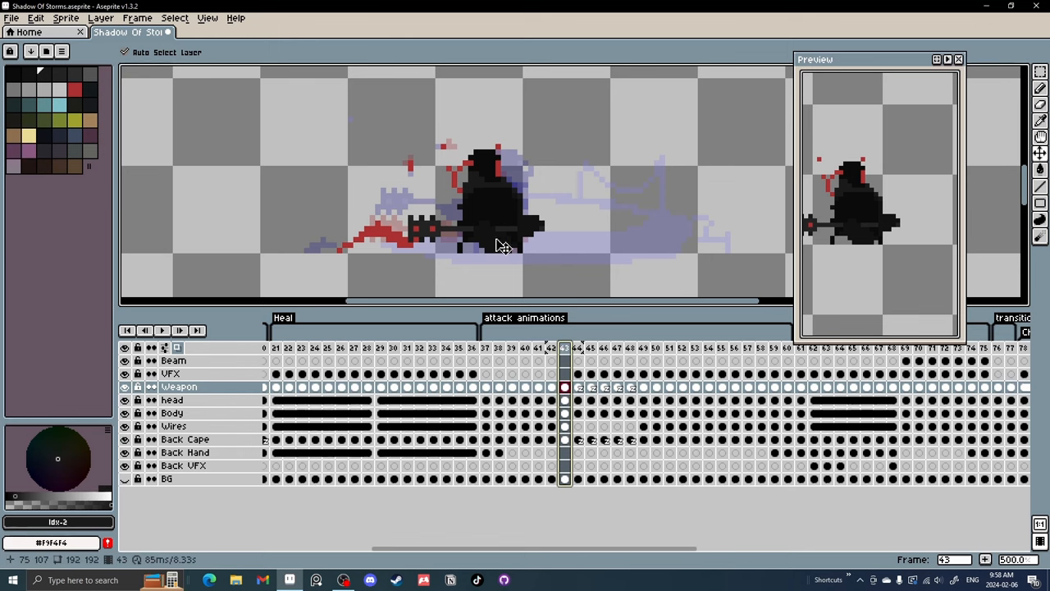
pyautogui.moveTo(473, 197)
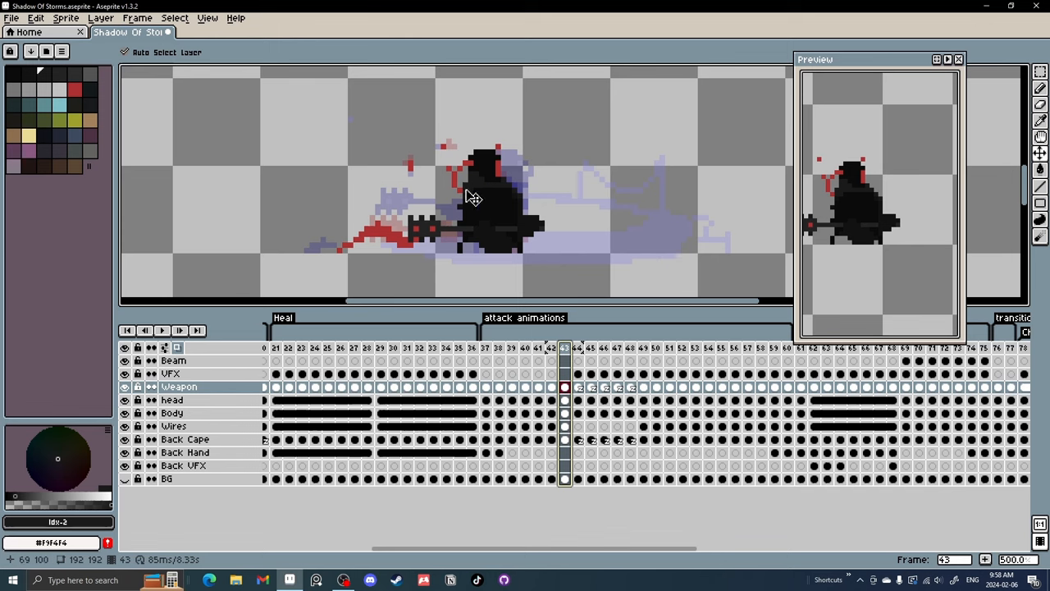
pyautogui.moveTo(617, 269)
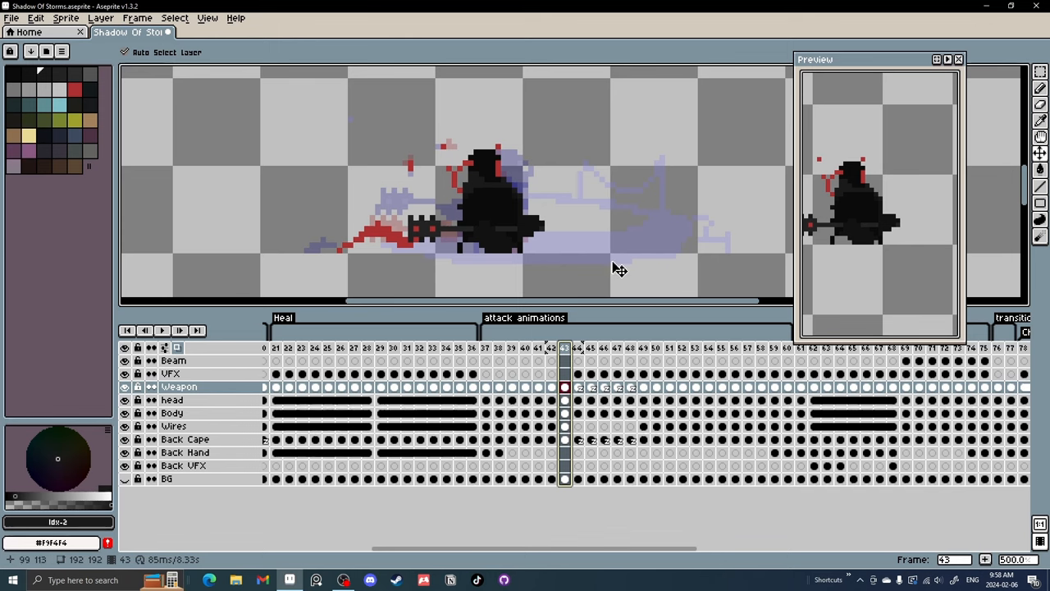
pyautogui.moveTo(402, 226)
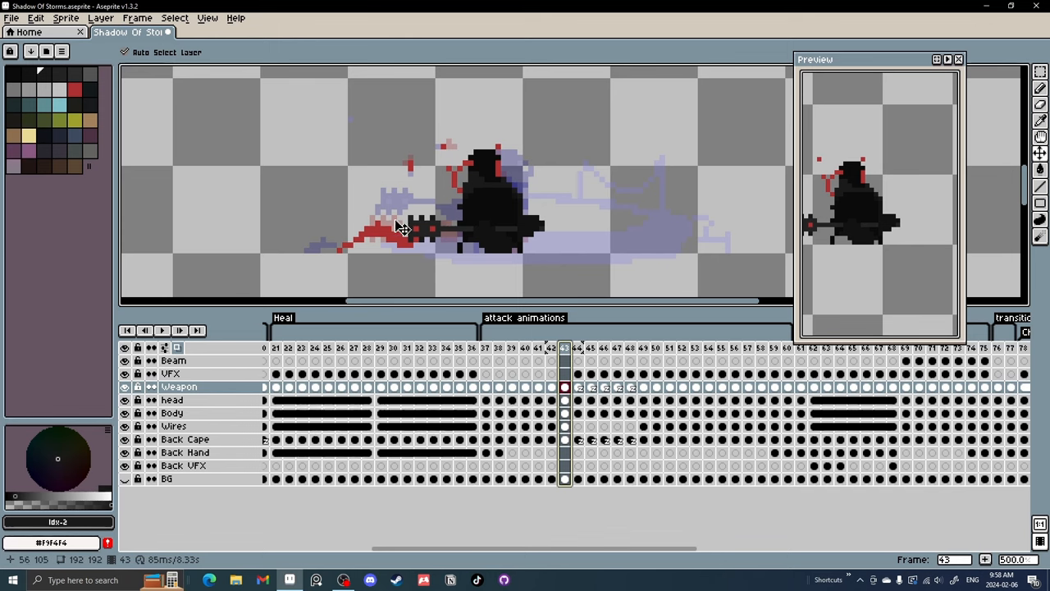
pyautogui.click(551, 347)
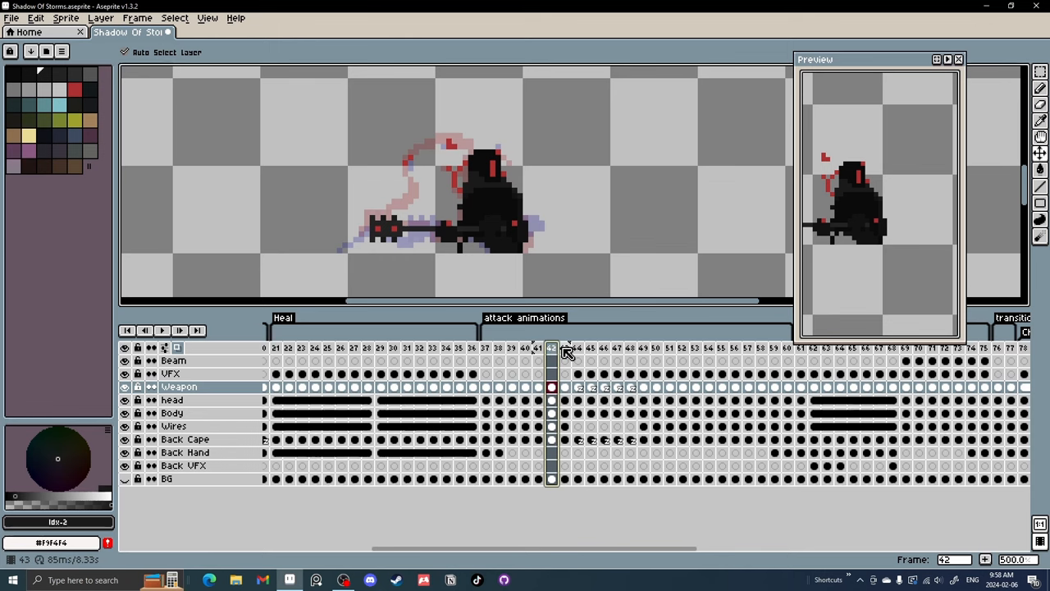
pyautogui.click(577, 348)
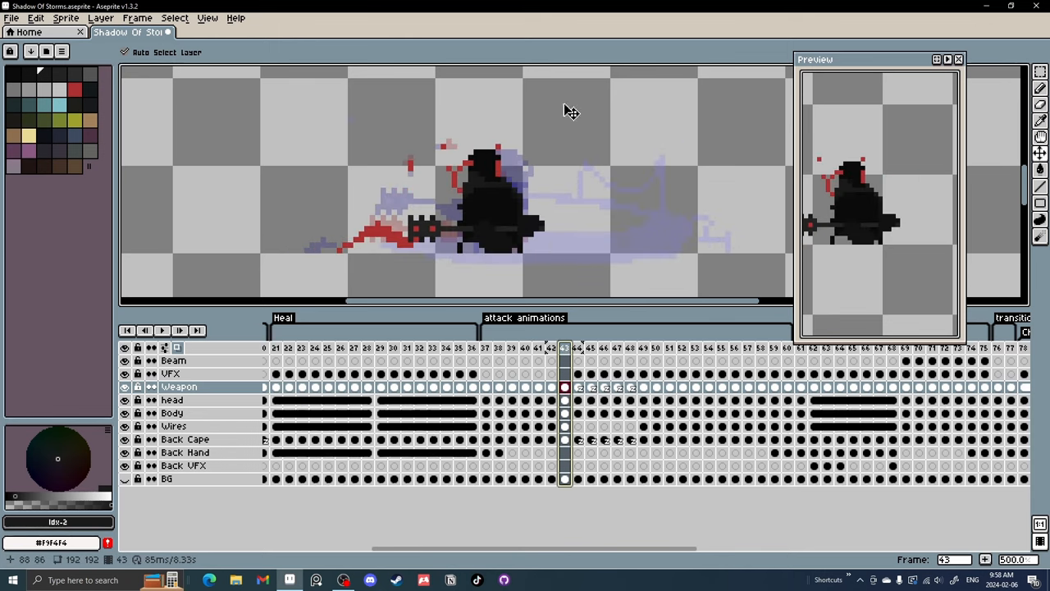
pyautogui.moveTo(419, 266)
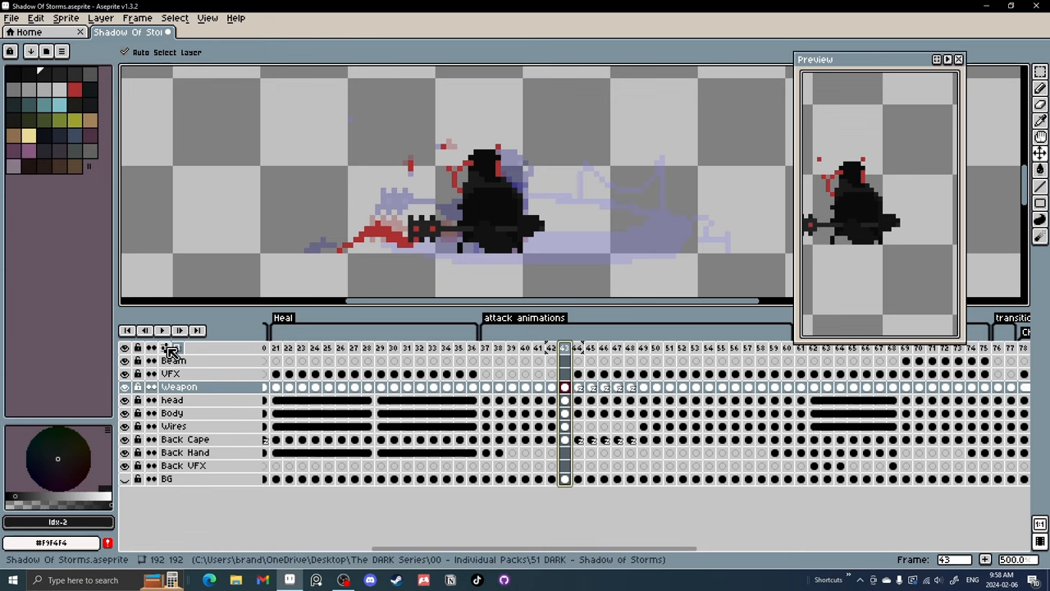
# Step: Turn the onion skin tint off in the settings, then toggle the overlay so ghosts reappear tinted
pyautogui.click(172, 347)
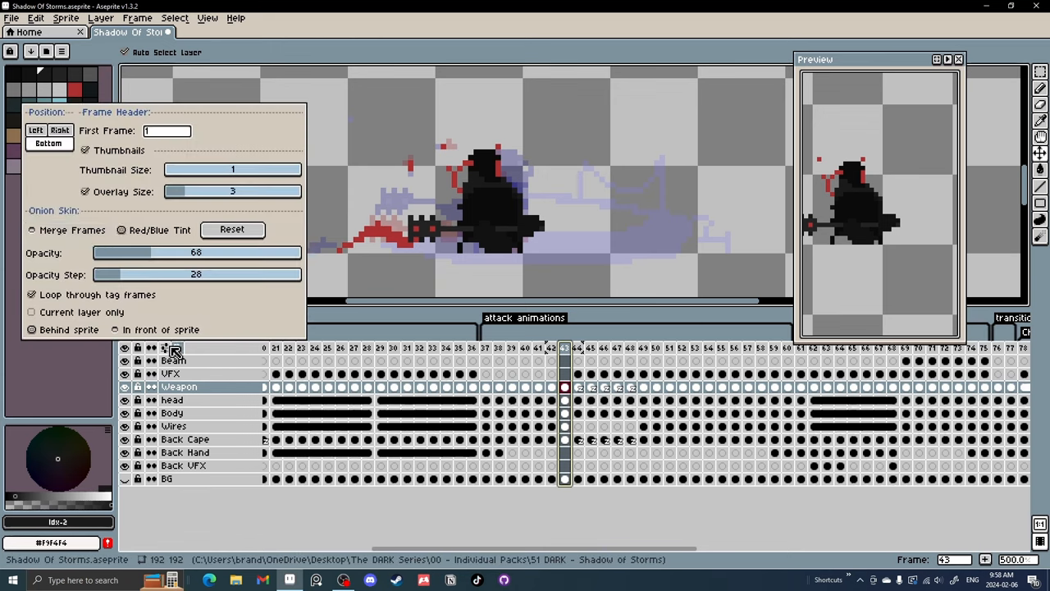
pyautogui.click(666, 243)
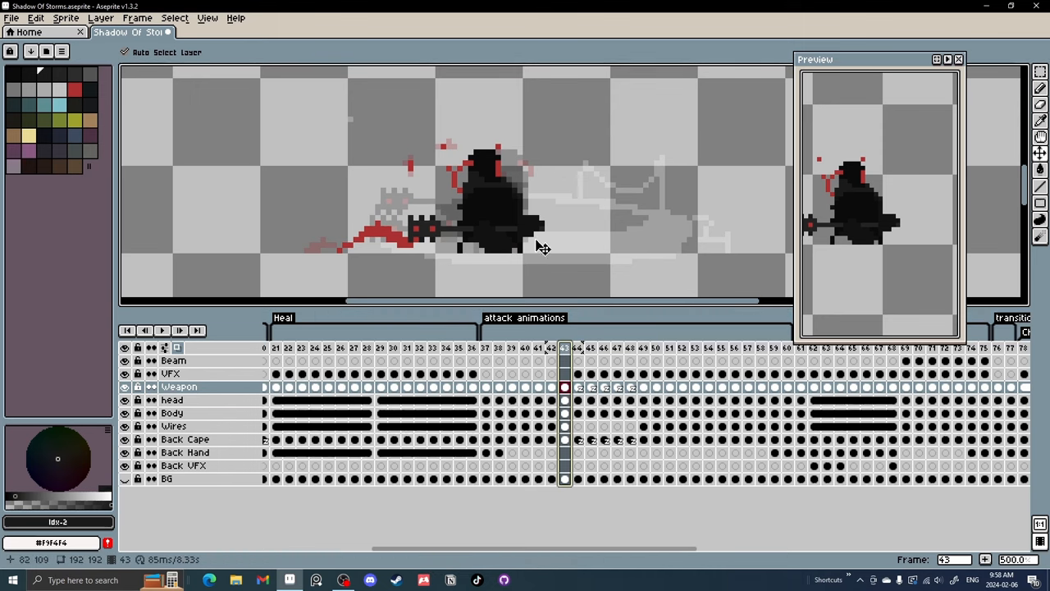
pyautogui.moveTo(588, 255)
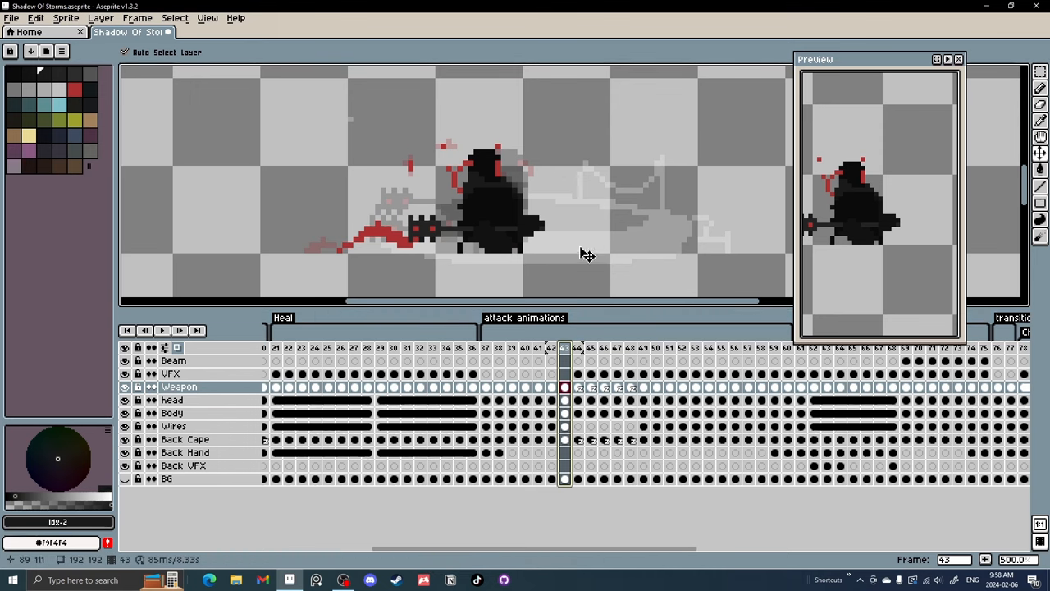
pyautogui.moveTo(393, 205)
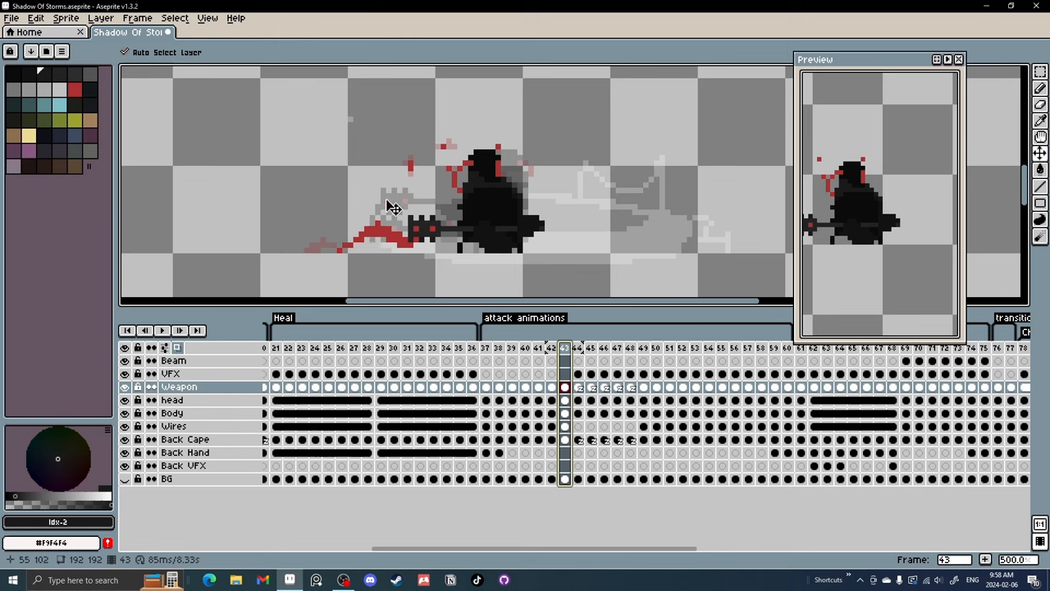
pyautogui.moveTo(484, 223)
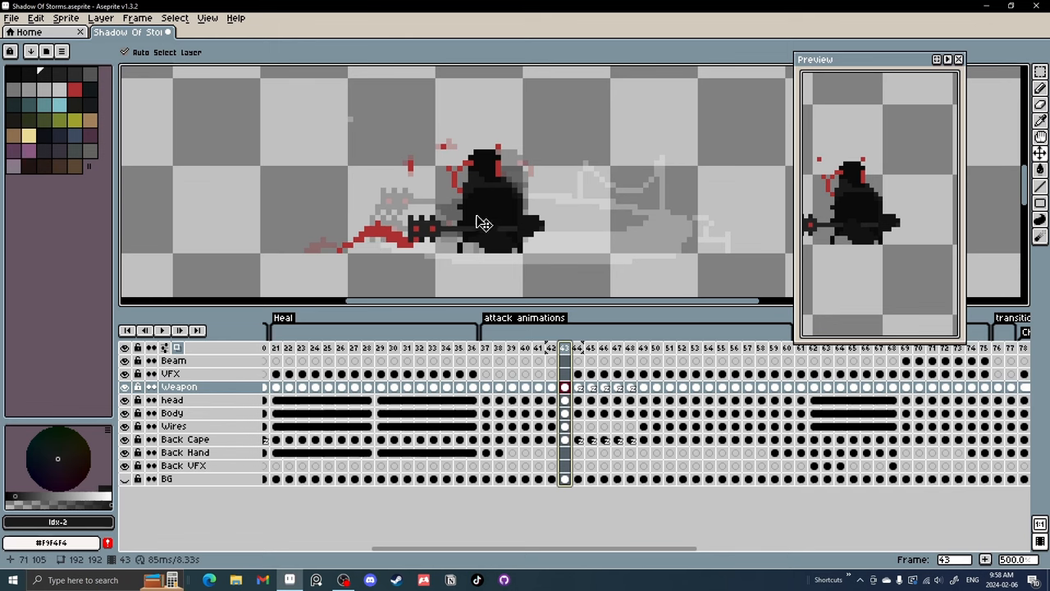
pyautogui.moveTo(507, 266)
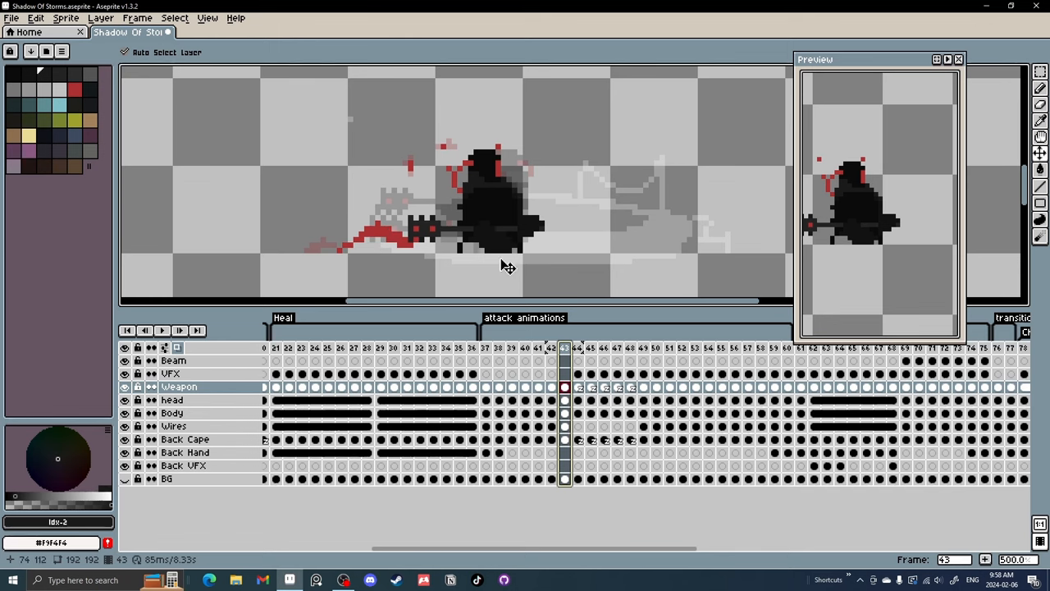
pyautogui.click(178, 348)
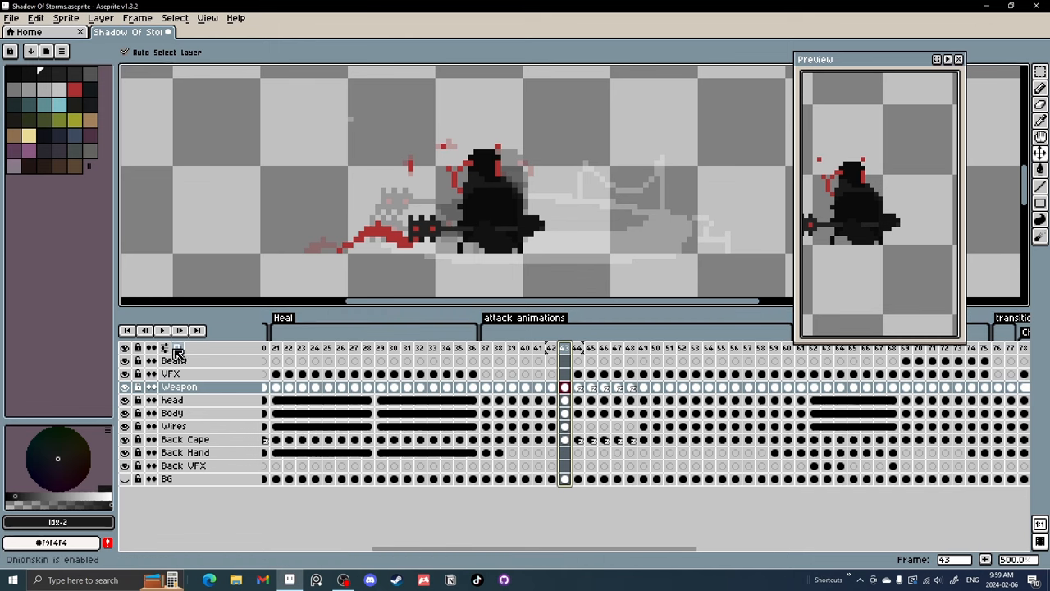
pyautogui.click(178, 348)
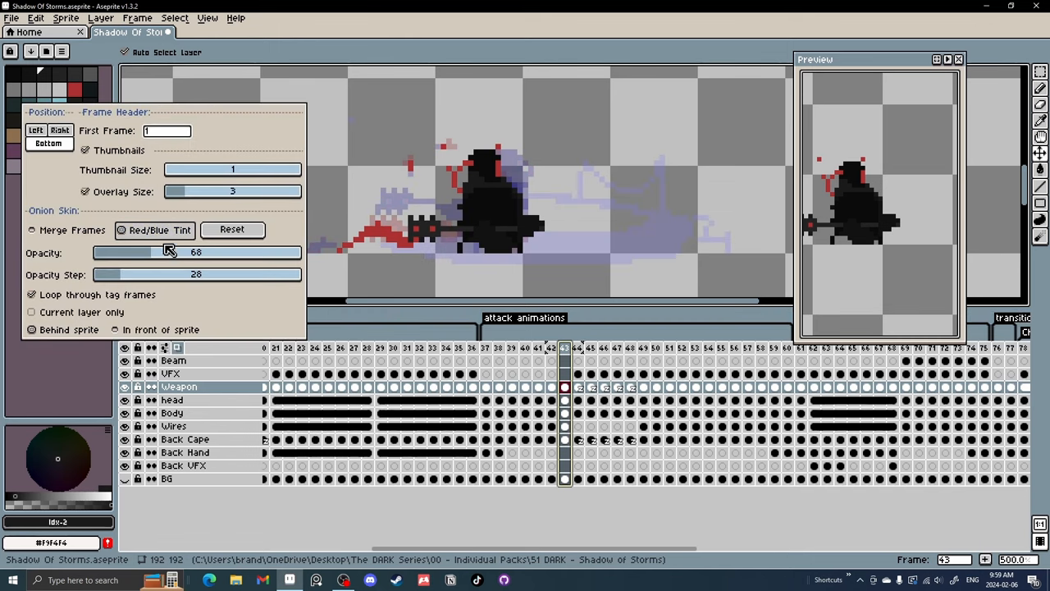
pyautogui.moveTo(371, 320)
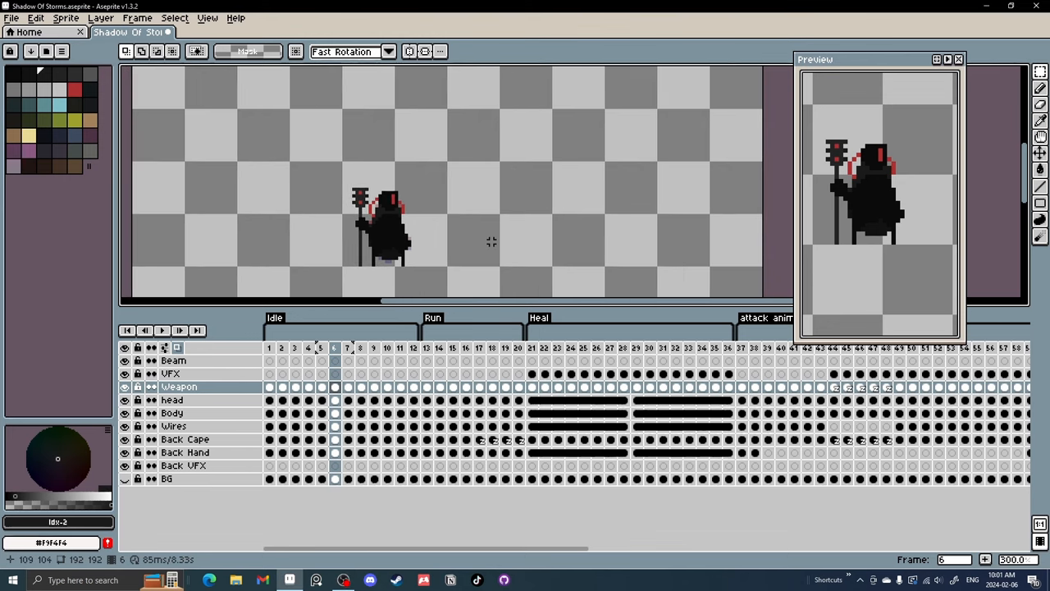
pyautogui.moveTo(489, 192)
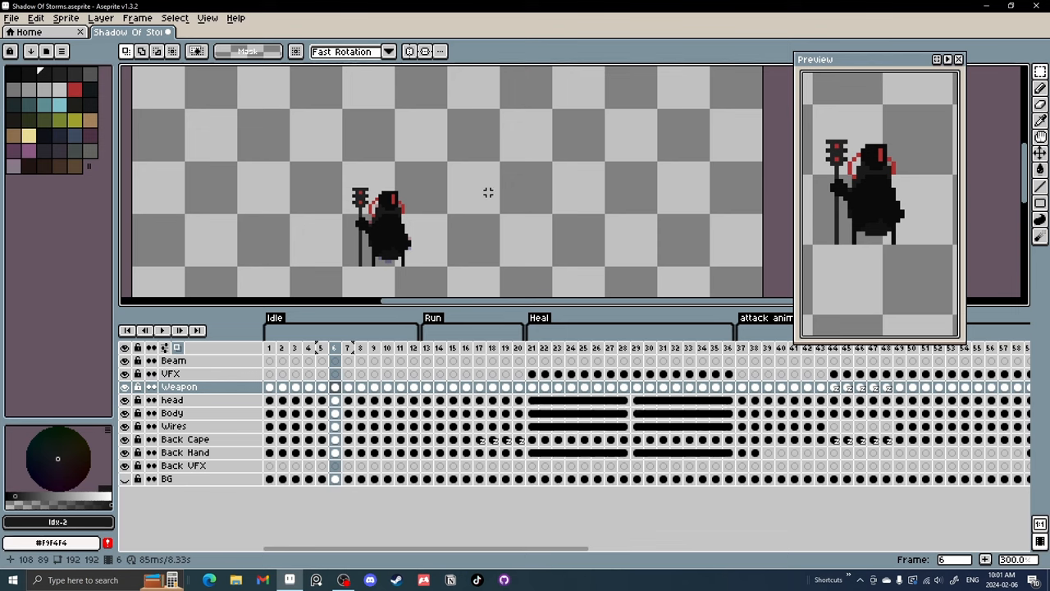
pyautogui.moveTo(467, 190)
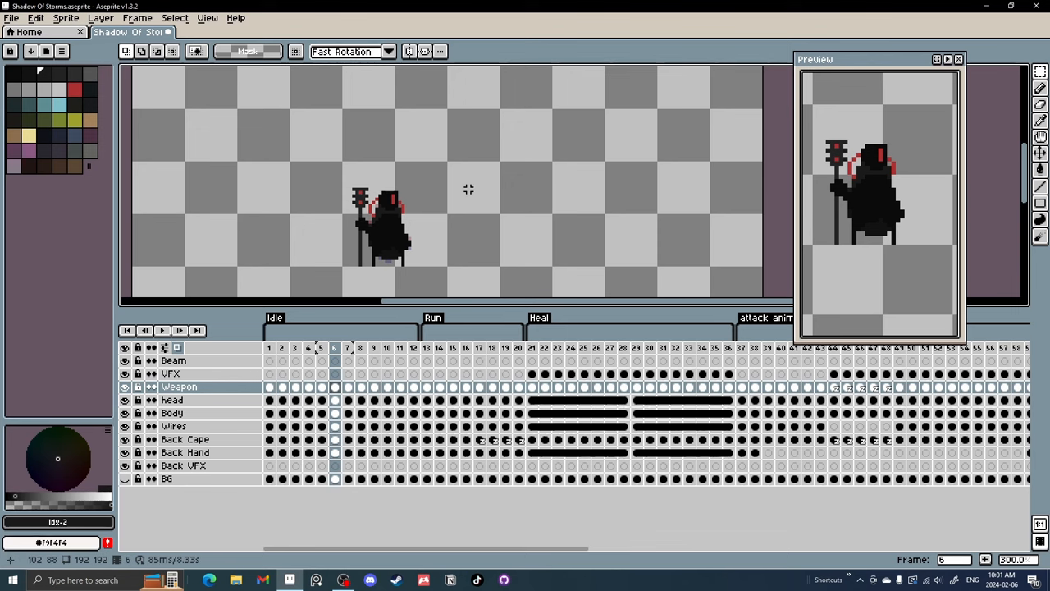
# Step: Drag a rectangular marquee on the empty canvas and adjust it to a 32×32 square
pyautogui.moveTo(443, 160); pyautogui.dragTo(555, 216)
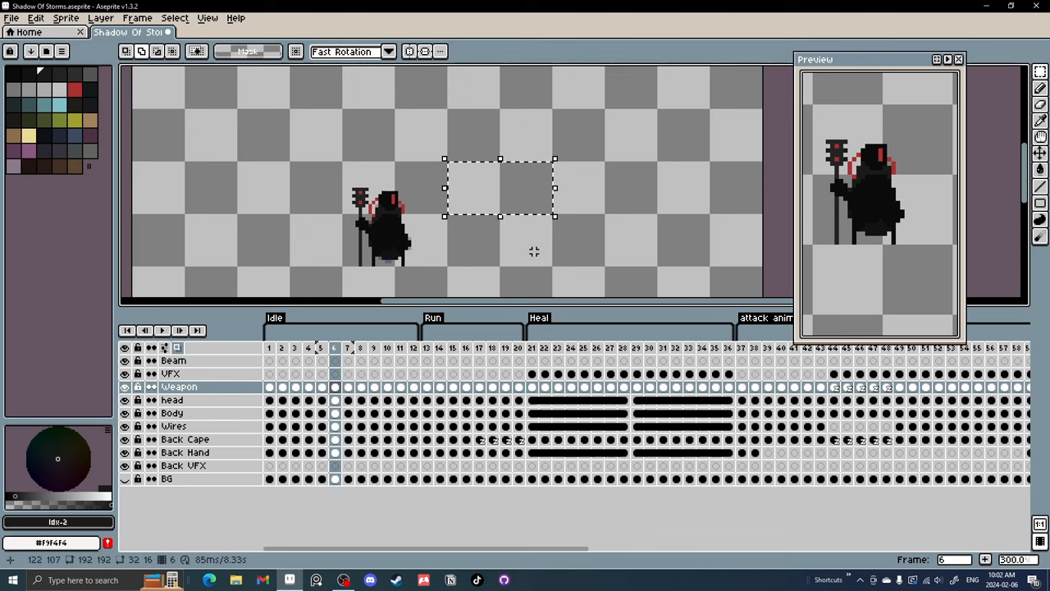
pyautogui.moveTo(500, 187); pyautogui.dragTo(501, 226)
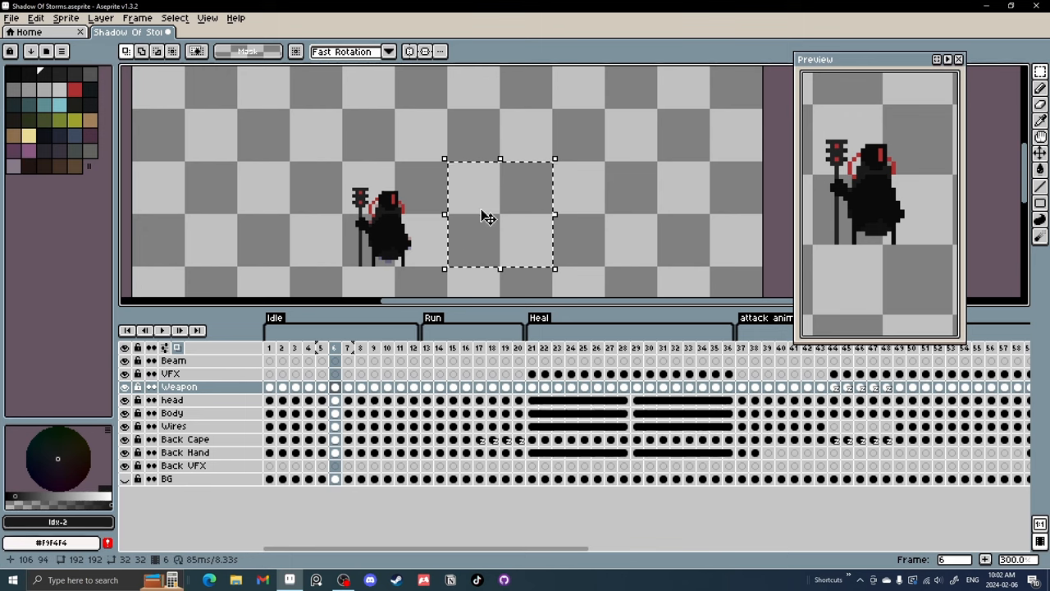
pyautogui.moveTo(578, 182)
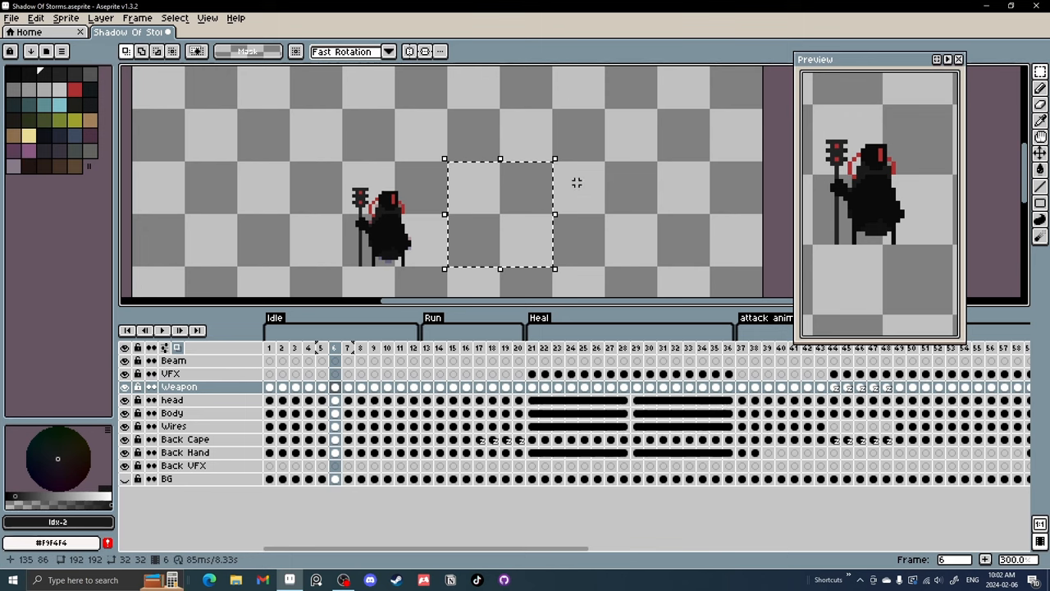
pyautogui.moveTo(496, 236)
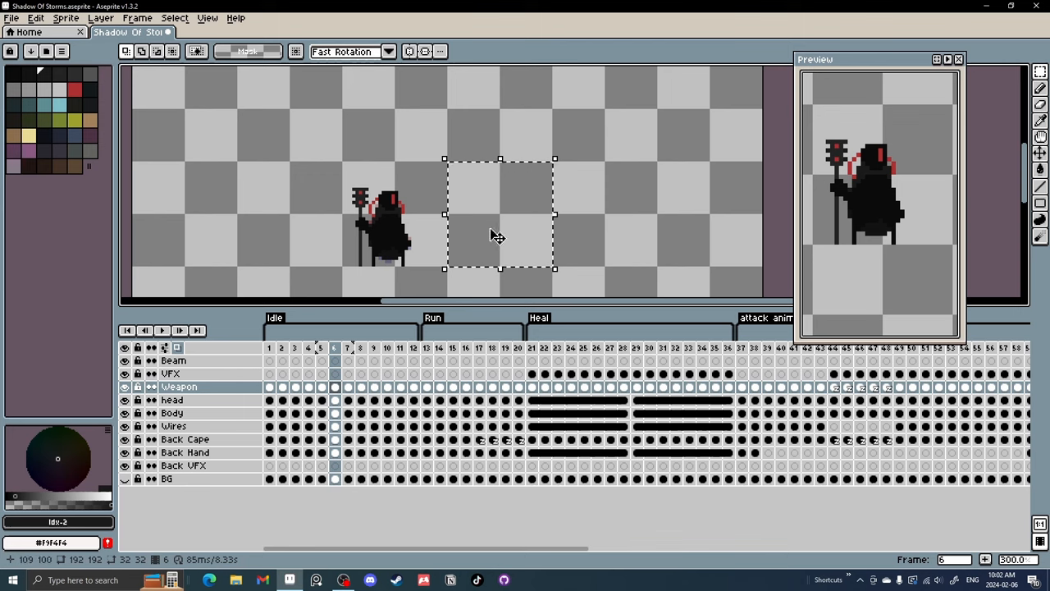
pyautogui.moveTo(512, 220)
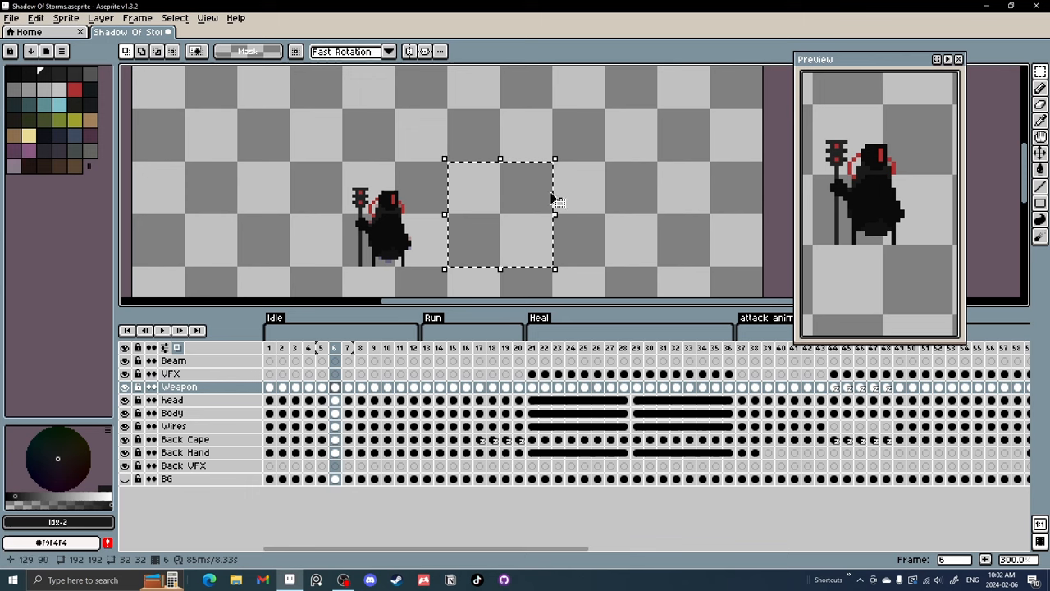
# Step: Expand the selection via Select > Modify > Expand with Circle Brush to round its corners
pyautogui.click(174, 17)
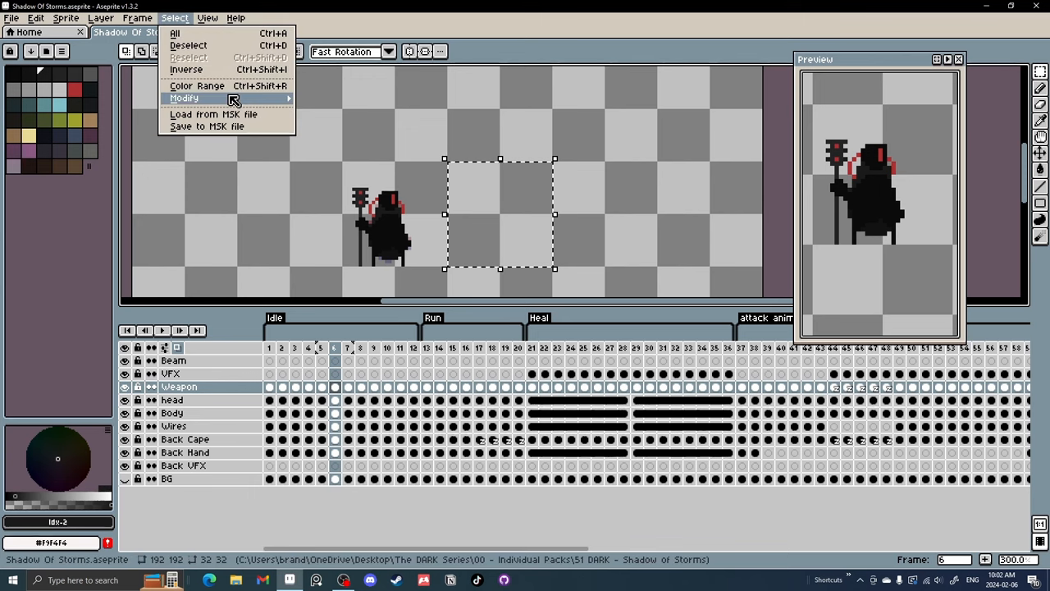
pyautogui.click(184, 98)
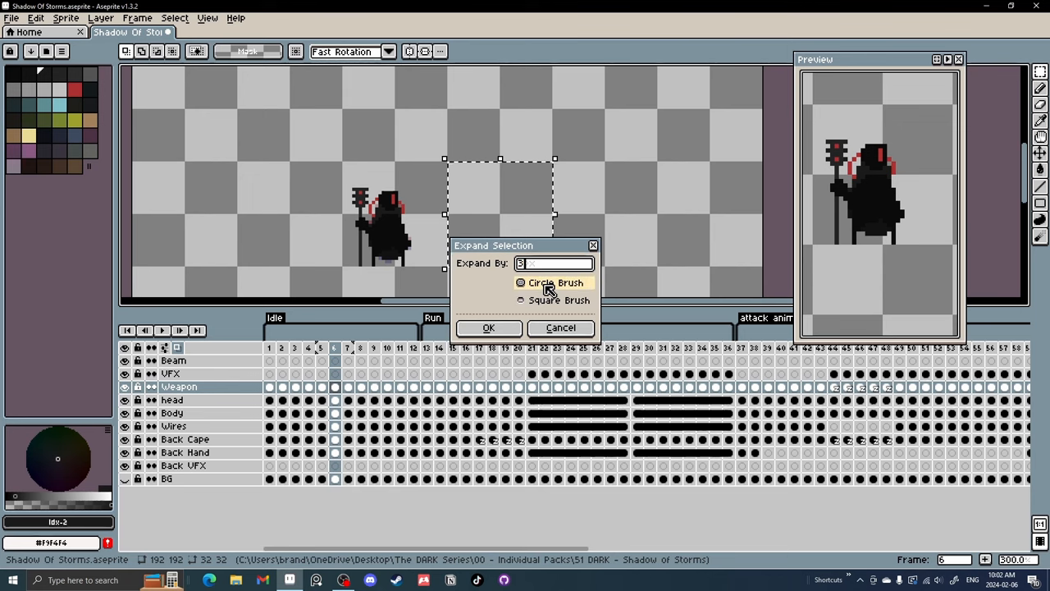
pyautogui.click(489, 329)
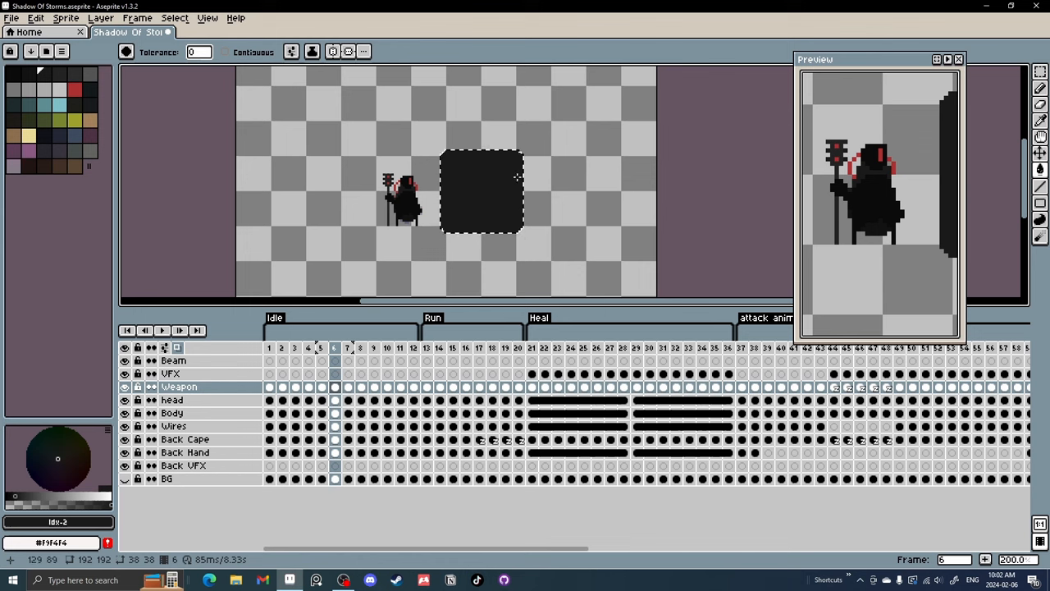
# Step: Apply Select > Modify > Border with Square Brush to turn the area into a square outline
pyautogui.click(174, 16)
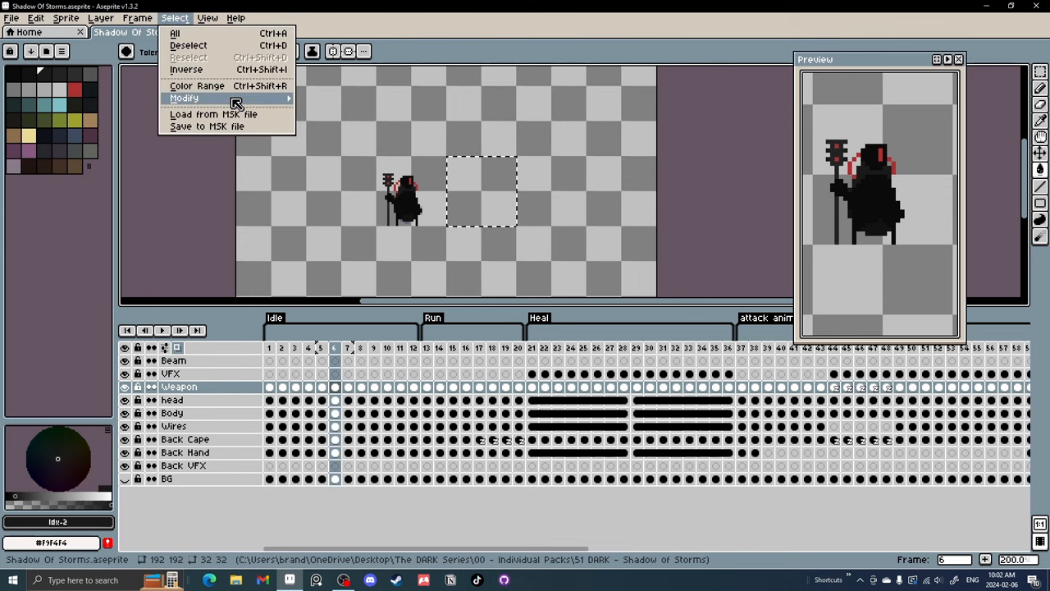
pyautogui.click(187, 99)
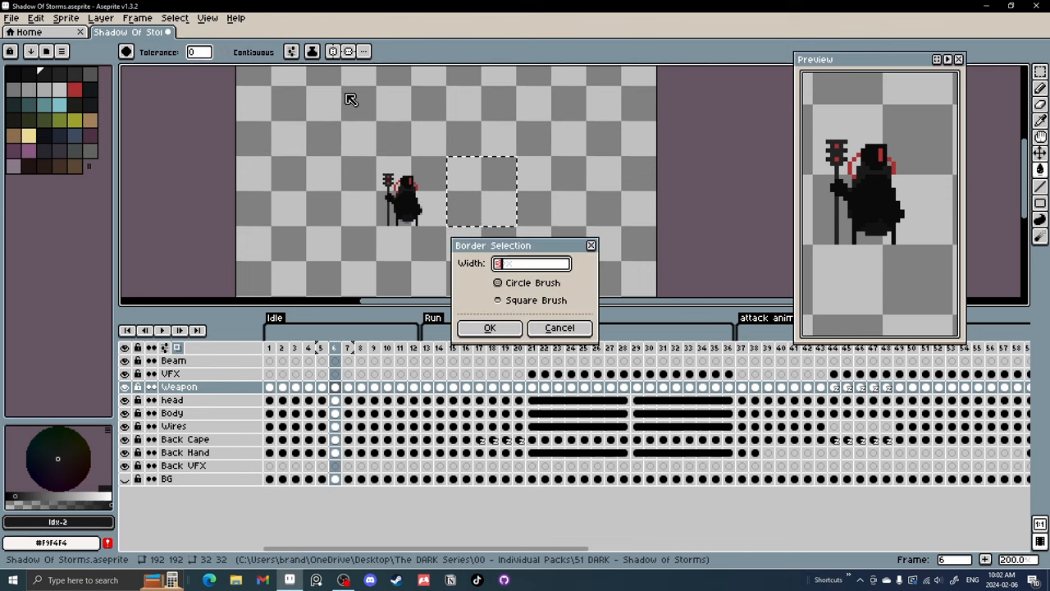
pyautogui.click(497, 298)
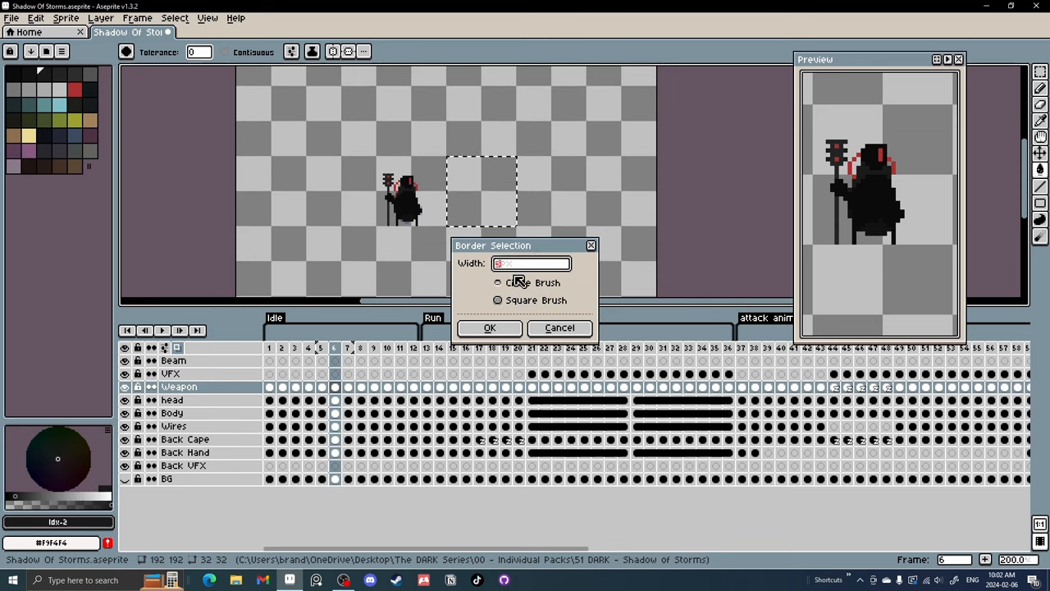
pyautogui.click(489, 329)
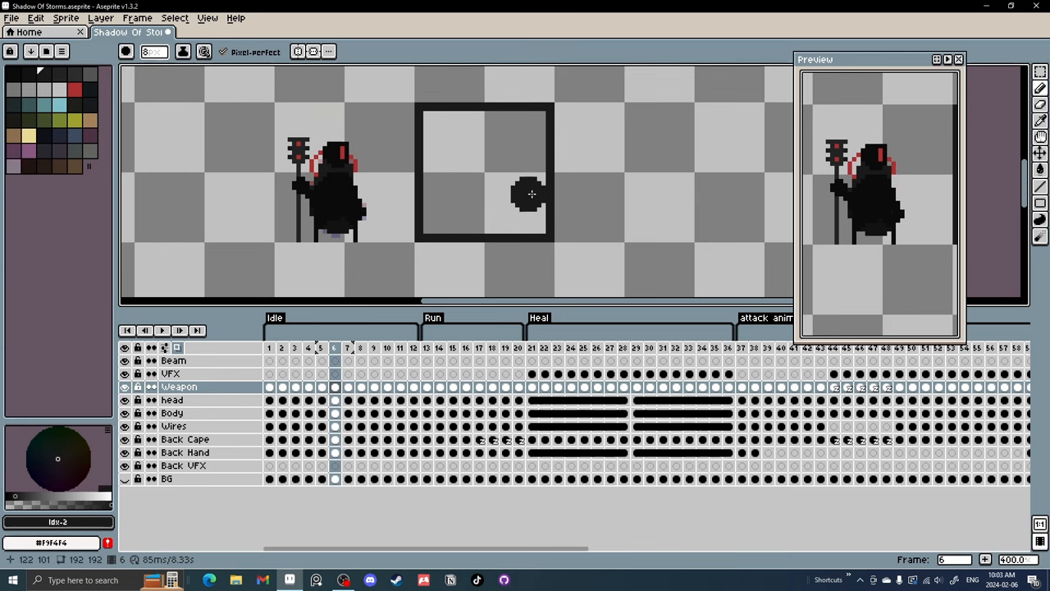
# Step: Drag across the bordered area on the canvas, then undo the change
pyautogui.moveTo(531, 193); pyautogui.dragTo(397, 137)
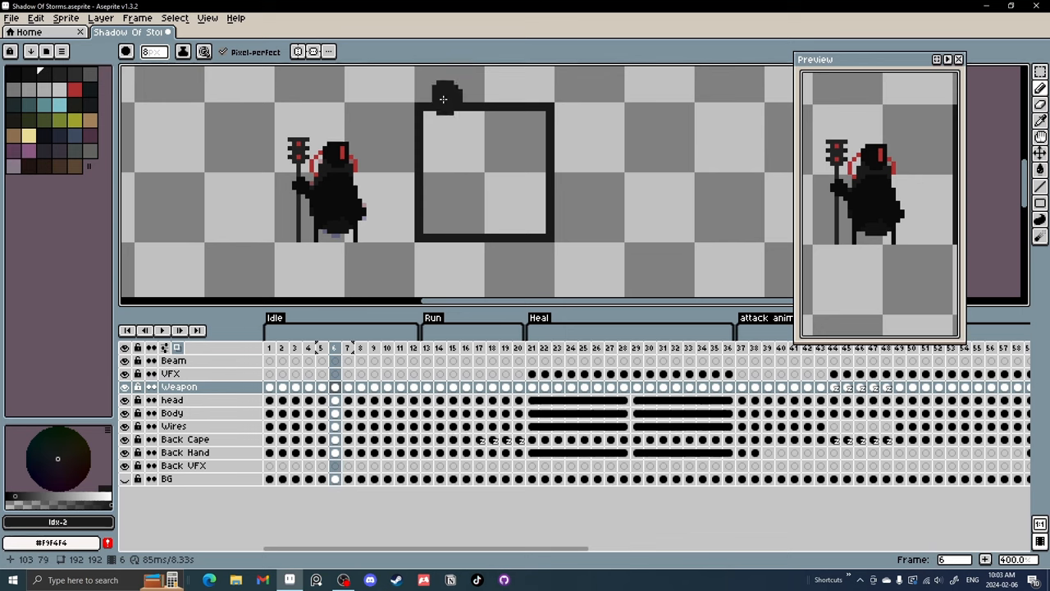
pyautogui.press('ctrl+z')
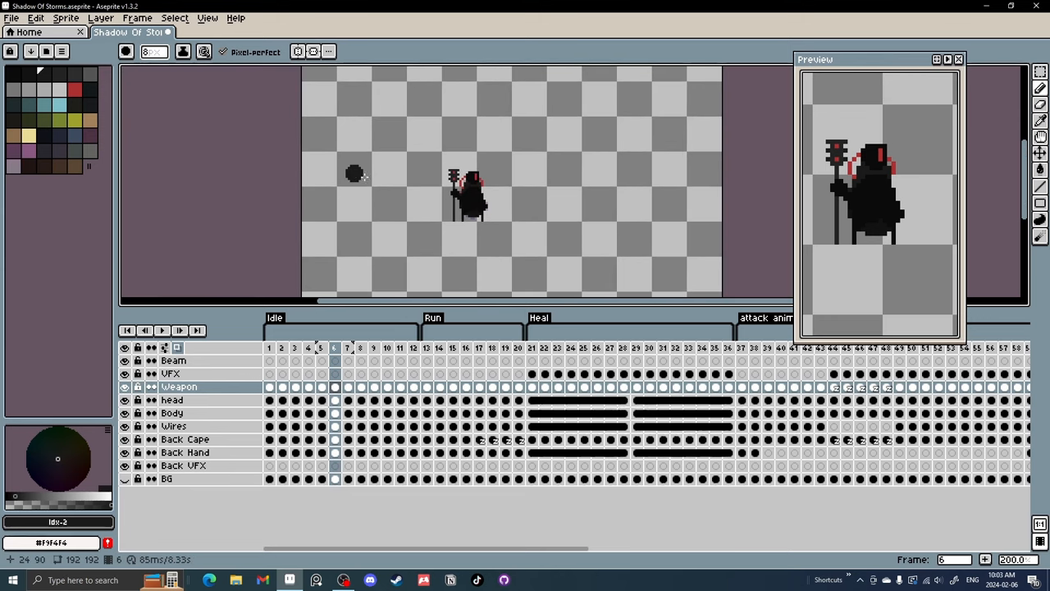
pyautogui.click(729, 348)
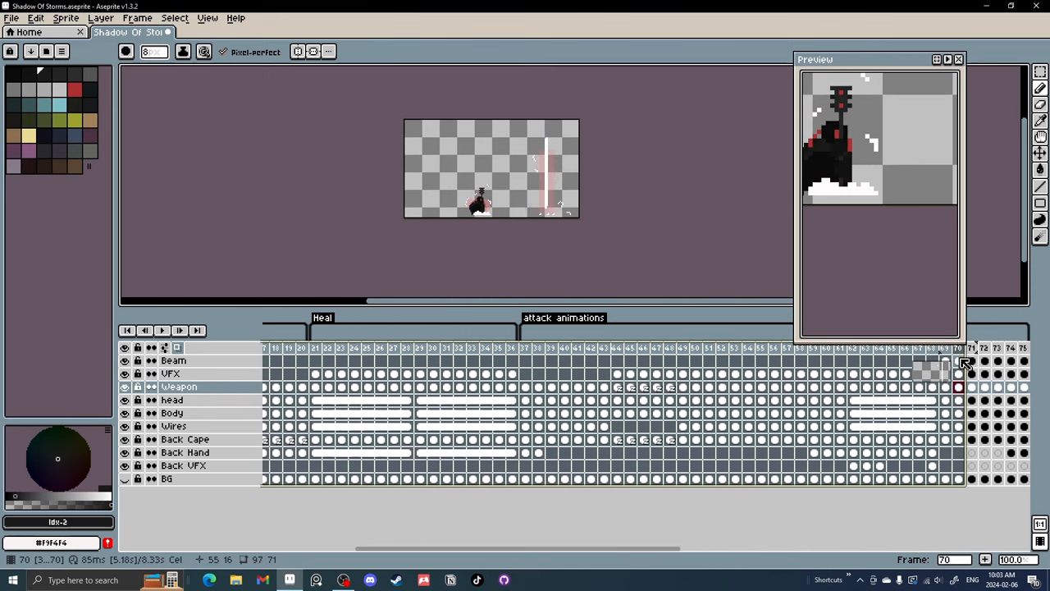
pyautogui.click(998, 348)
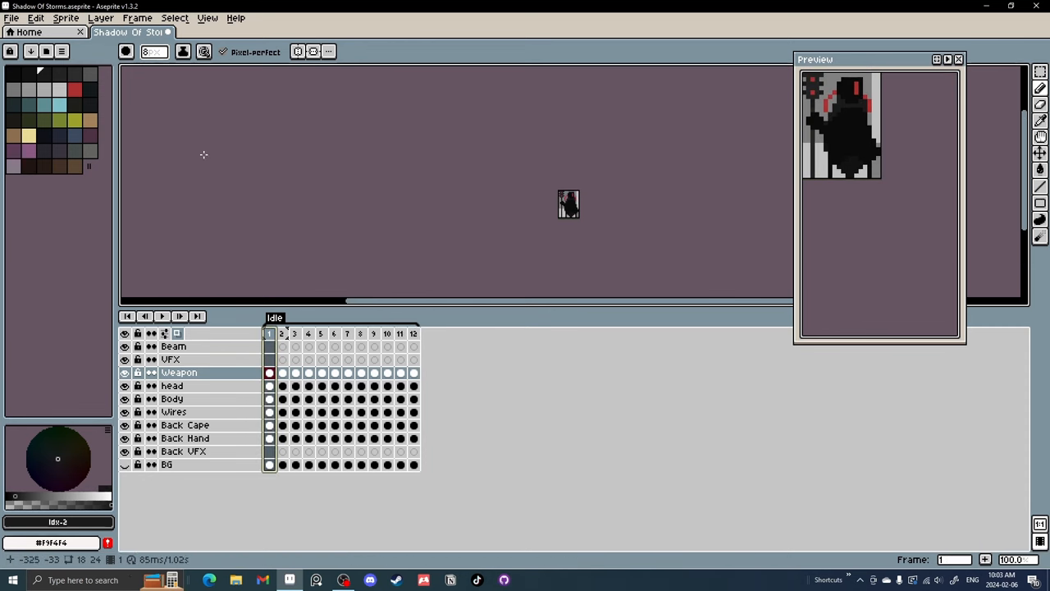
pyautogui.click(348, 333)
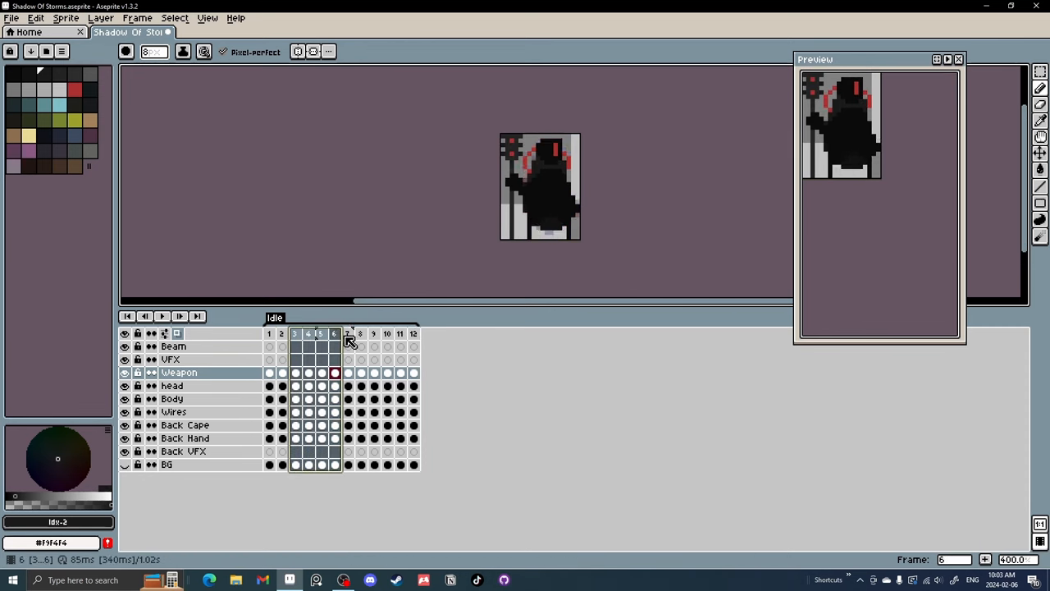
pyautogui.click(282, 333)
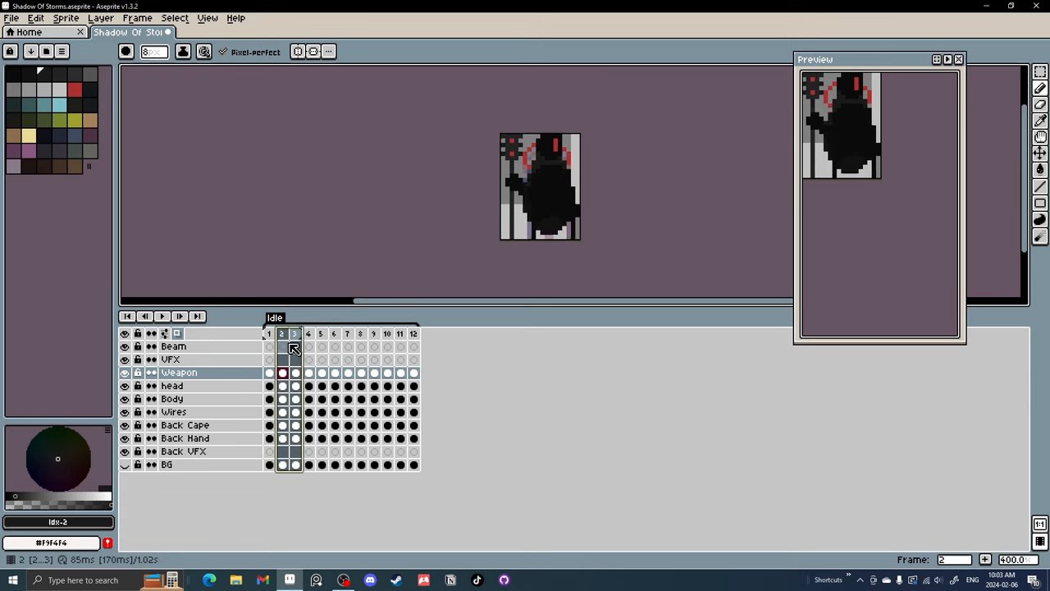
pyautogui.click(414, 333)
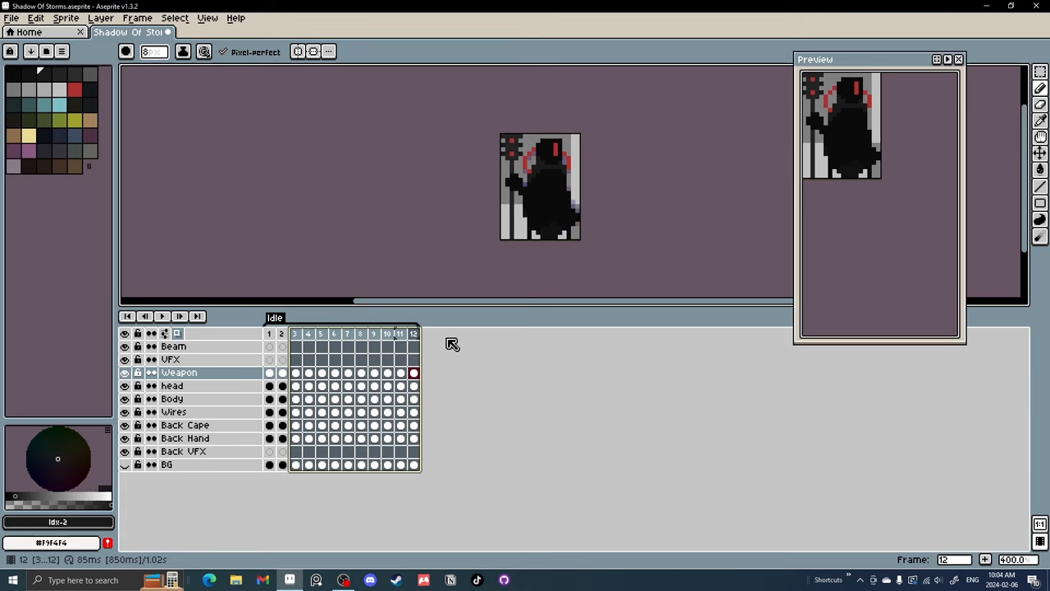
pyautogui.click(269, 333)
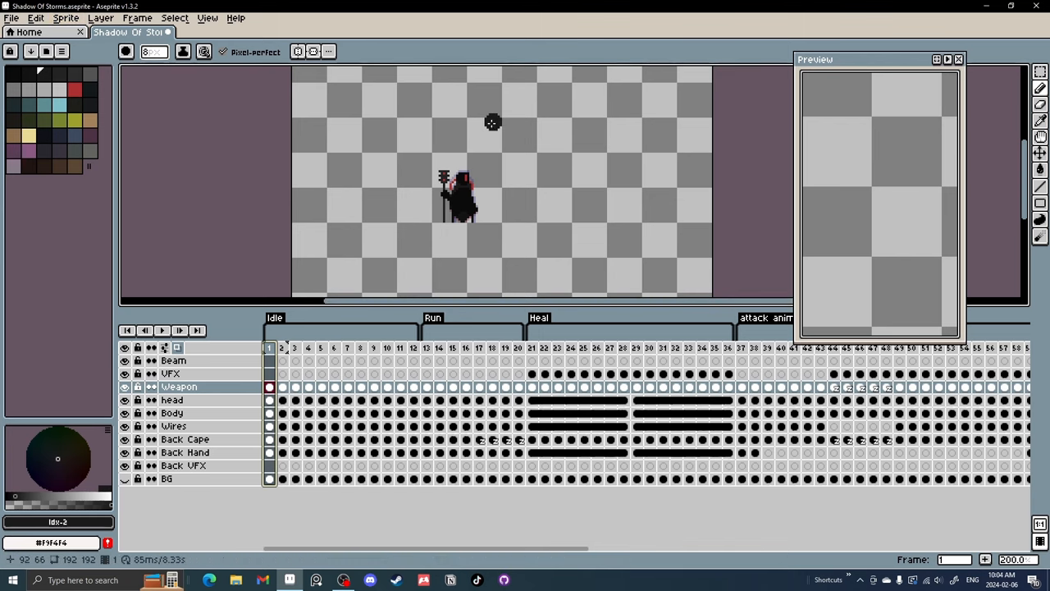
pyautogui.moveTo(637, 151)
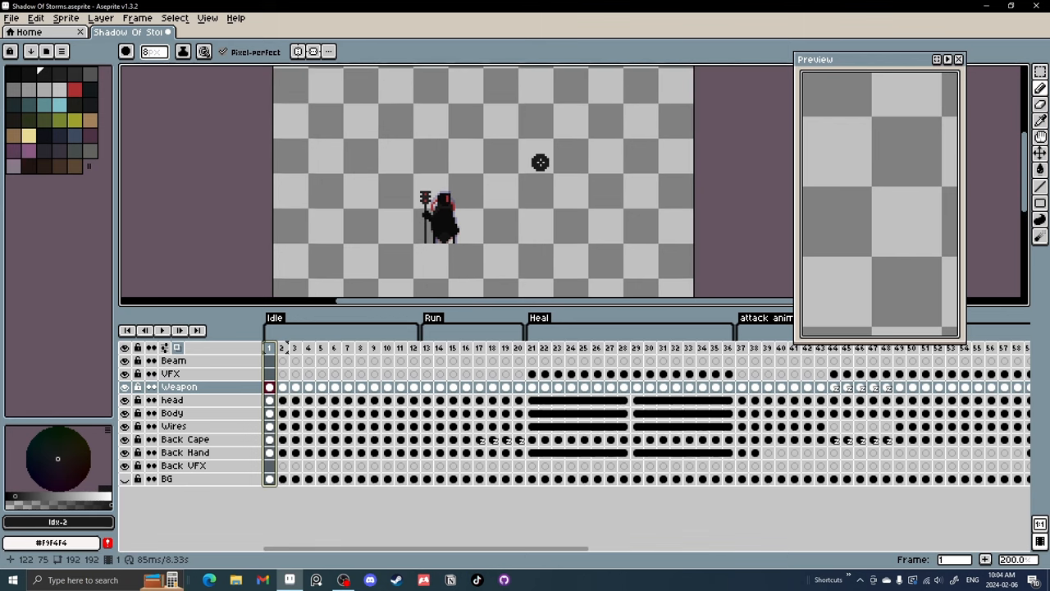
pyautogui.moveTo(543, 138)
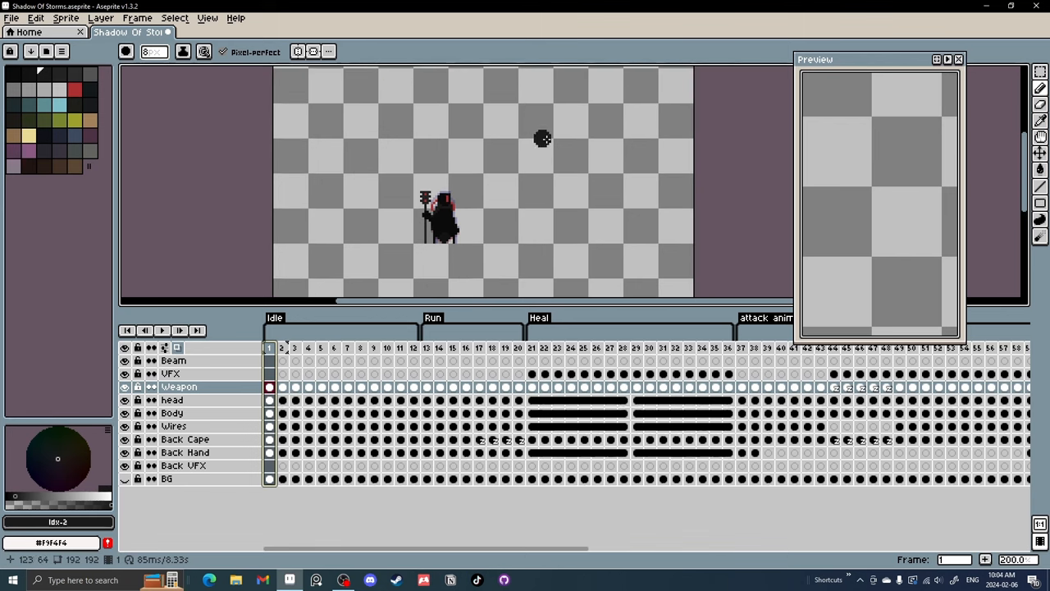